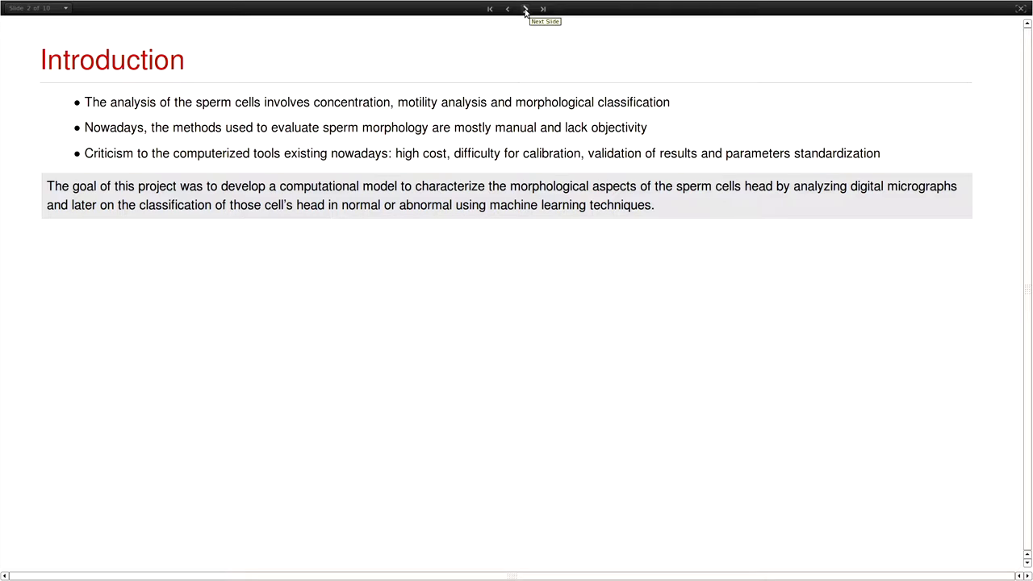
{"action": "mouse_move", "coordinate": [387, 87]}
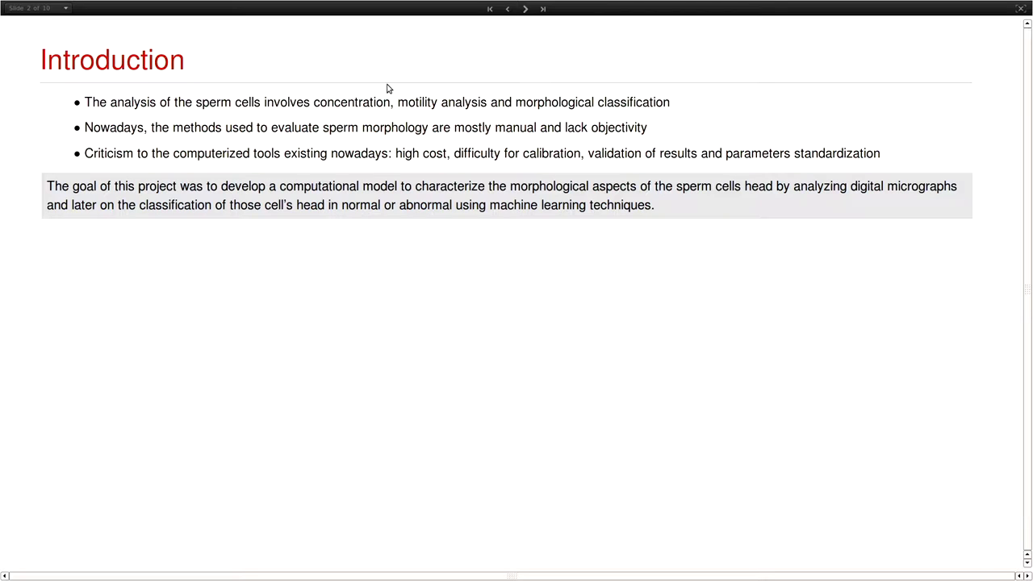
{"action": "mouse_move", "coordinate": [525, 9]}
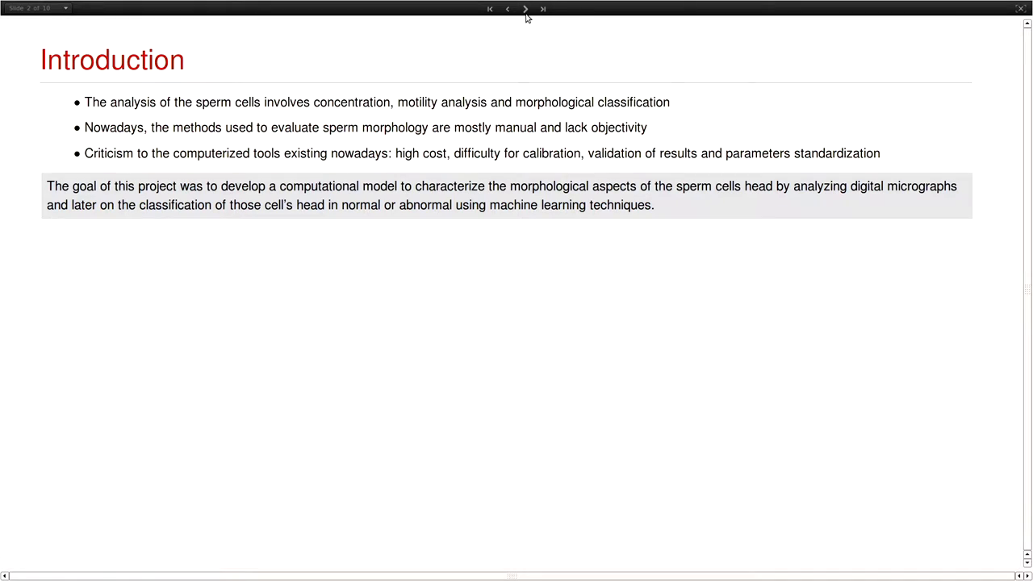
{"action": "mouse_move", "coordinate": [525, 9]}
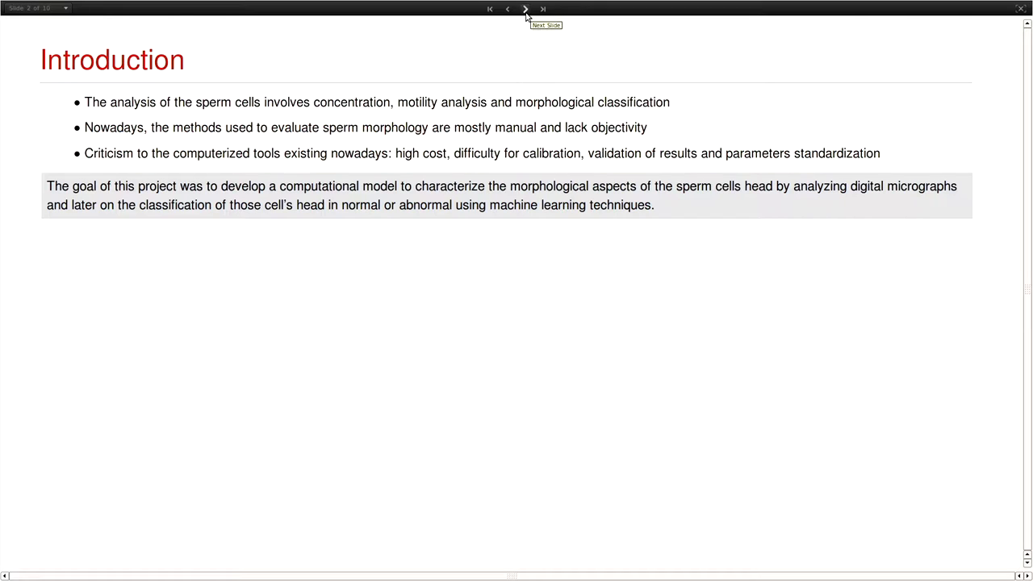
{"action": "mouse_move", "coordinate": [525, 18]}
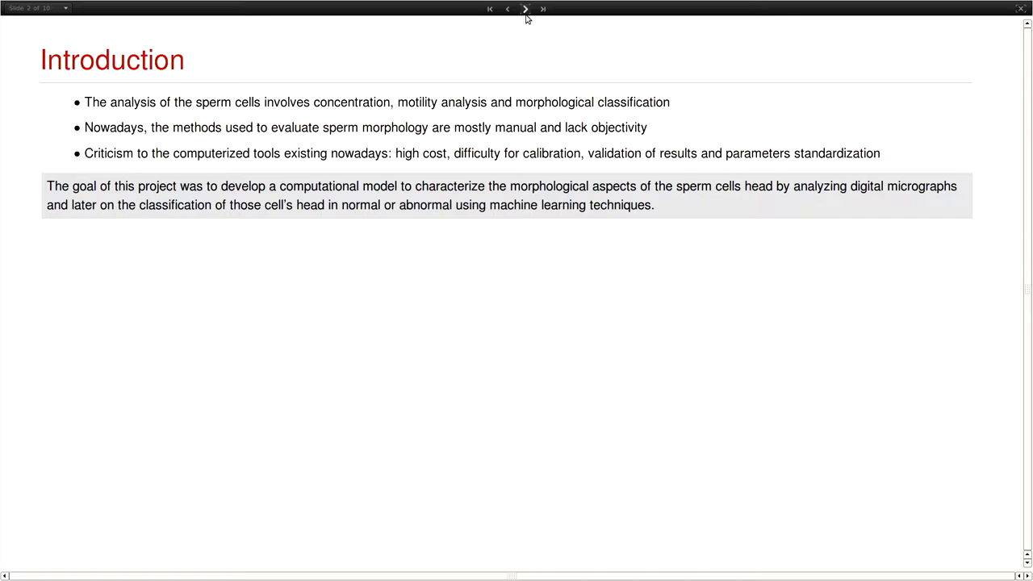
Step: On the Source images slide, run fileNames1 and fileNames2 and view one sample micrograph from each
{"action": "left_click", "coordinate": [524, 9]}
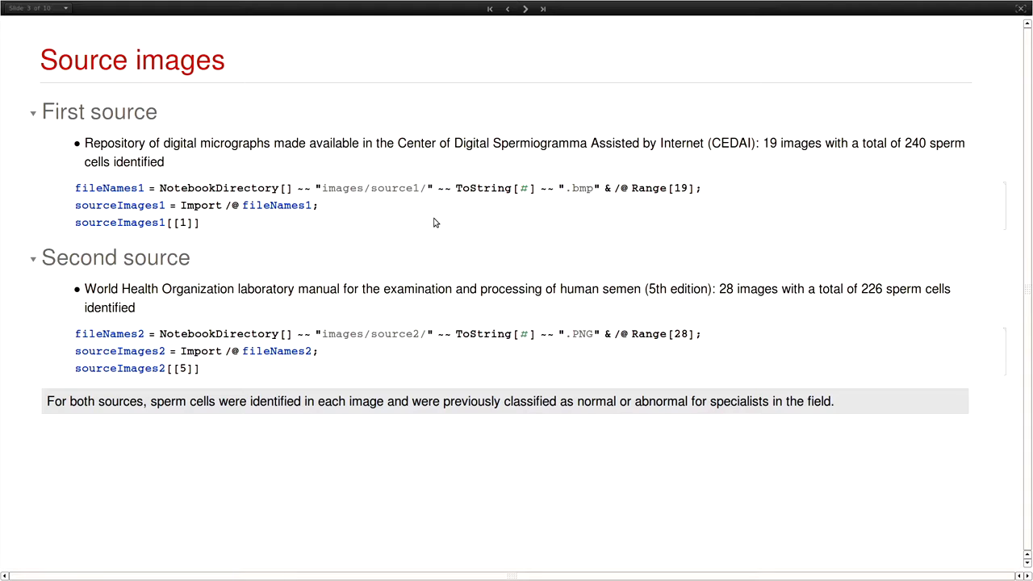
{"action": "mouse_move", "coordinate": [397, 192]}
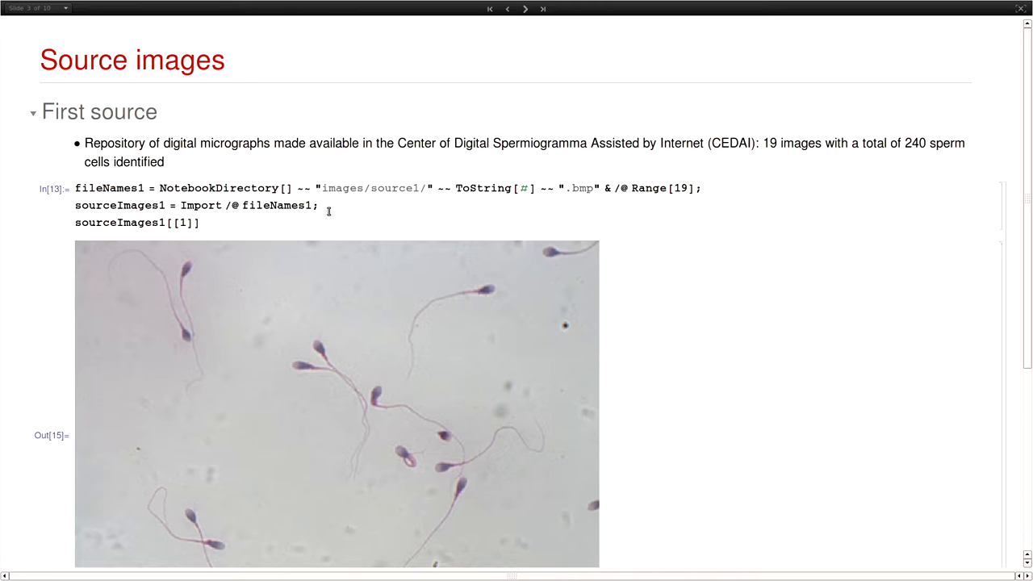
{"action": "scroll", "scroll_direction": "down", "scroll_amount": 3}
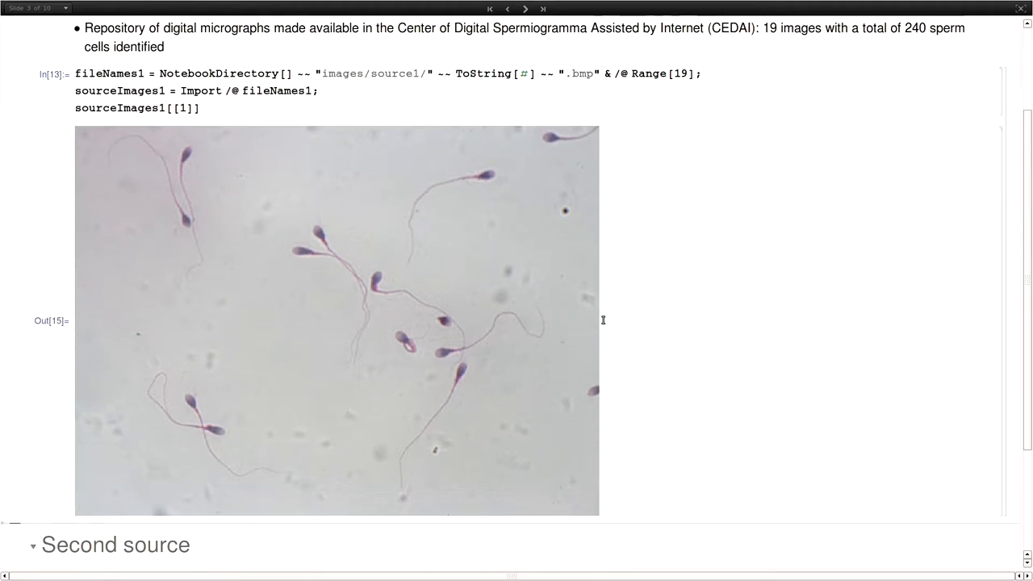
{"action": "scroll", "scroll_direction": "down", "scroll_amount": 3}
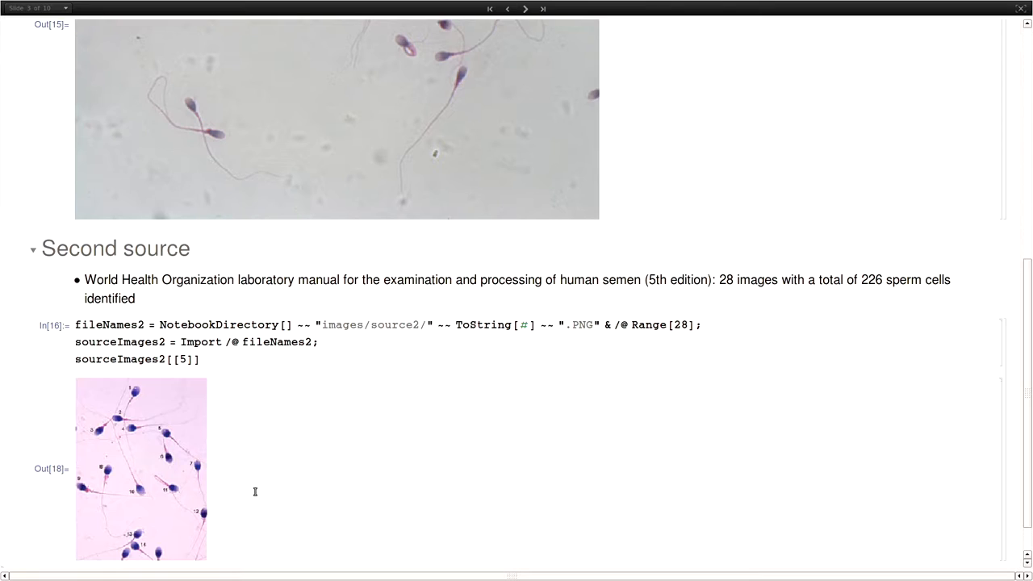
{"action": "scroll", "scroll_direction": "down", "scroll_amount": 3}
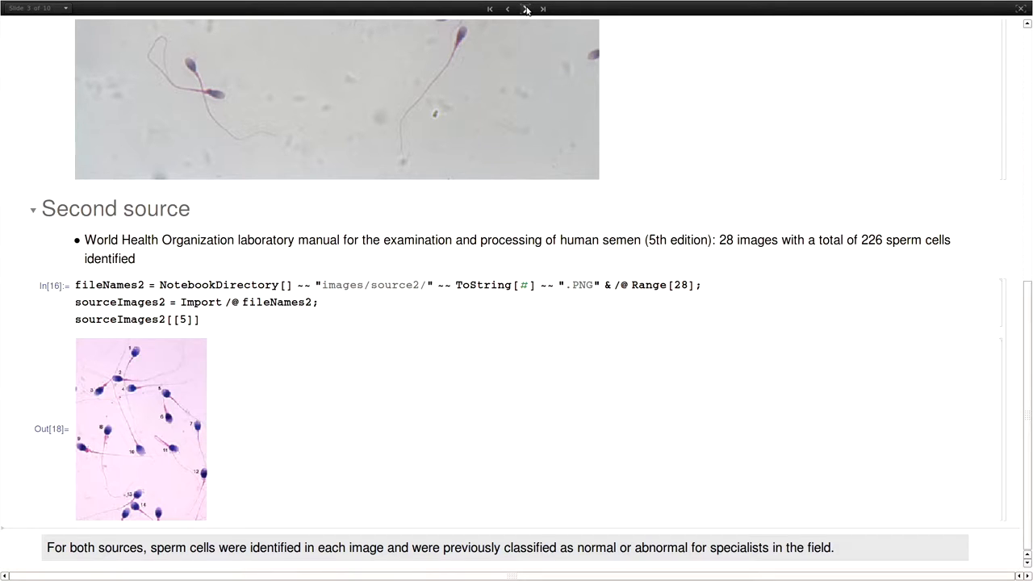
Step: On the Image Binarization slide, enlarge the black mask and display sourceImages2[[5]]
{"action": "left_click", "coordinate": [525, 9]}
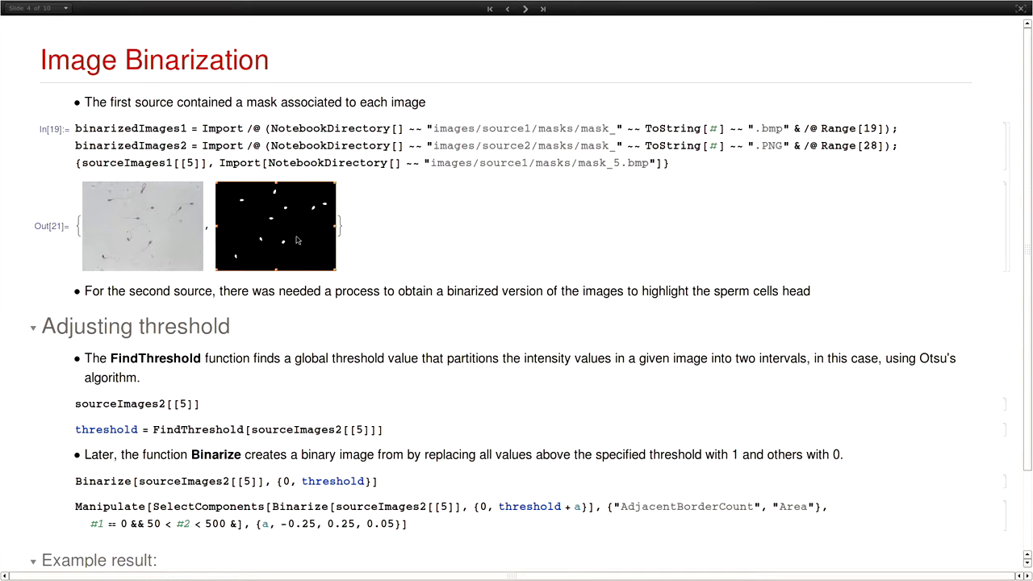
{"action": "mouse_move", "coordinate": [328, 271]}
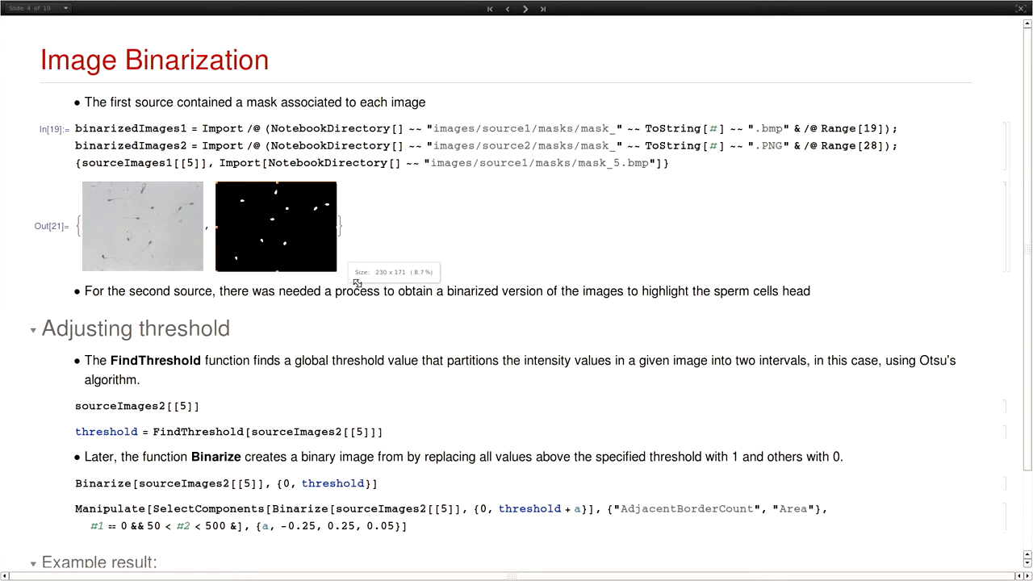
{"action": "left_click_drag", "start_coordinate": [339, 266], "coordinate": [407, 314]}
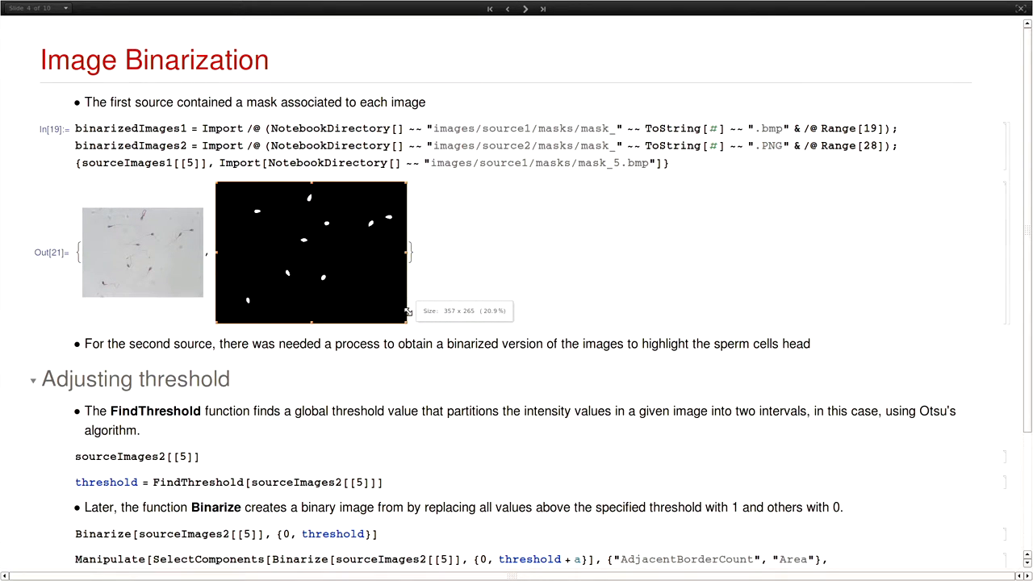
{"action": "scroll", "scroll_direction": "down", "scroll_amount": 3}
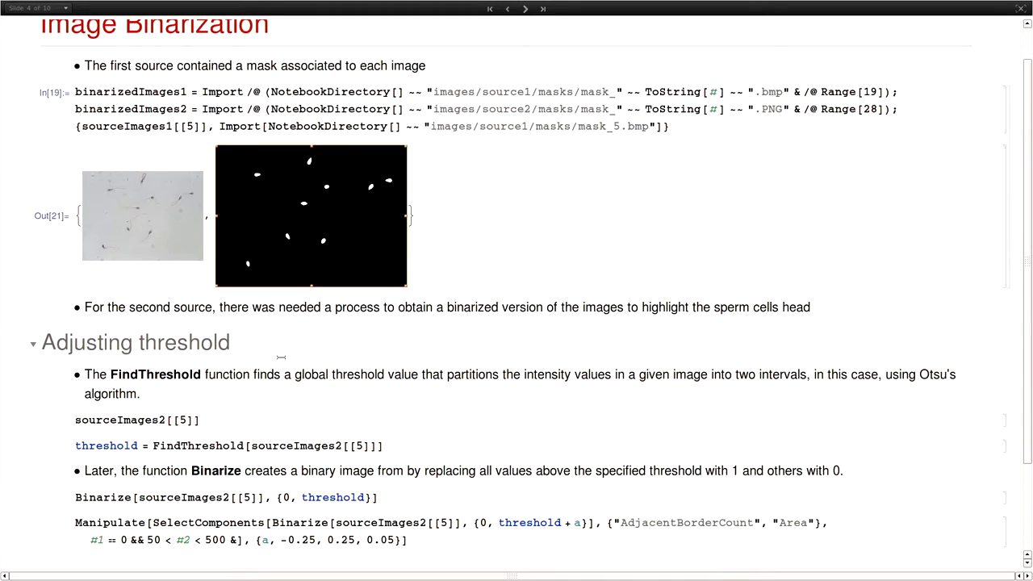
{"action": "scroll", "scroll_direction": "down", "scroll_amount": 3}
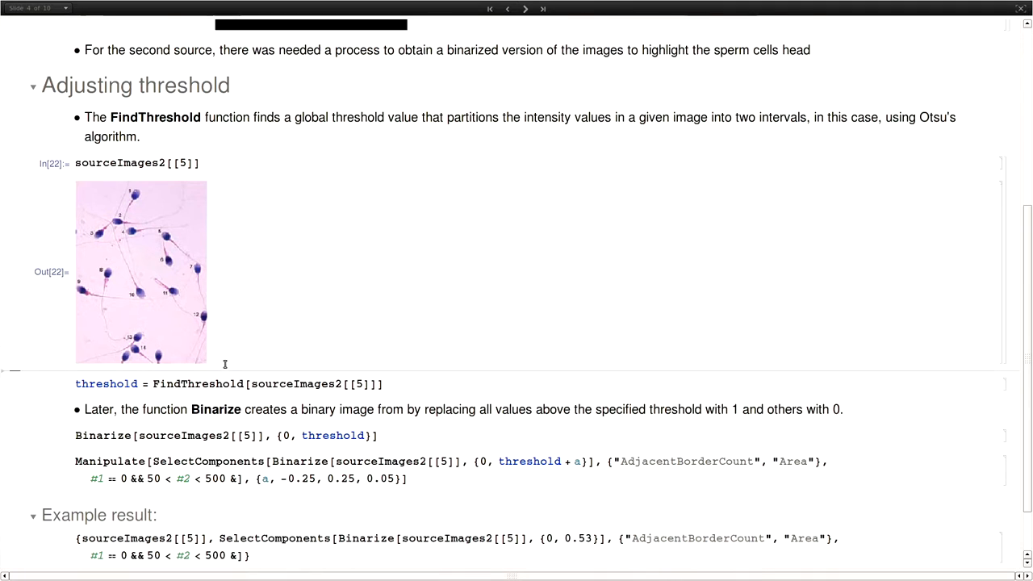
Step: Get threshold 0.631373, binarize, and add a SelectComponents cell without '+ a' keeping only heads
{"action": "scroll", "scroll_direction": "down", "scroll_amount": 3}
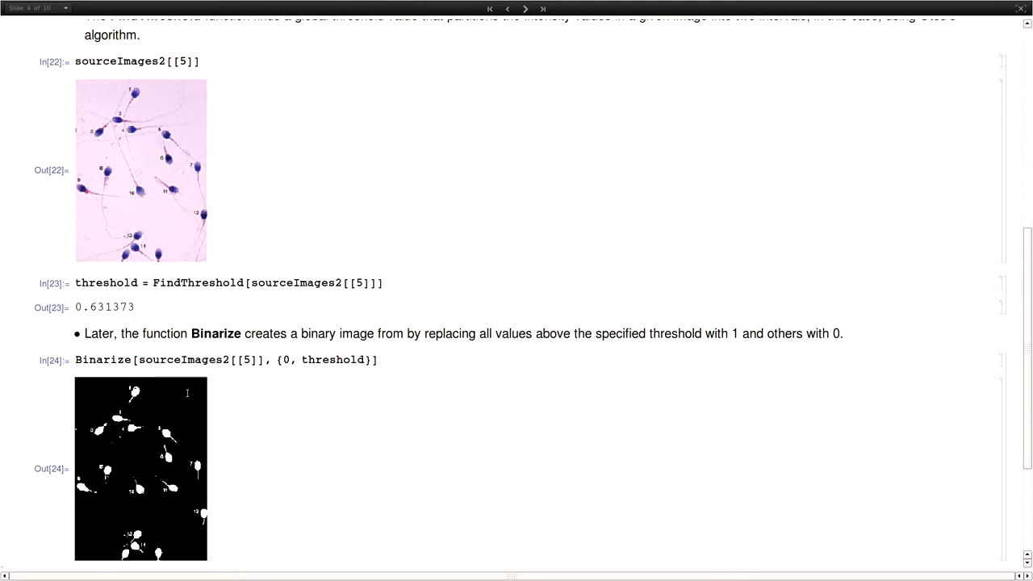
{"action": "scroll", "scroll_direction": "down", "scroll_amount": 3}
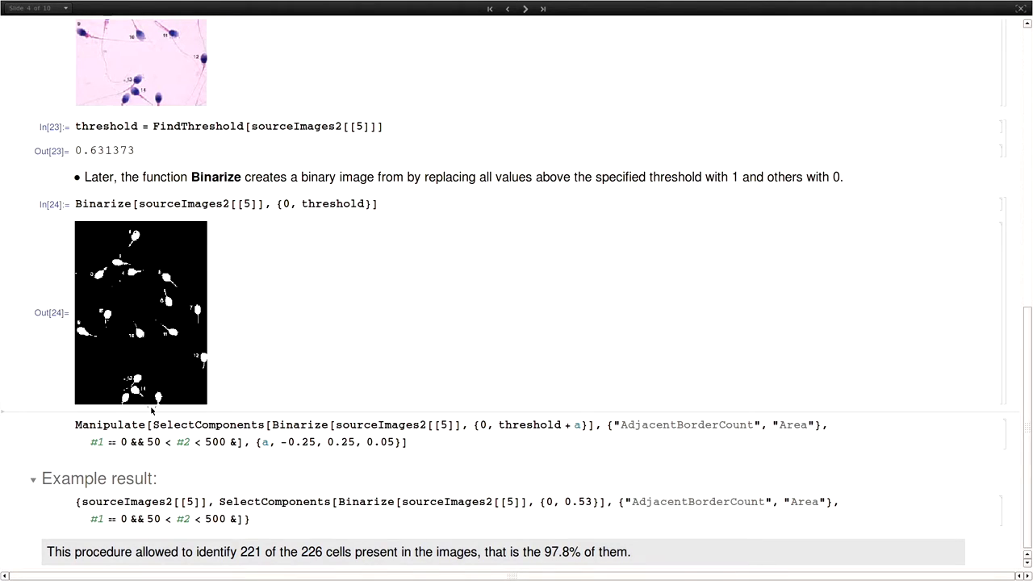
{"action": "scroll", "scroll_direction": "up", "scroll_amount": 3}
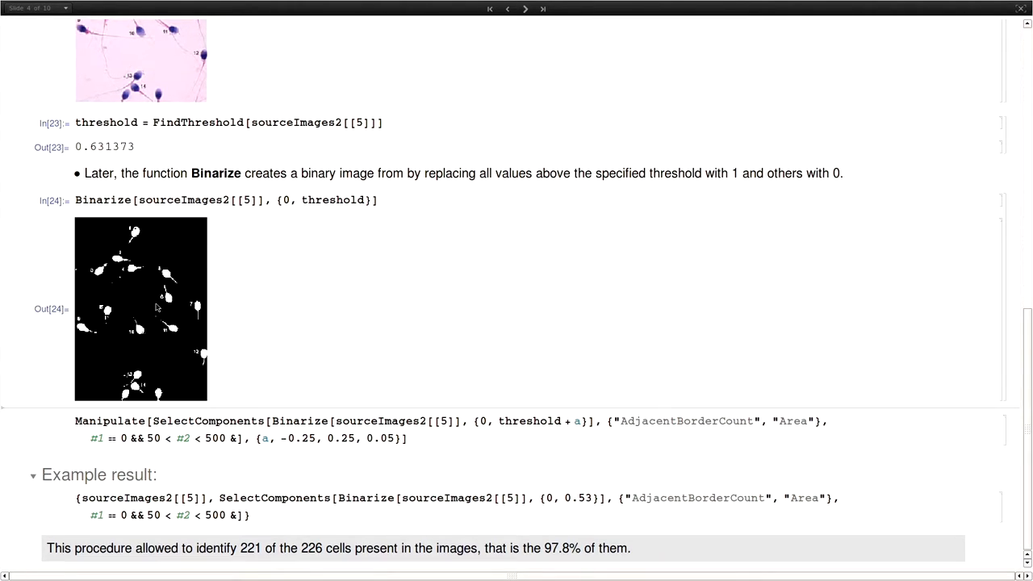
{"action": "mouse_move", "coordinate": [128, 251]}
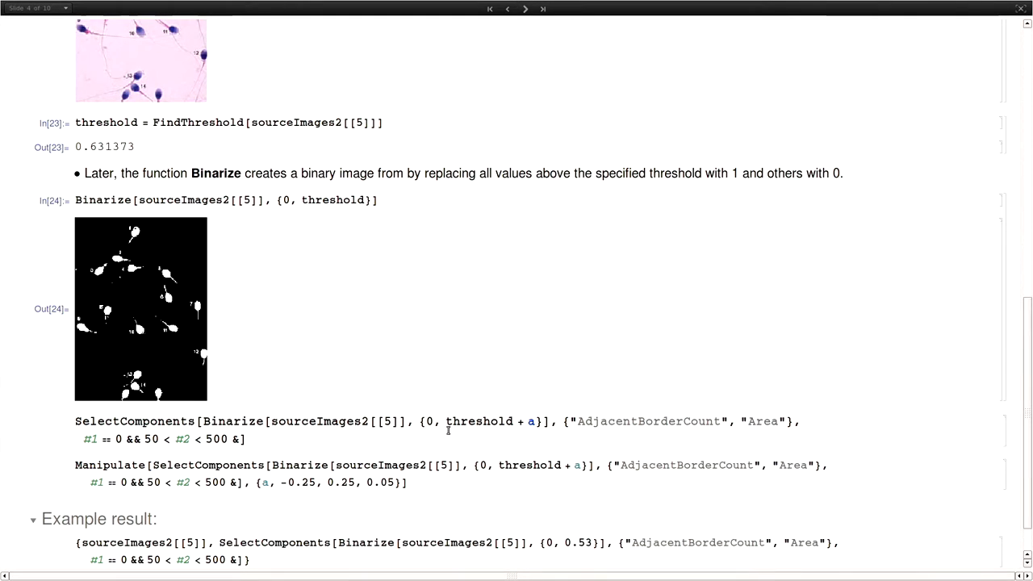
{"action": "double_click", "coordinate": [233, 420]}
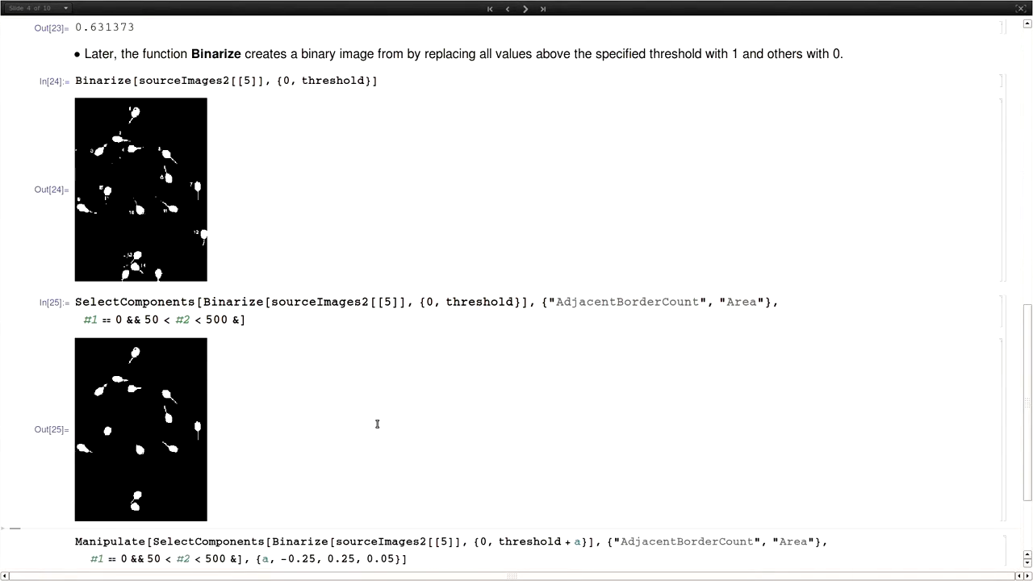
Step: Vary the threshold offset slider, then view the 0.53 example: 221 of 226 cells (97.8%)
{"action": "scroll", "scroll_direction": "down", "scroll_amount": 3}
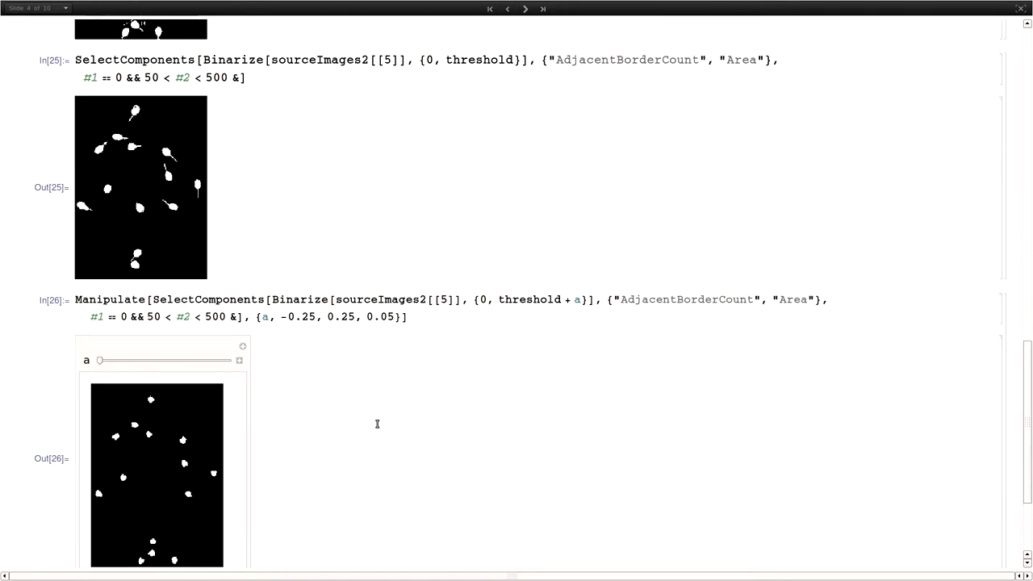
{"action": "scroll", "scroll_direction": "down", "scroll_amount": 3}
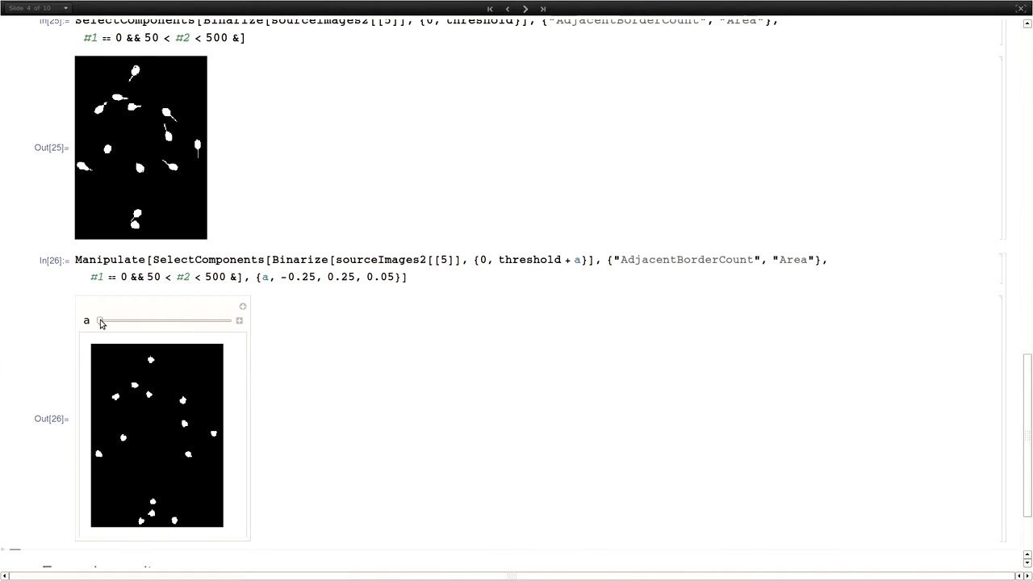
{"action": "left_click_drag", "start_coordinate": [98, 321], "coordinate": [137, 321]}
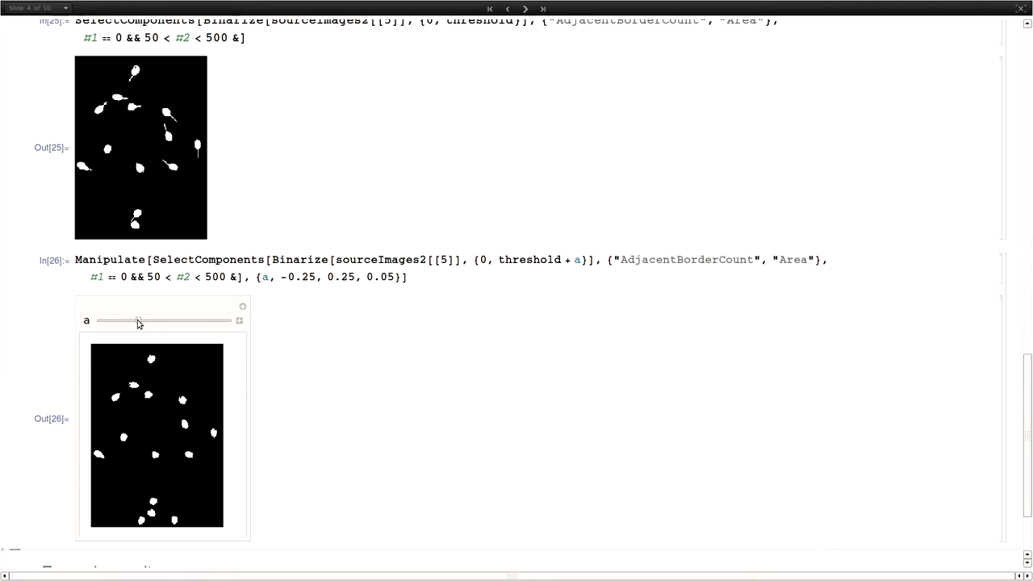
{"action": "left_click_drag", "start_coordinate": [138, 321], "coordinate": [201, 321]}
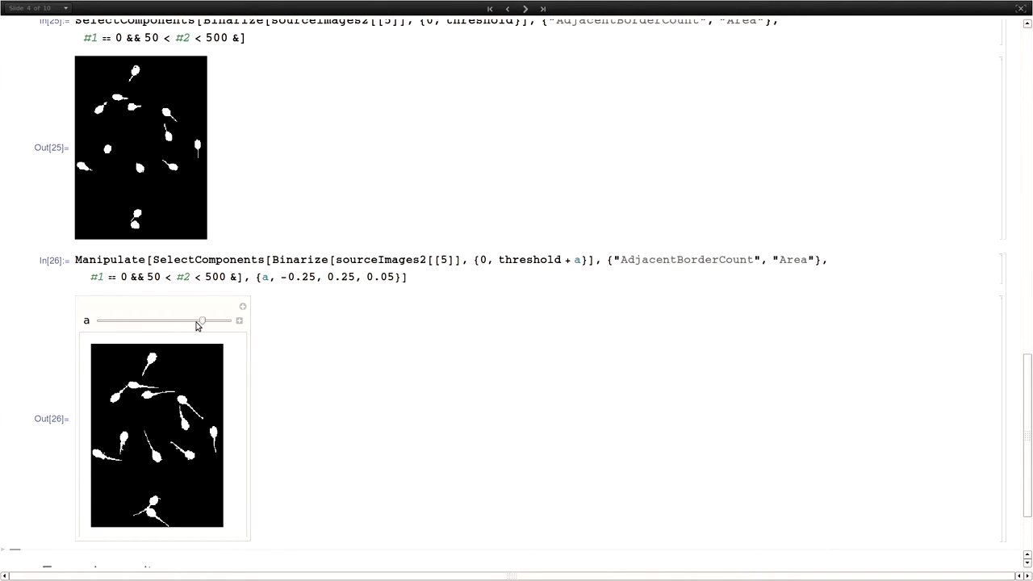
{"action": "left_click_drag", "start_coordinate": [201, 320], "coordinate": [189, 321]}
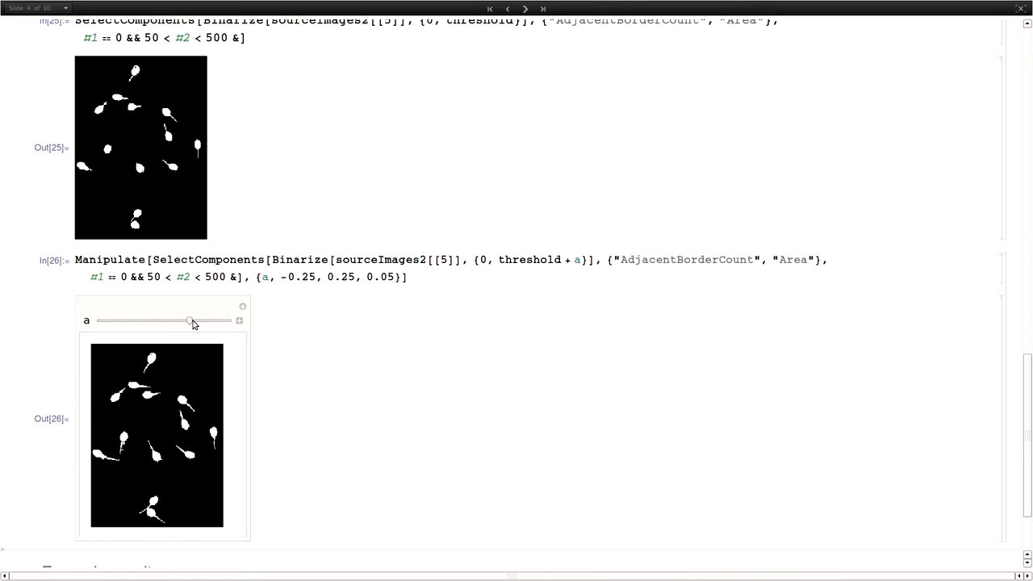
{"action": "left_click_drag", "start_coordinate": [187, 321], "coordinate": [149, 321]}
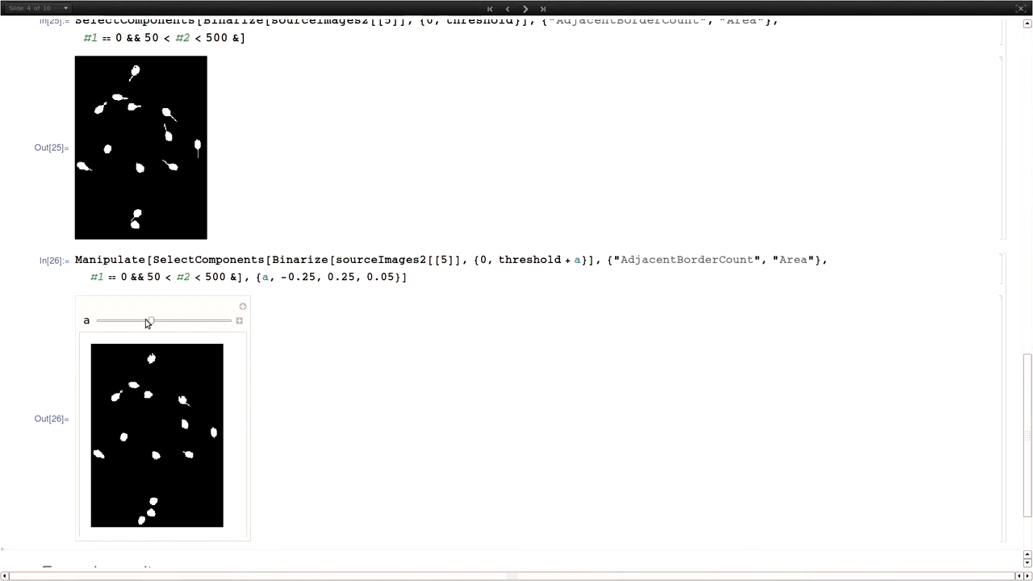
{"action": "left_click_drag", "start_coordinate": [149, 321], "coordinate": [163, 322]}
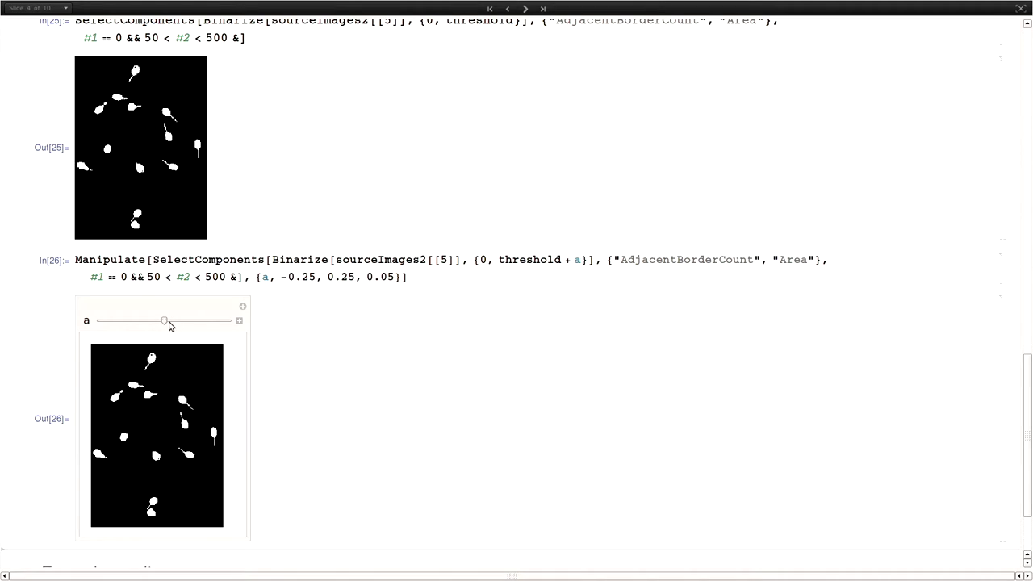
{"action": "scroll", "scroll_direction": "down", "scroll_amount": 3}
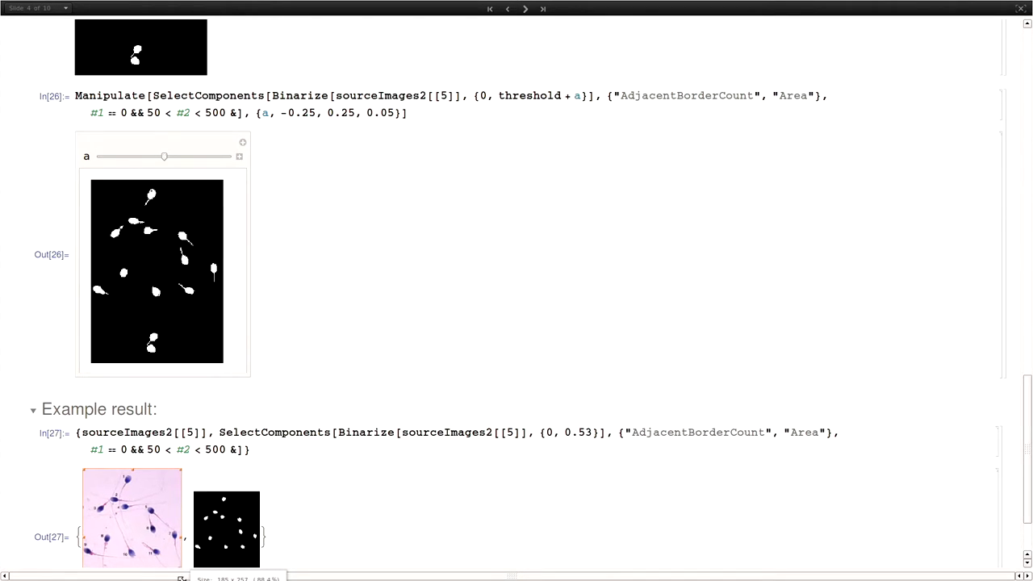
{"action": "scroll", "scroll_direction": "down", "scroll_amount": 3}
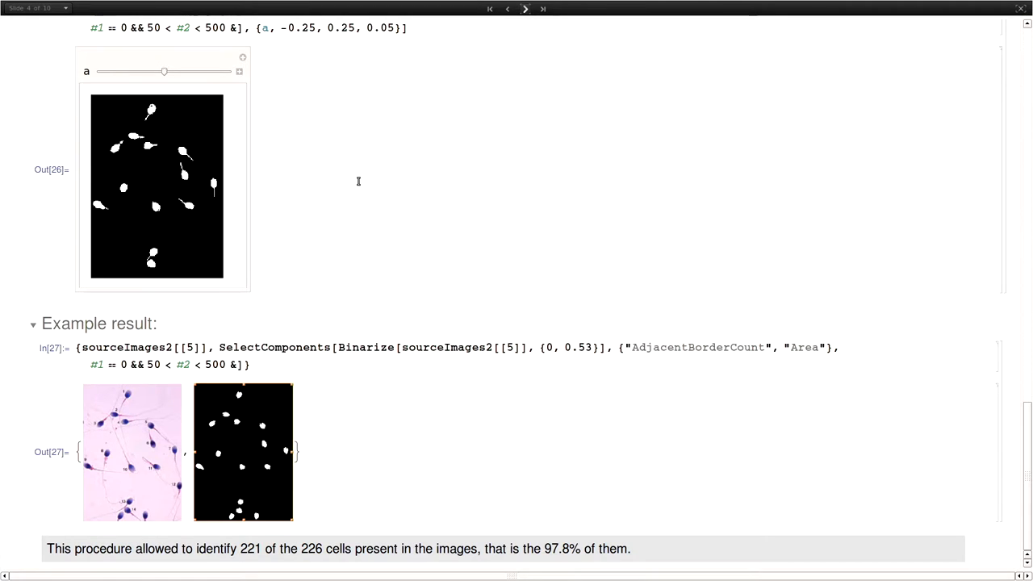
Step: On the Feature Extraction slide, show image 8's binarized heads as numbered components 1–14
{"action": "left_click", "coordinate": [524, 8]}
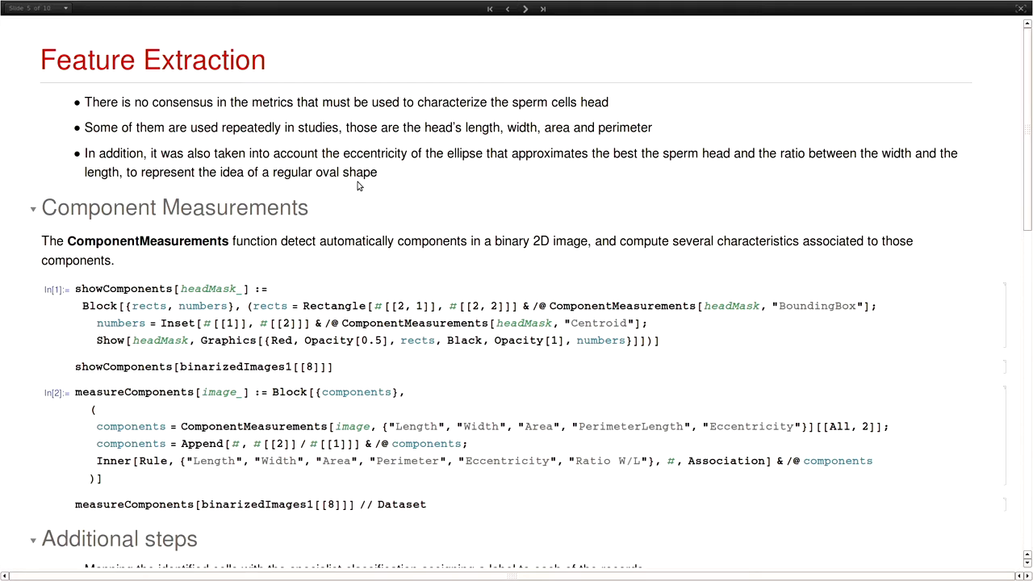
{"action": "scroll", "scroll_direction": "down", "scroll_amount": 3}
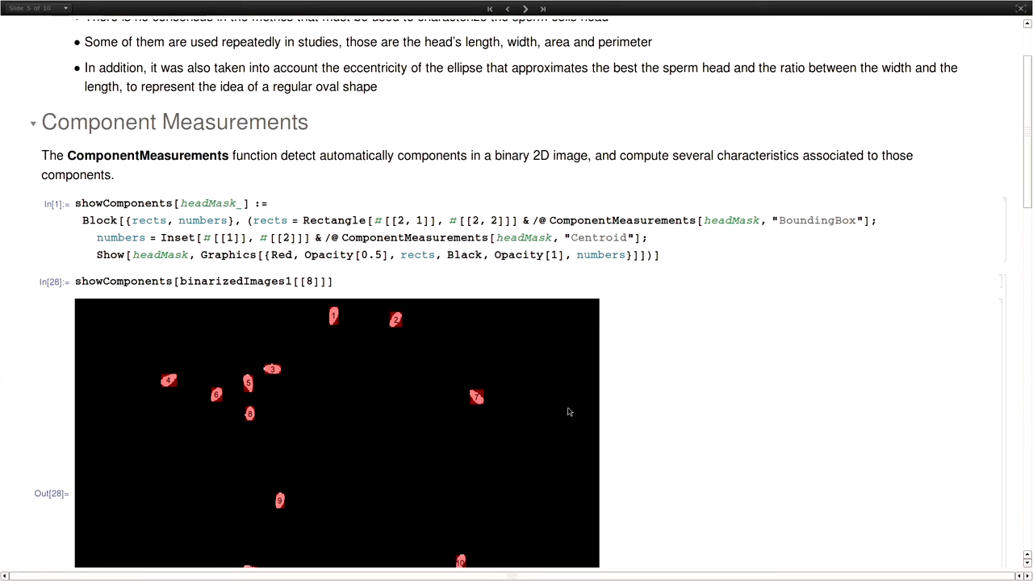
{"action": "scroll", "scroll_direction": "down", "scroll_amount": 3}
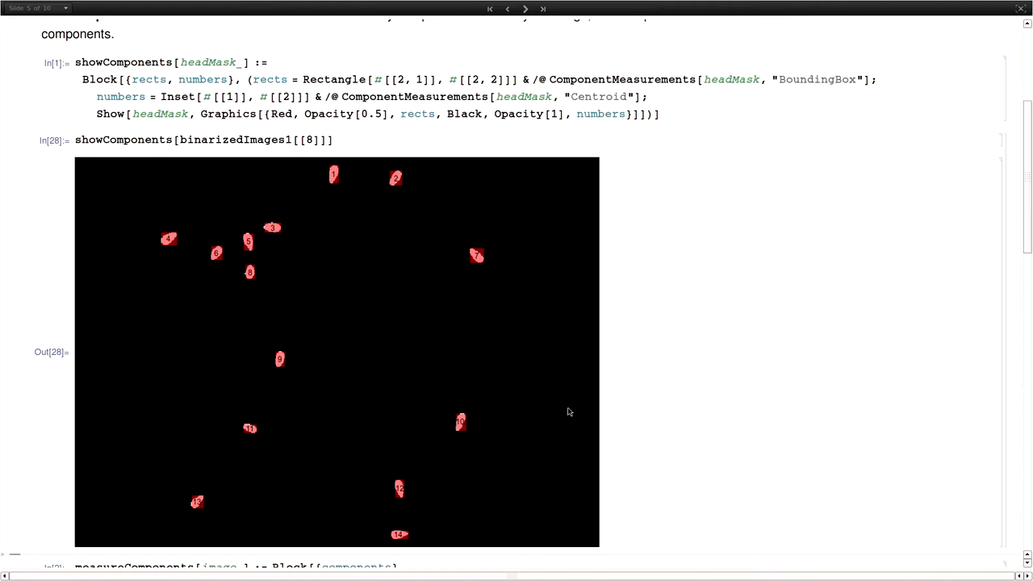
{"action": "scroll", "scroll_direction": "down", "scroll_amount": 3}
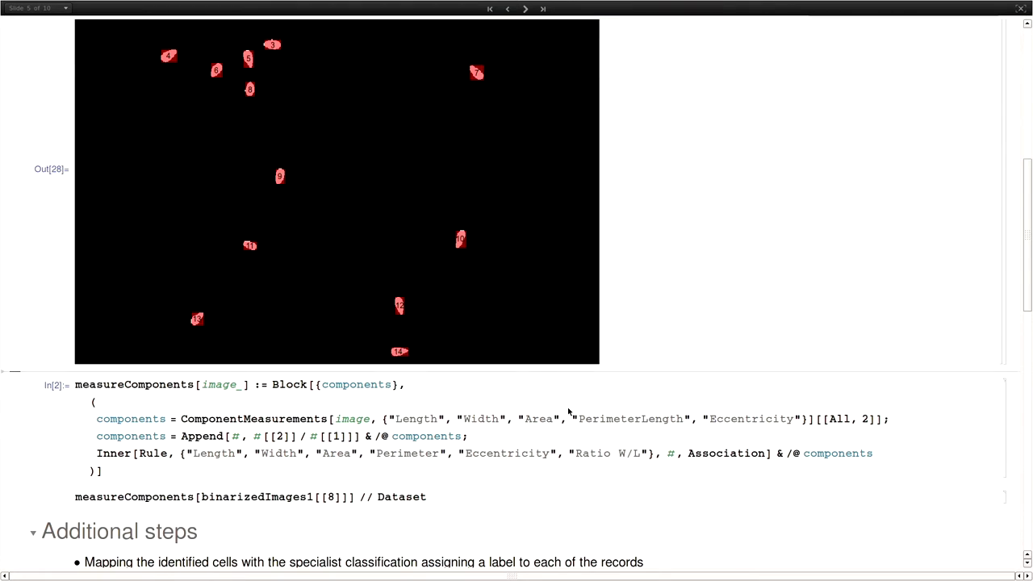
{"action": "mouse_move", "coordinate": [391, 500]}
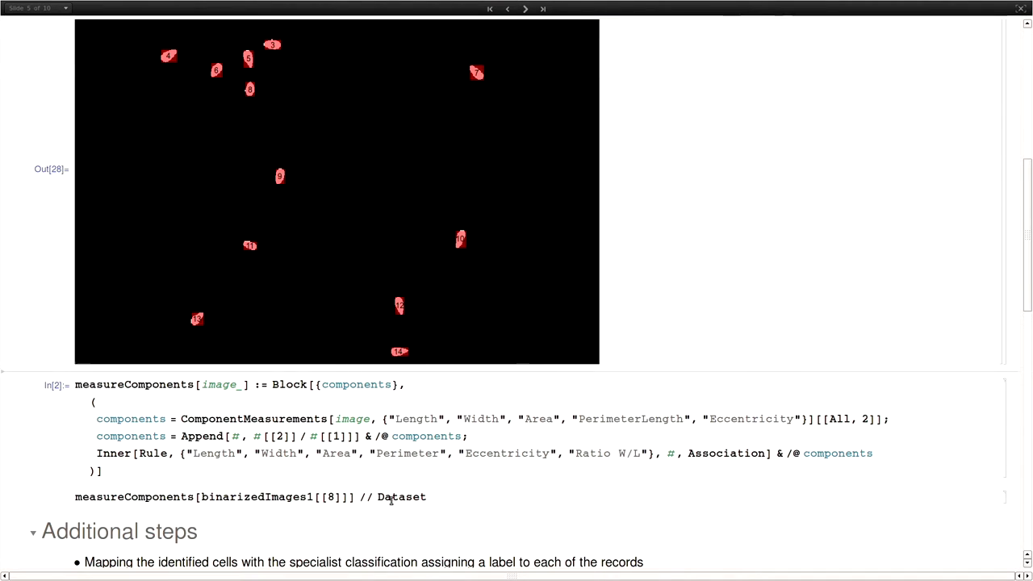
Step: Check the Dataset reference page, then tabulate image 8's measureComponents results
{"action": "left_click", "coordinate": [401, 496]}
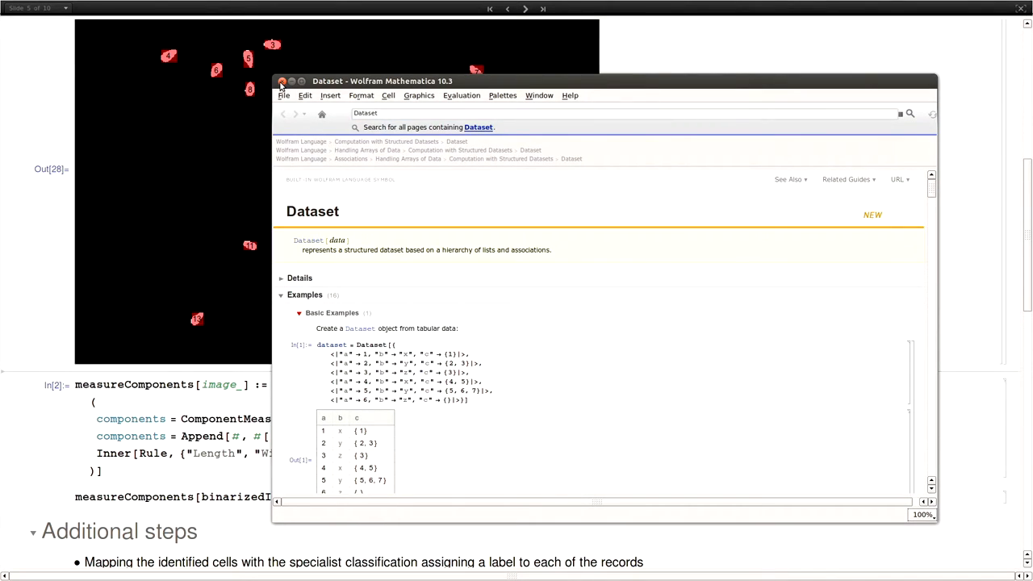
{"action": "left_click", "coordinate": [282, 81]}
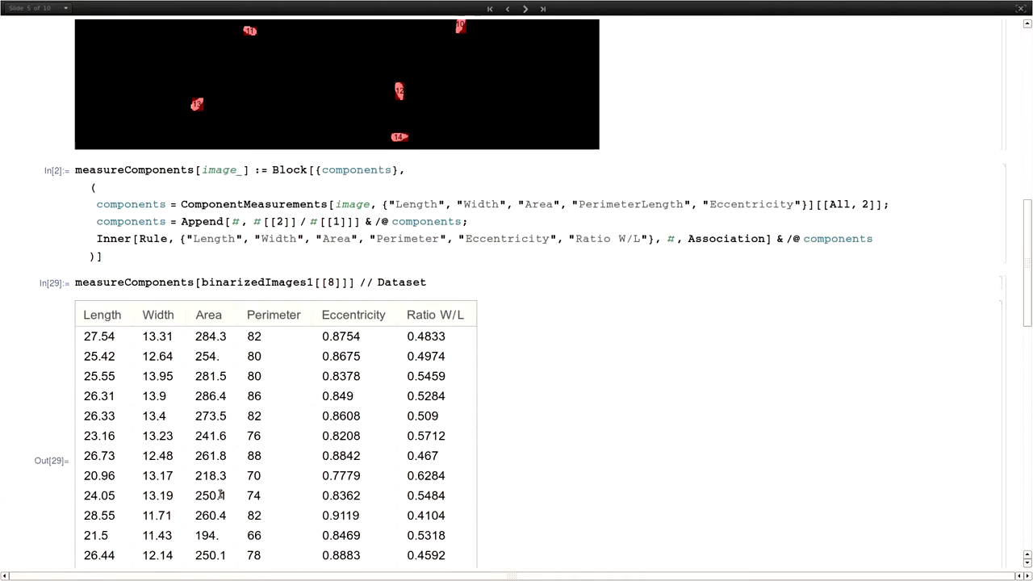
Step: Reveal the full 14-row Dataset and the Additional steps section importing map1 and map2
{"action": "scroll", "scroll_direction": "down", "scroll_amount": 3}
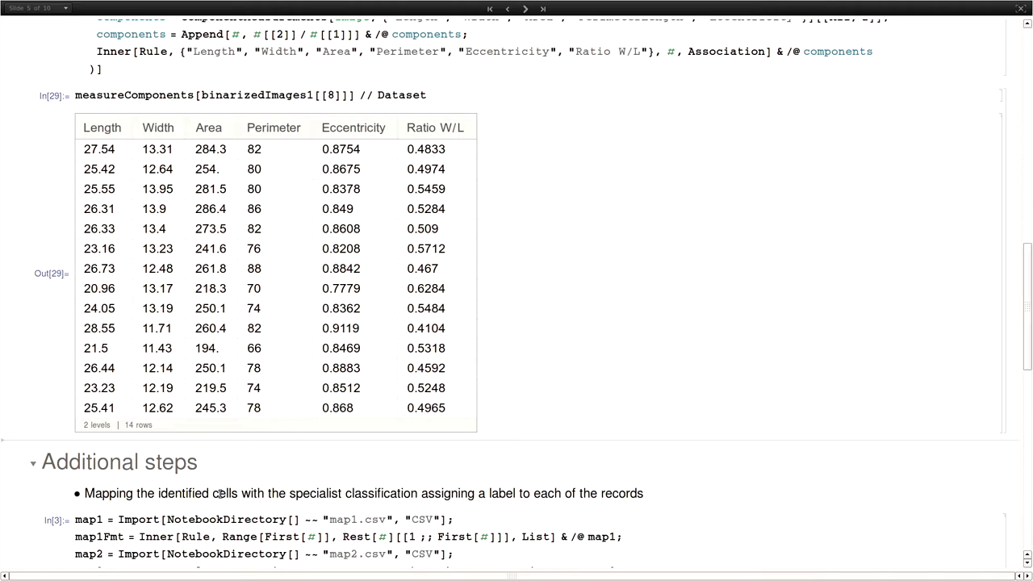
Step: Scroll to the Data generation section showing generateData and its single-image output list
{"action": "scroll", "scroll_direction": "down", "scroll_amount": 3}
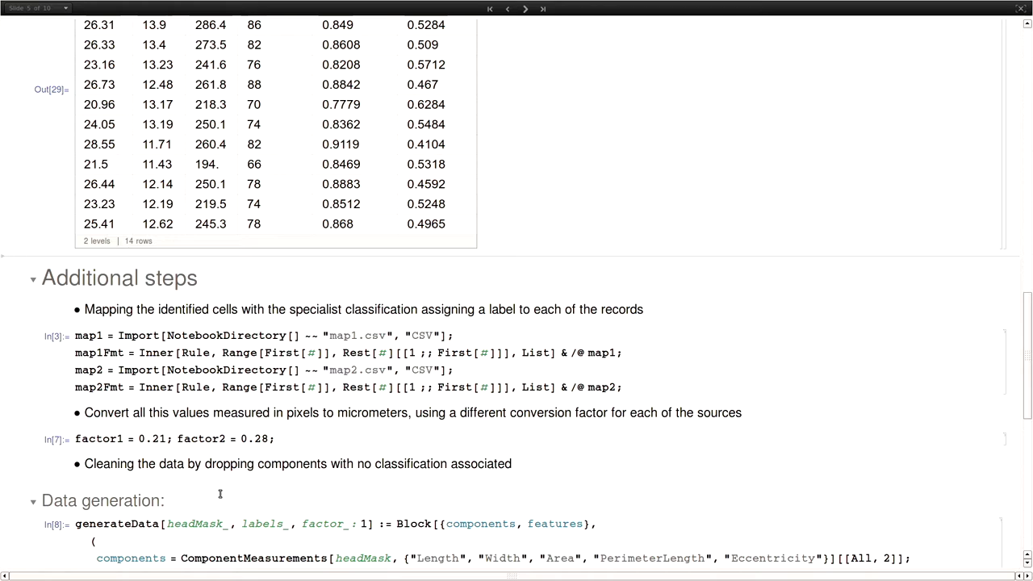
{"action": "scroll", "scroll_direction": "down", "scroll_amount": 3}
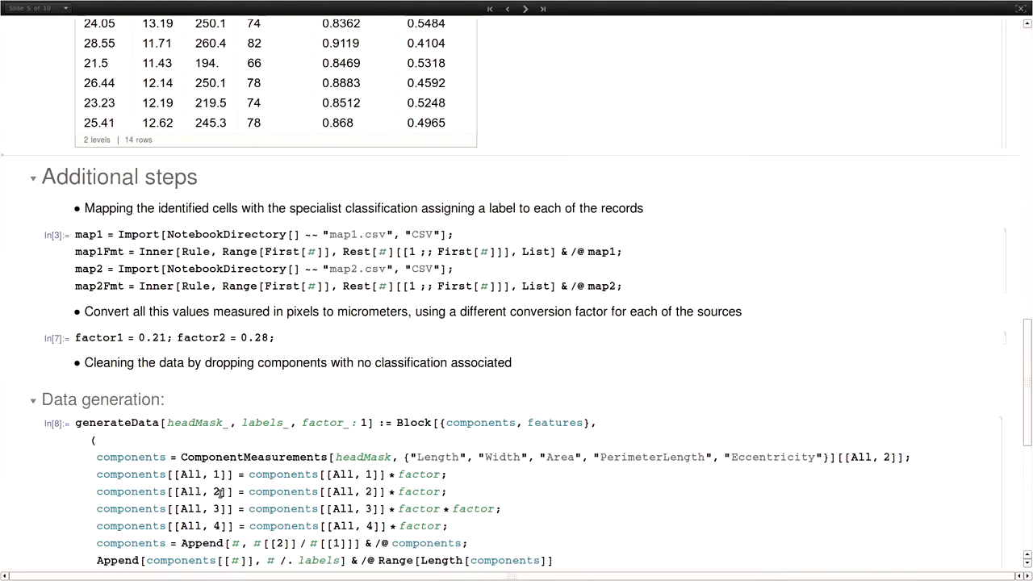
{"action": "scroll", "scroll_direction": "down", "scroll_amount": 3}
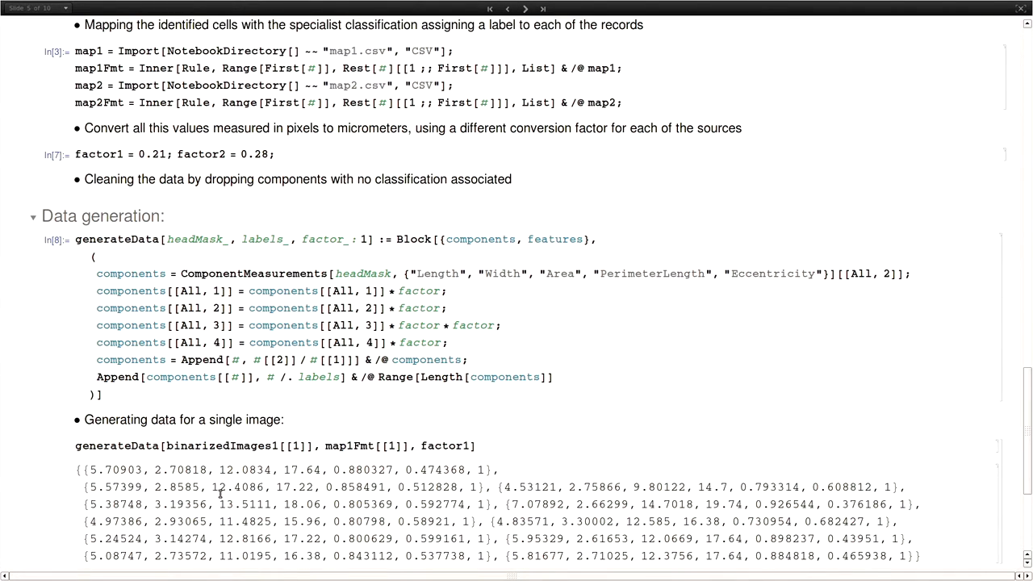
{"action": "scroll", "scroll_direction": "up", "scroll_amount": 3}
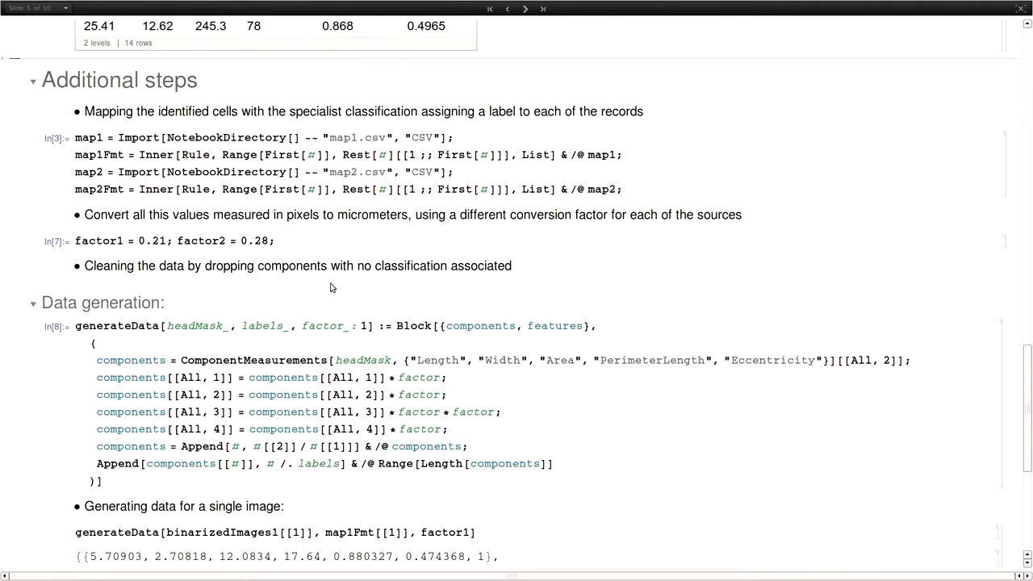
{"action": "mouse_move", "coordinate": [181, 142]}
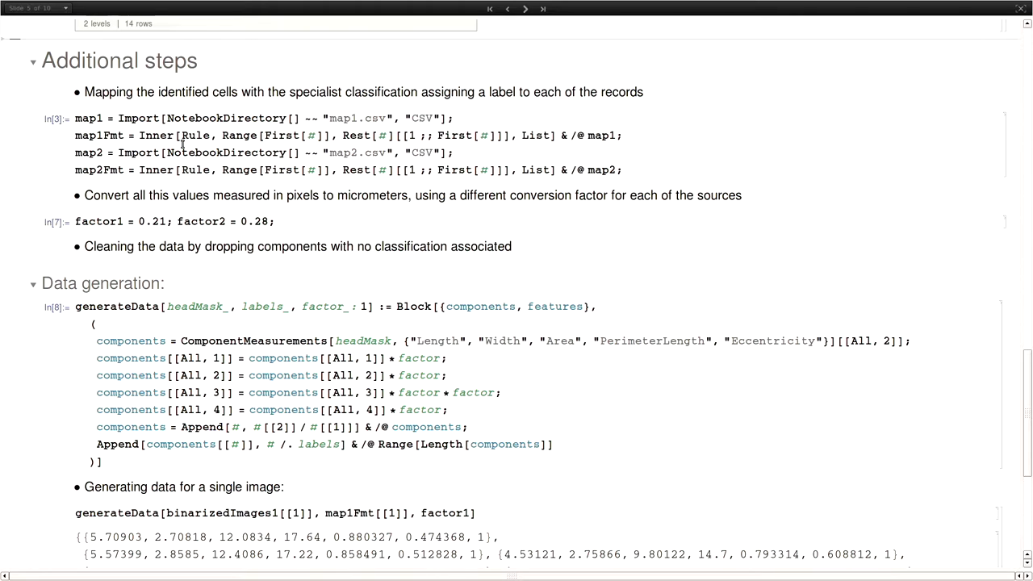
{"action": "scroll", "scroll_direction": "down", "scroll_amount": 3}
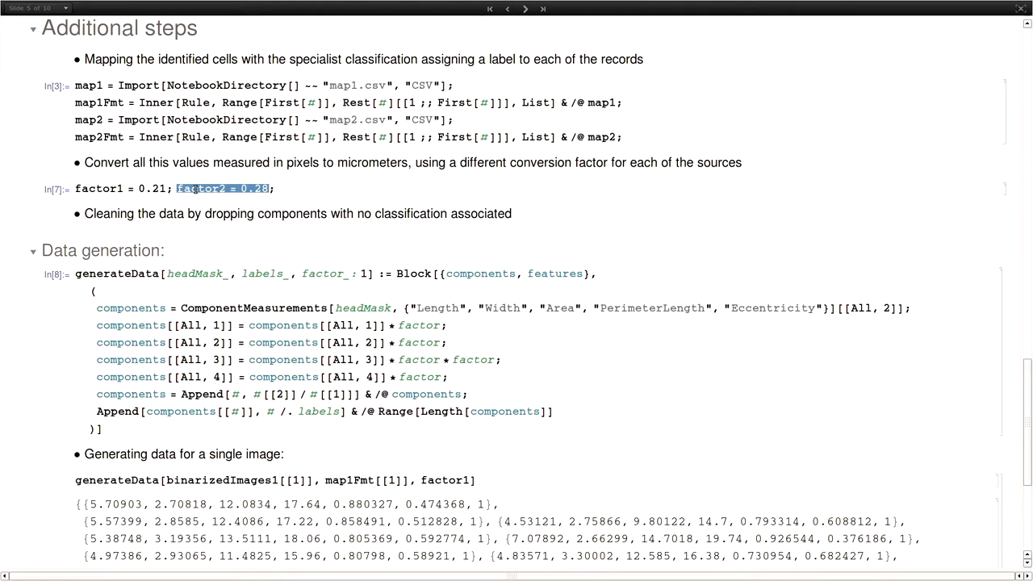
{"action": "scroll", "scroll_direction": "down", "scroll_amount": 3}
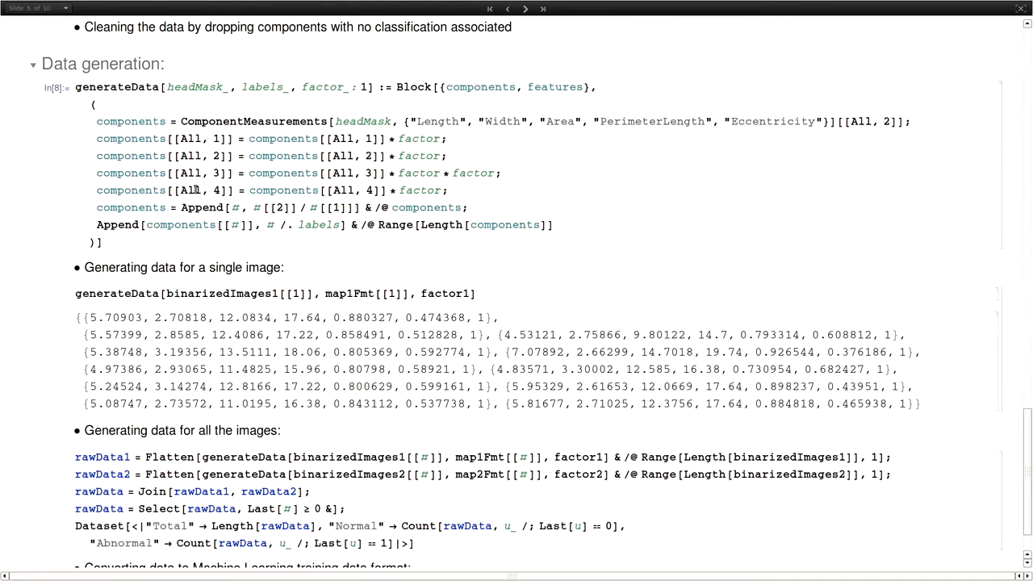
{"action": "scroll", "scroll_direction": "up", "scroll_amount": 3}
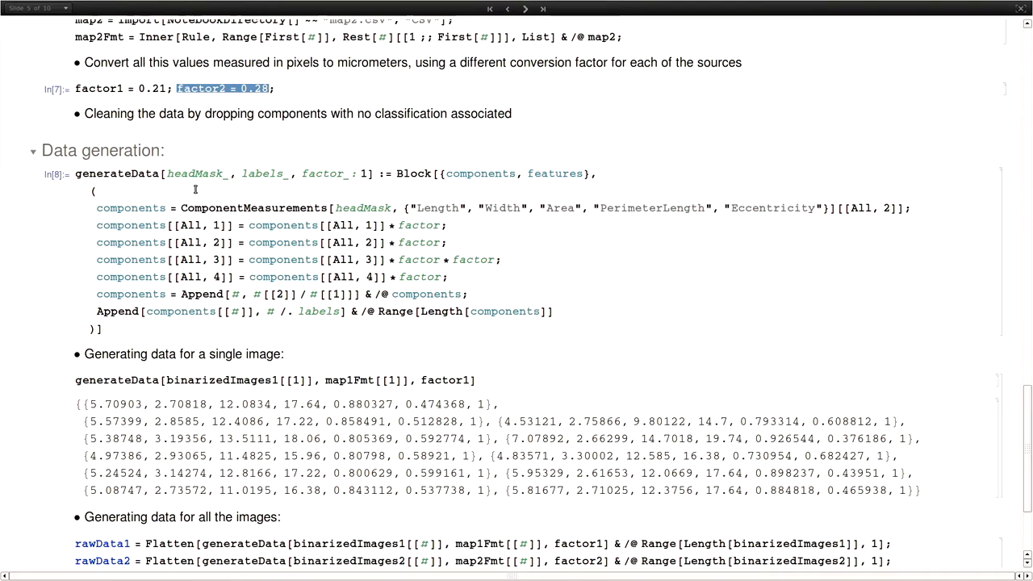
Step: Run rawData for all images (422: 155 normal, 267 abnormal) and show trainingData samples
{"action": "scroll", "scroll_direction": "down", "scroll_amount": 3}
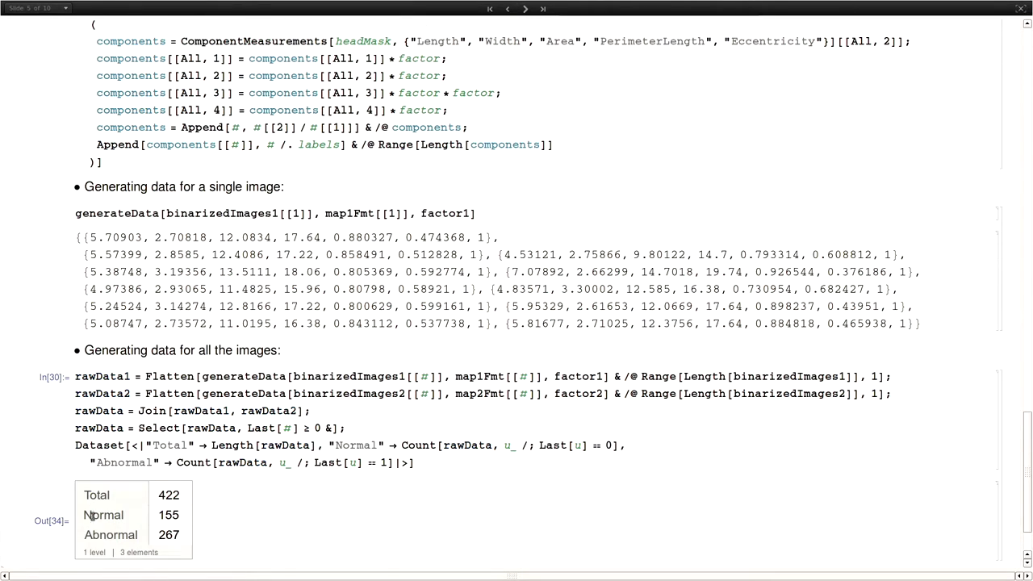
{"action": "scroll", "scroll_direction": "down", "scroll_amount": 3}
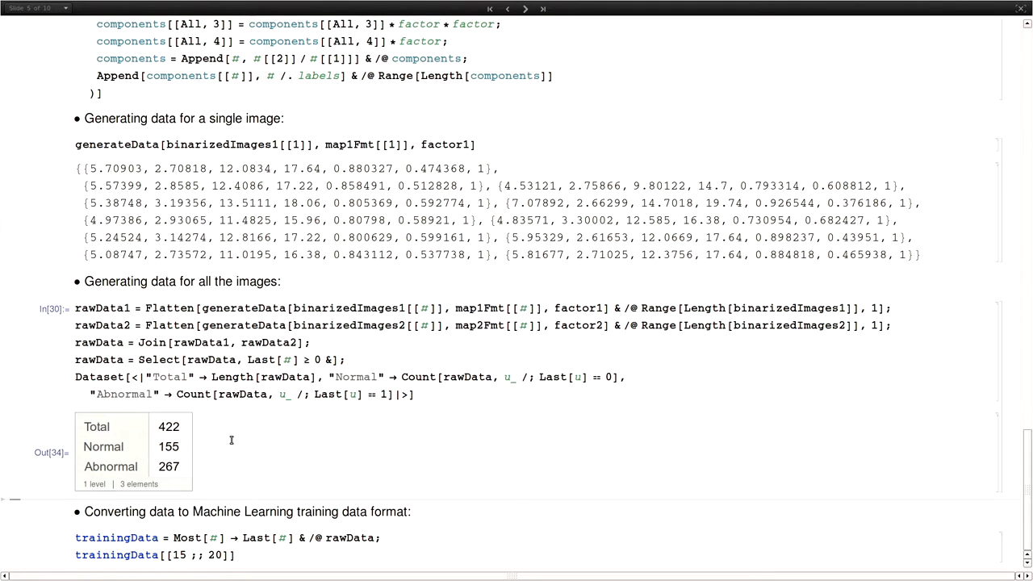
{"action": "scroll", "scroll_direction": "up", "scroll_amount": 3}
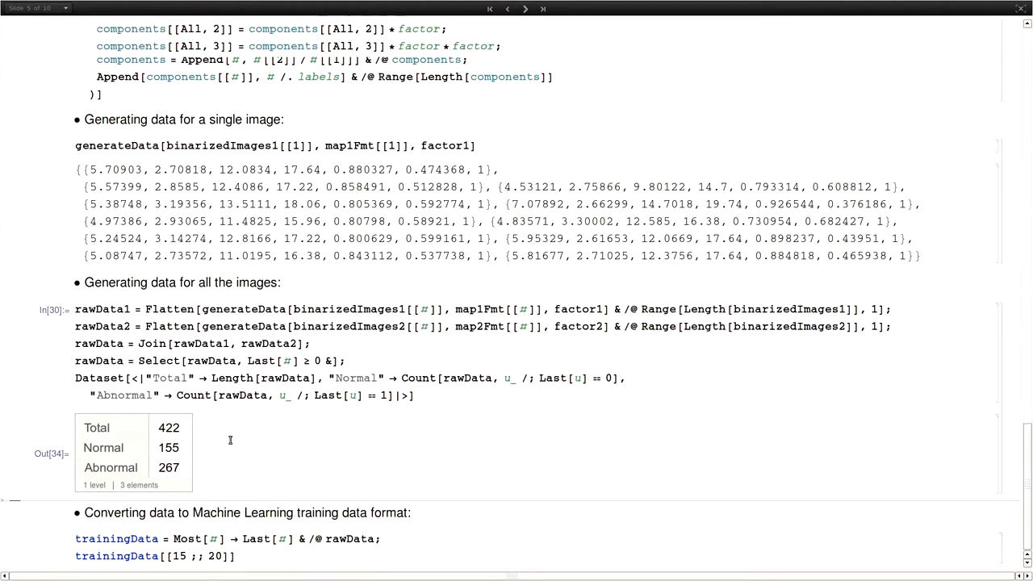
{"action": "scroll", "scroll_direction": "up", "scroll_amount": 3}
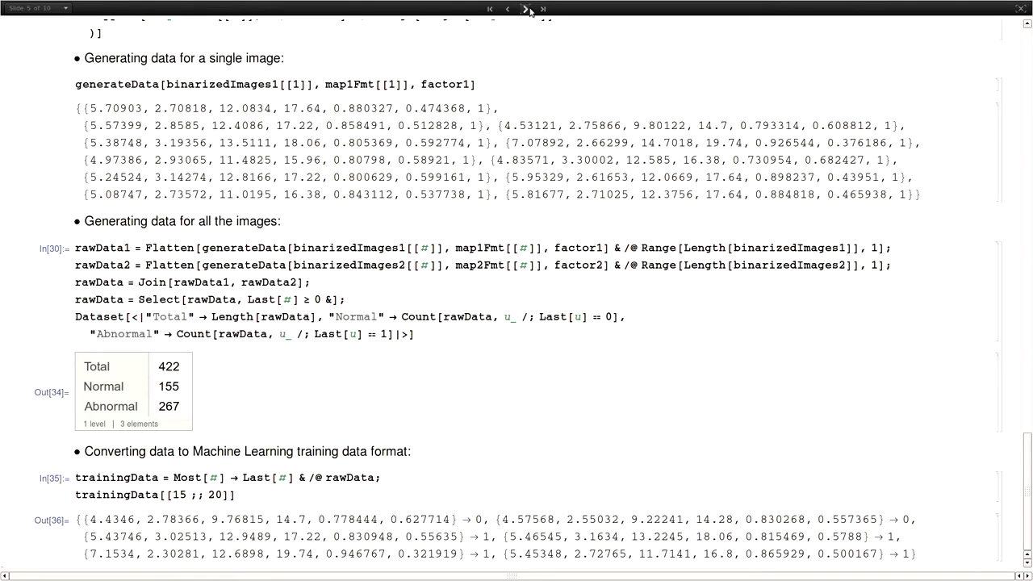
Step: On the SVM slide, emphasise 'machine' and 'learning', then view the standardization, PCA and accuracy code
{"action": "left_click", "coordinate": [525, 9]}
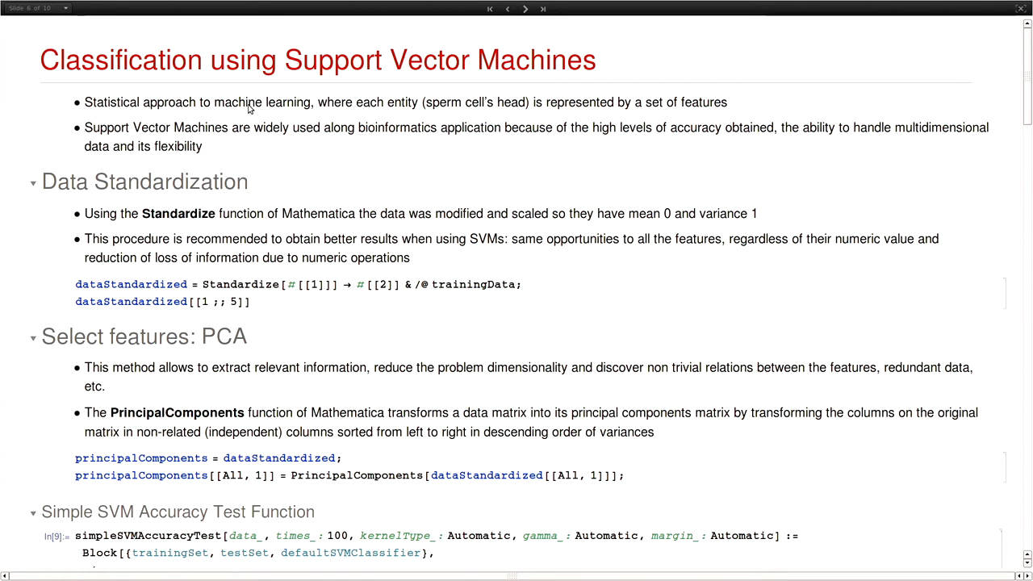
{"action": "double_click", "coordinate": [288, 101]}
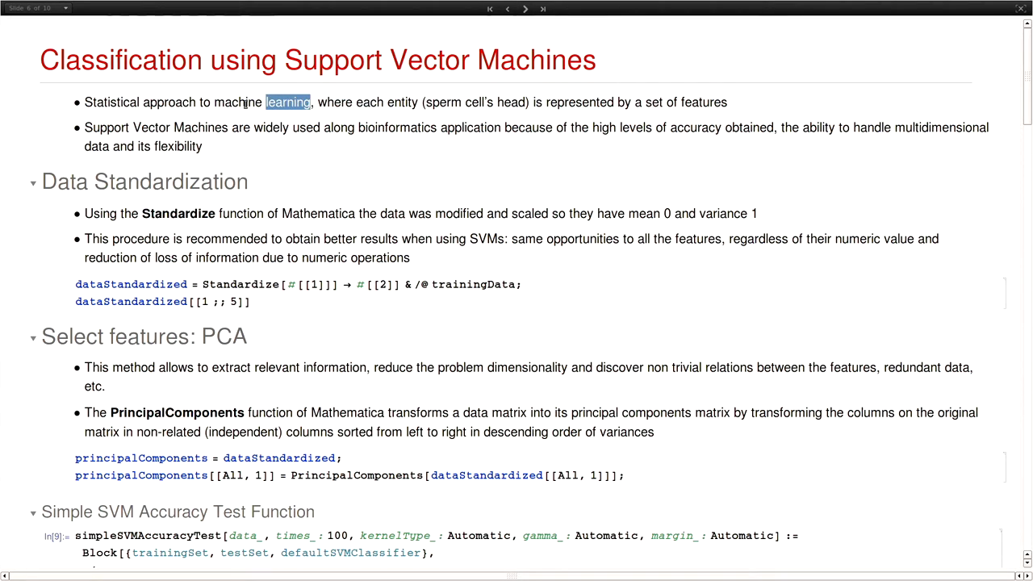
{"action": "double_click", "coordinate": [237, 102]}
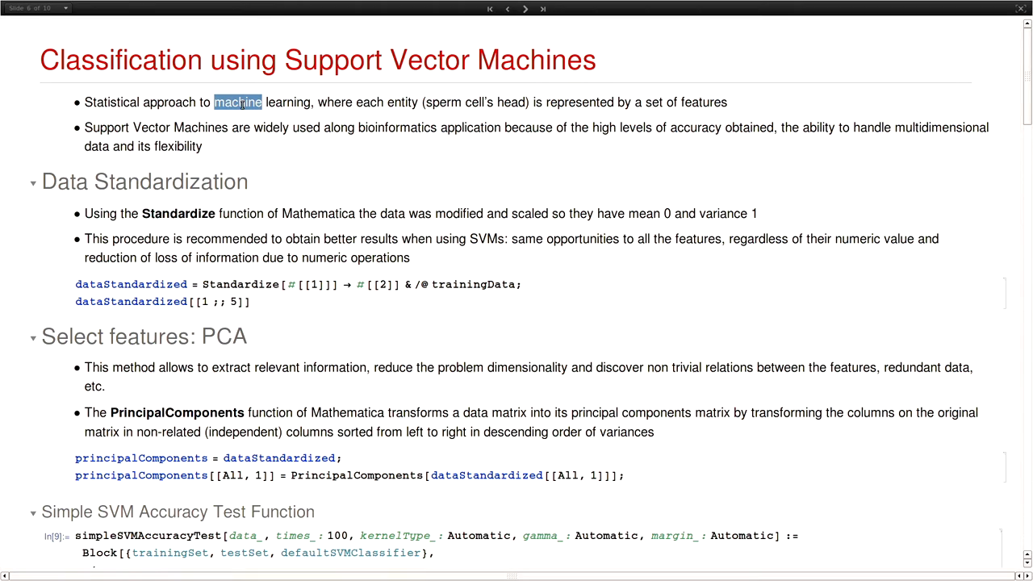
{"action": "scroll", "scroll_direction": "down", "scroll_amount": 3}
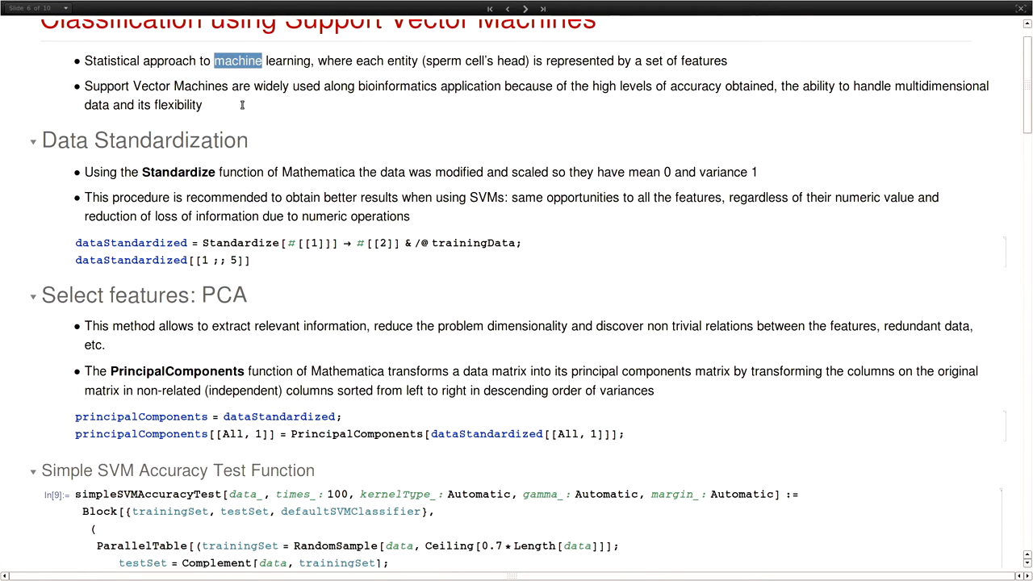
{"action": "scroll", "scroll_direction": "down", "scroll_amount": 3}
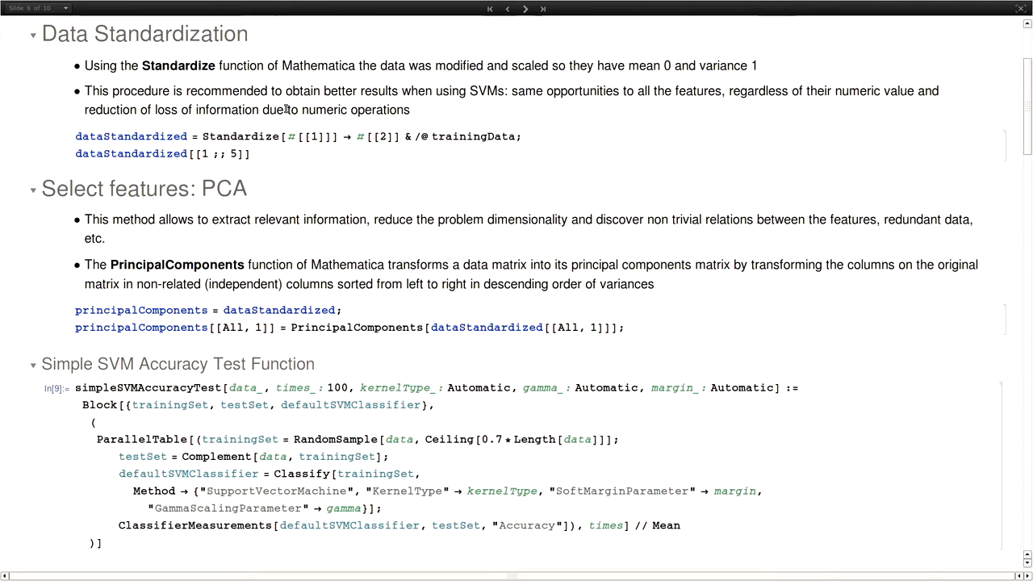
{"action": "mouse_move", "coordinate": [337, 73]}
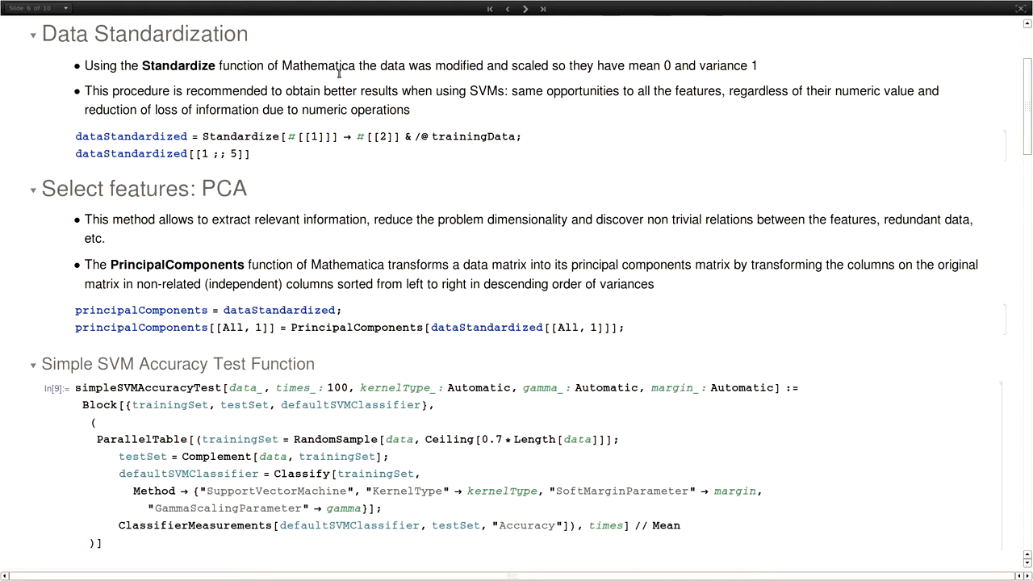
Step: Scroll past the standardized feature rows to the 'Select features: PCA' section
{"action": "scroll", "scroll_direction": "down", "scroll_amount": 3}
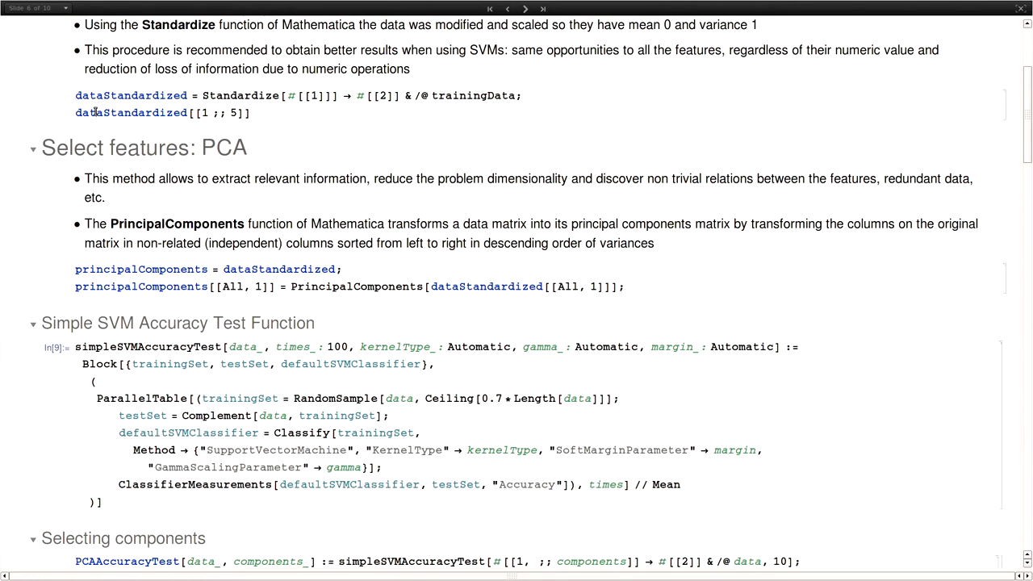
{"action": "scroll", "scroll_direction": "down", "scroll_amount": 3}
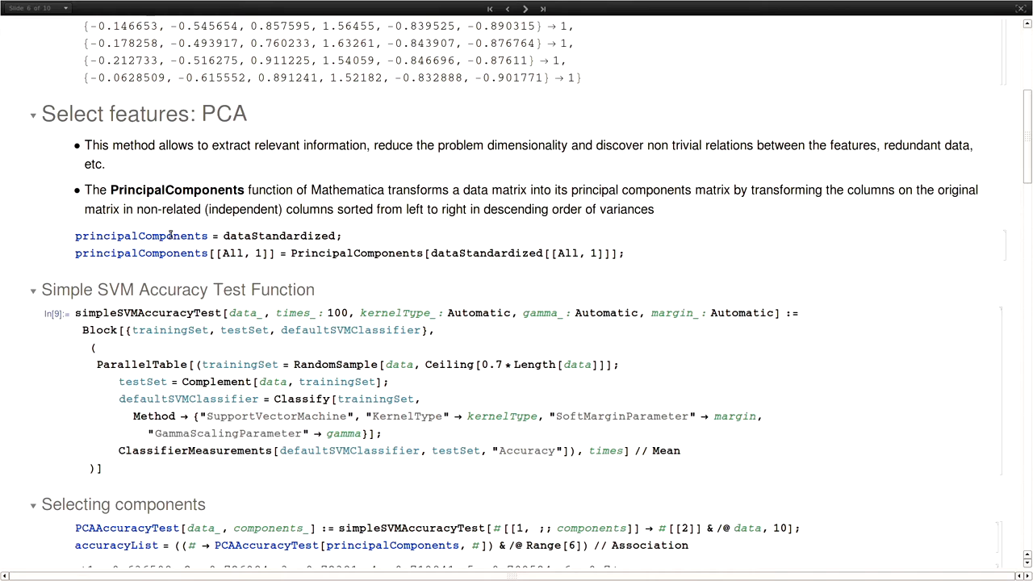
{"action": "mouse_move", "coordinate": [395, 200]}
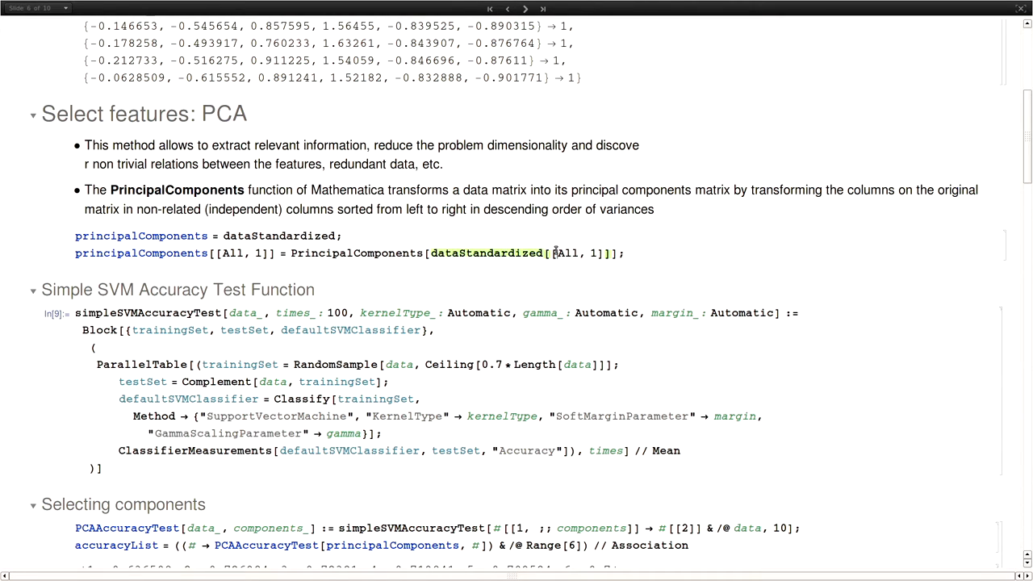
Step: Scroll to the accuracy-versus-principal-components plot and the note keeping three components
{"action": "scroll", "scroll_direction": "down", "scroll_amount": 3}
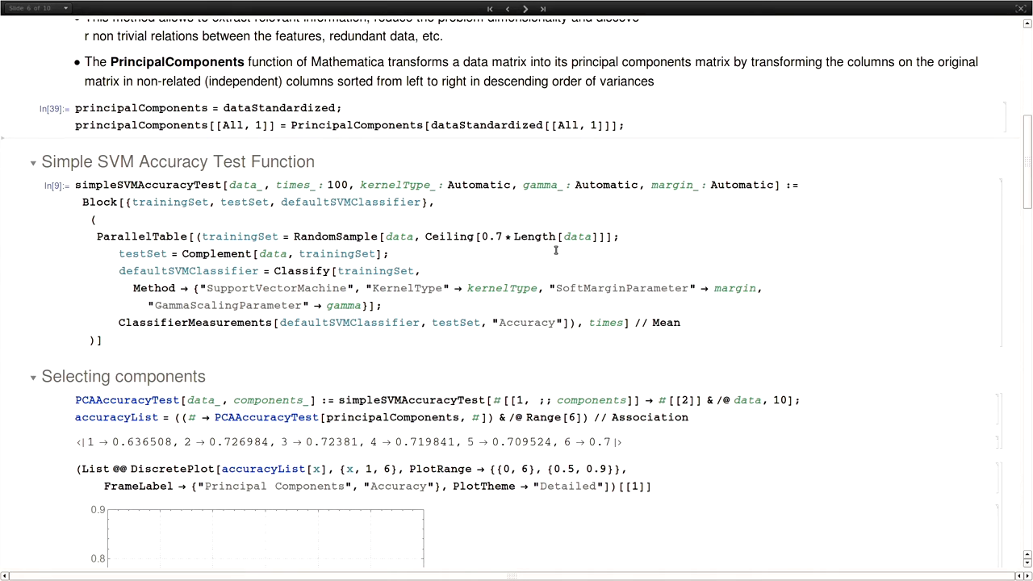
{"action": "scroll", "scroll_direction": "down", "scroll_amount": 3}
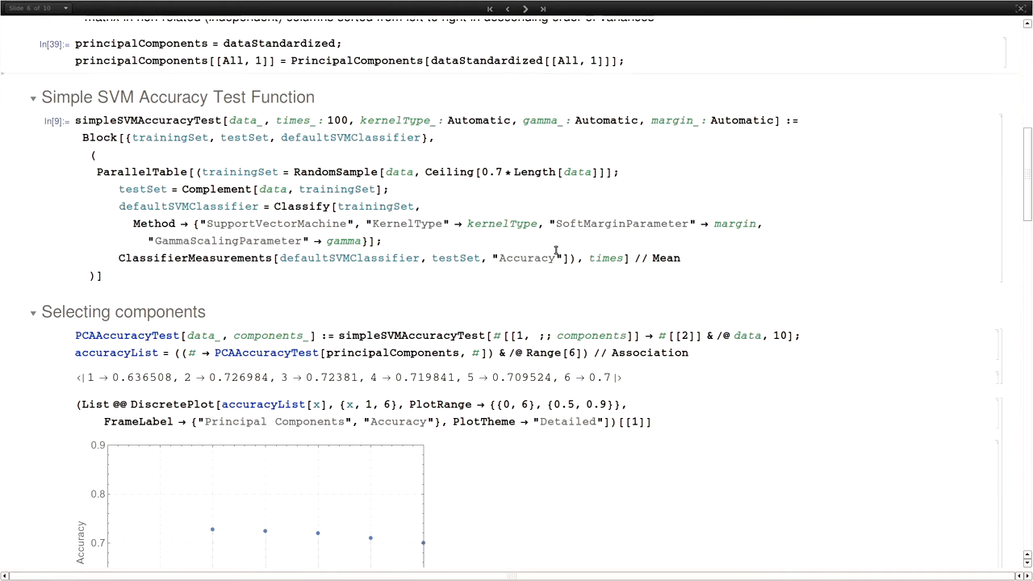
{"action": "scroll", "scroll_direction": "down", "scroll_amount": 3}
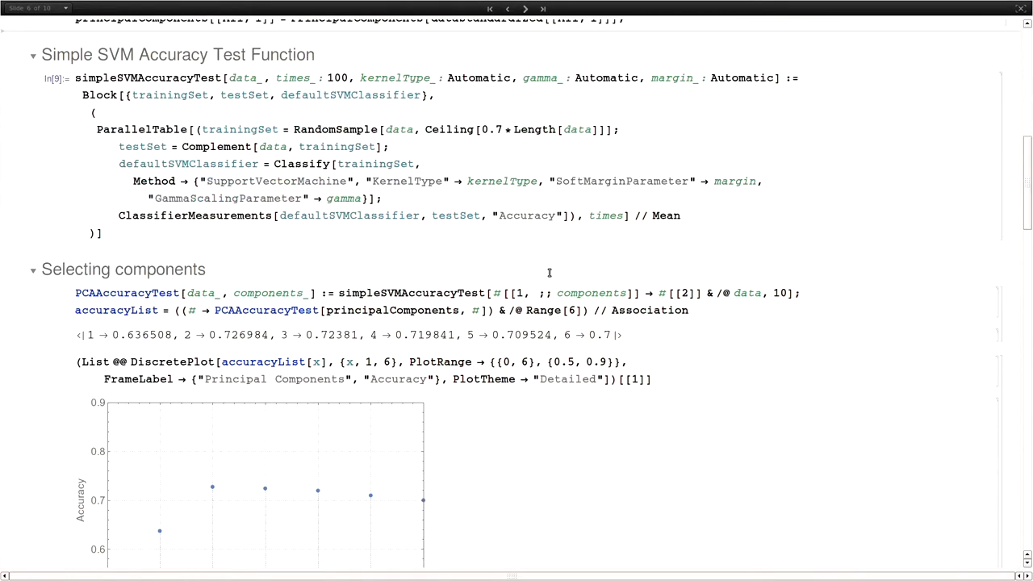
{"action": "scroll", "scroll_direction": "down", "scroll_amount": 3}
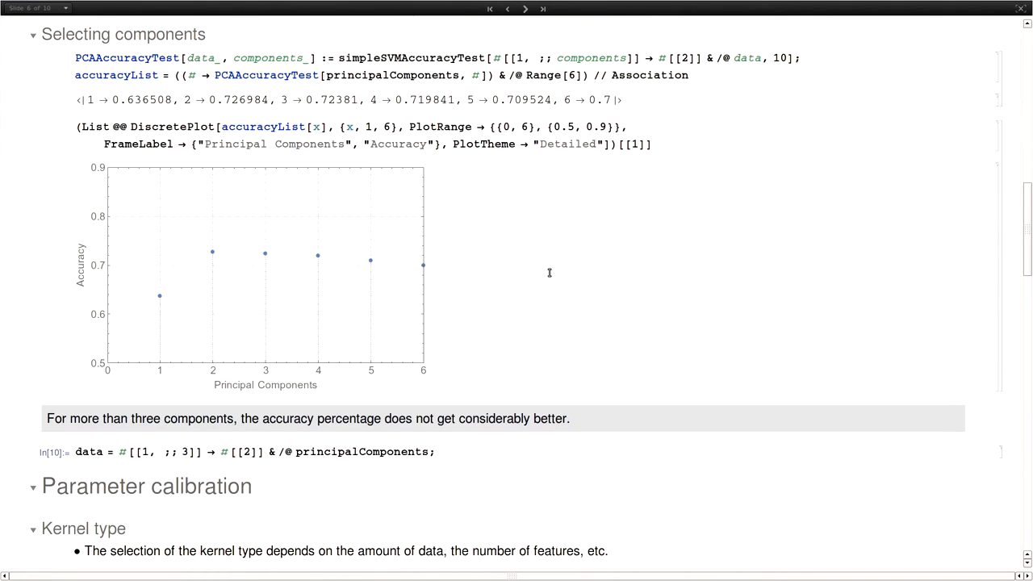
{"action": "mouse_move", "coordinate": [155, 296]}
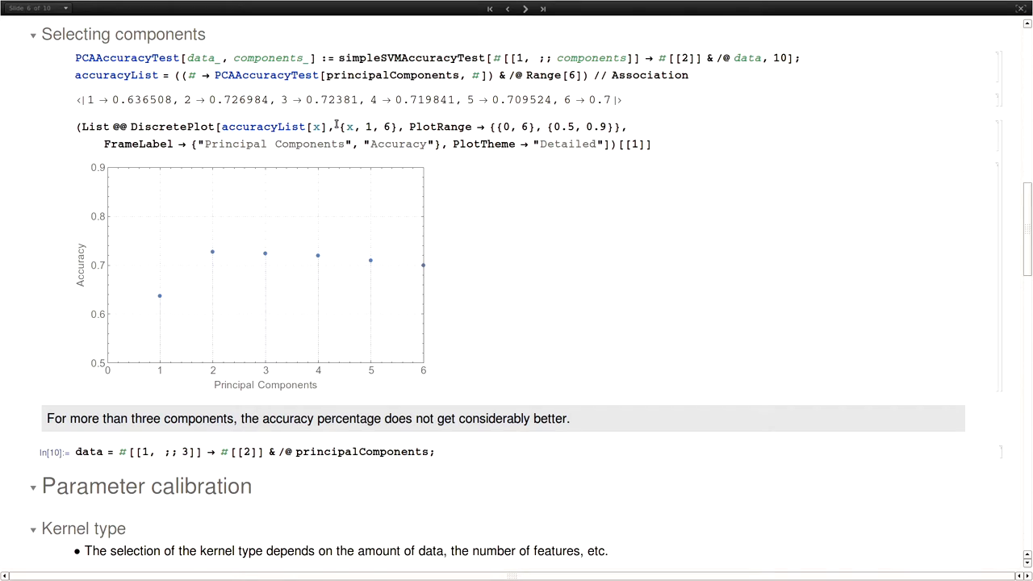
{"action": "mouse_move", "coordinate": [290, 114]}
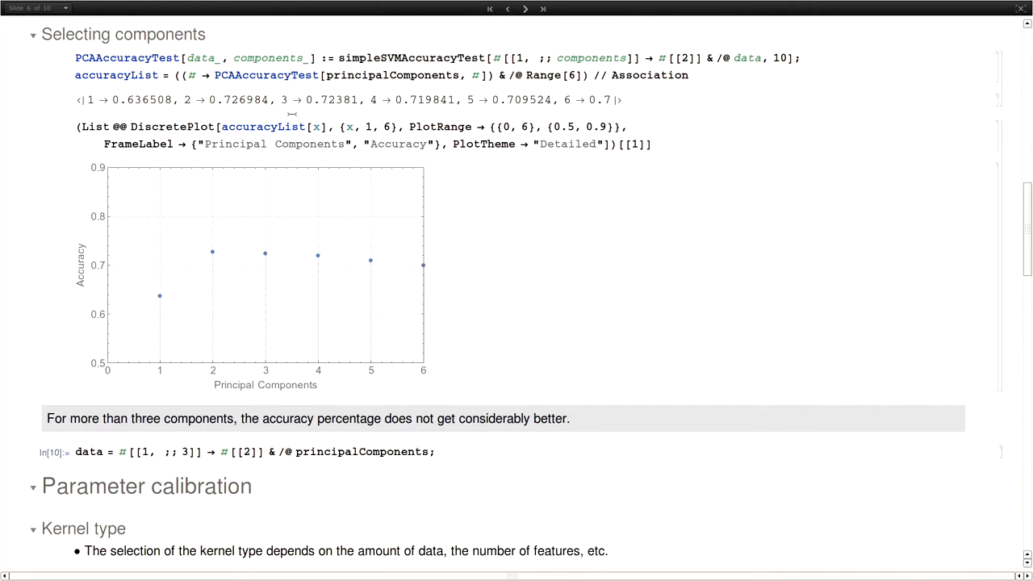
{"action": "mouse_move", "coordinate": [139, 309]}
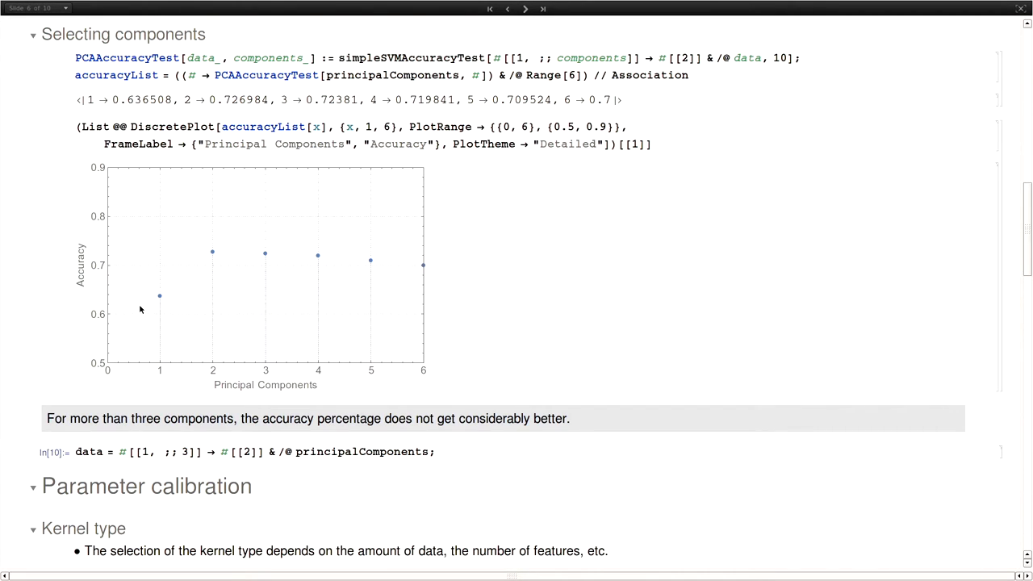
{"action": "mouse_move", "coordinate": [236, 255]}
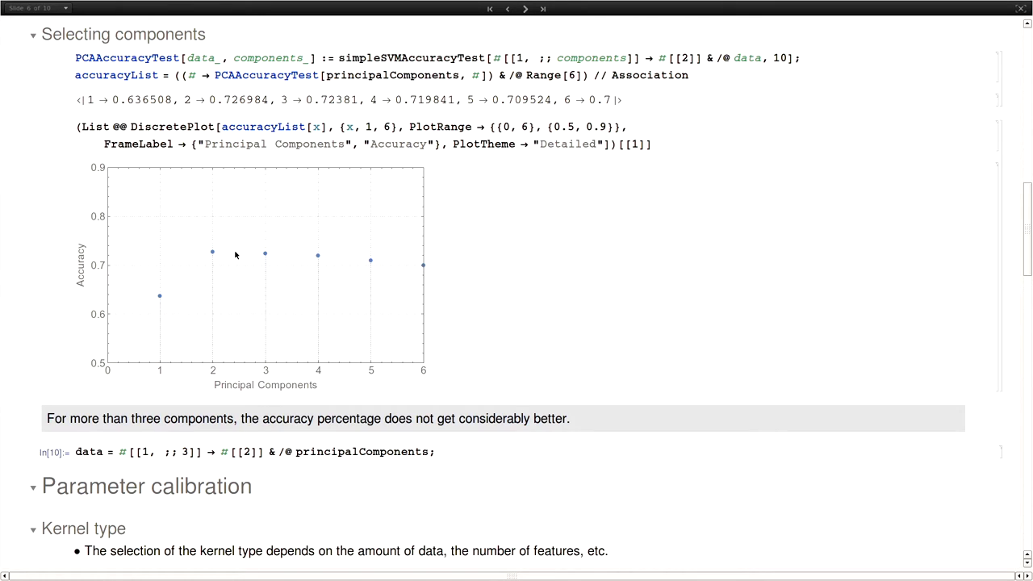
{"action": "mouse_move", "coordinate": [125, 326]}
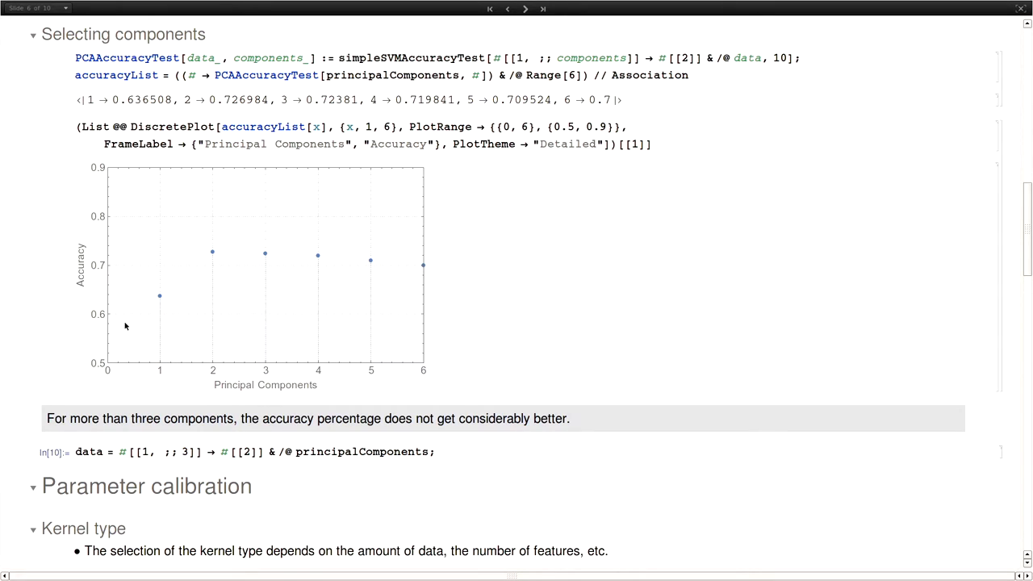
{"action": "mouse_move", "coordinate": [270, 261]}
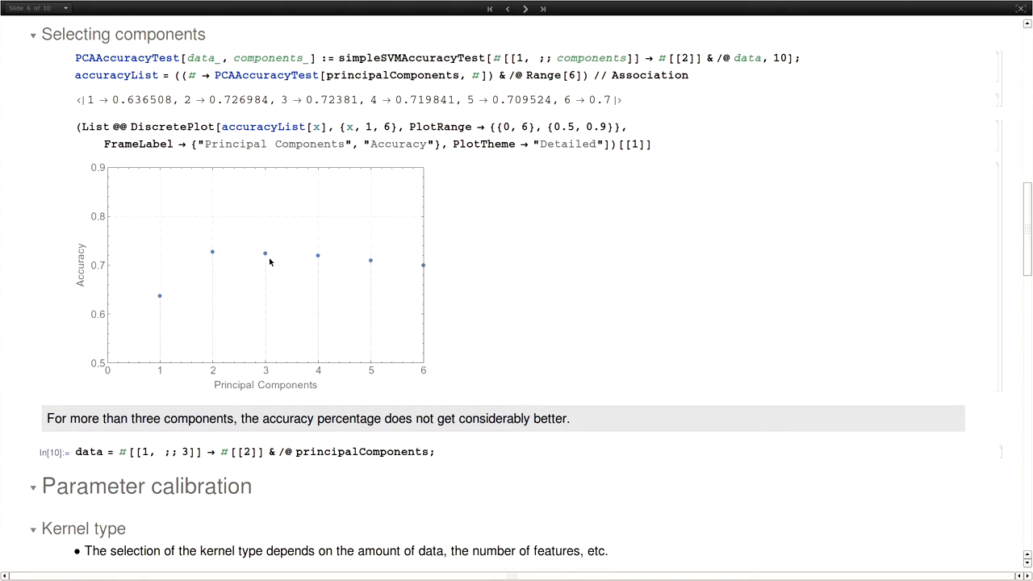
{"action": "mouse_move", "coordinate": [211, 272]}
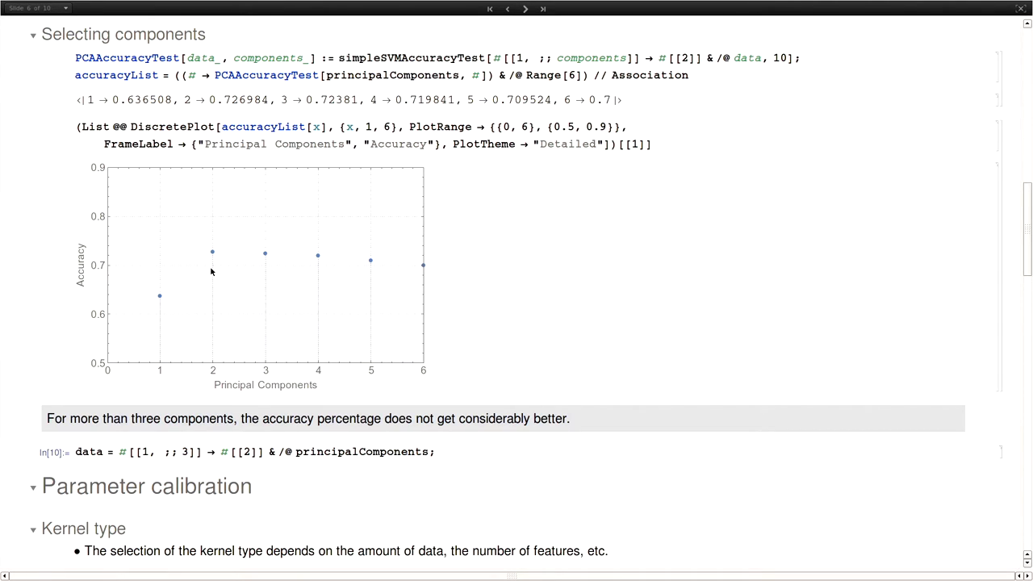
{"action": "mouse_move", "coordinate": [308, 254]}
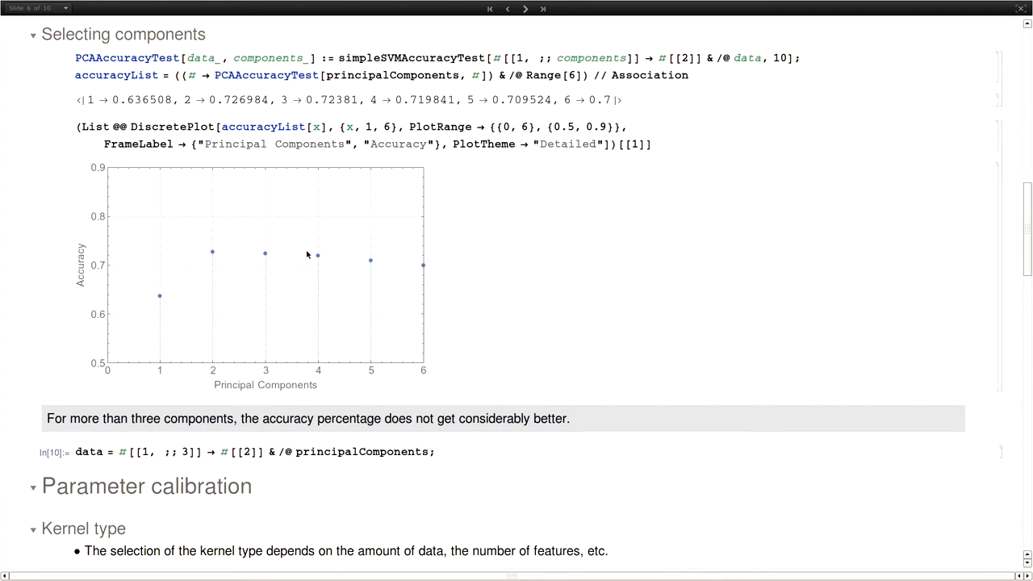
{"action": "mouse_move", "coordinate": [260, 367]}
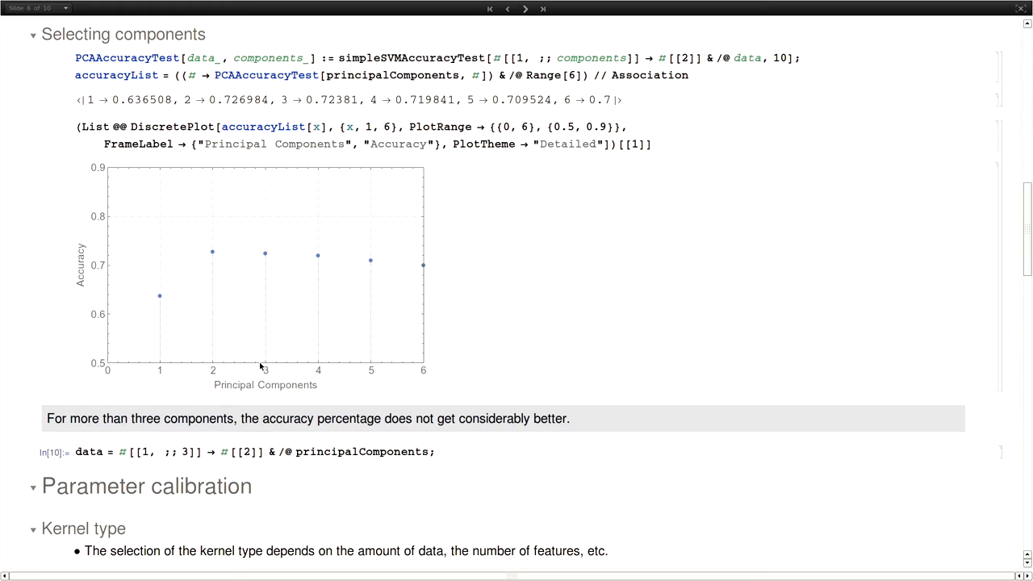
{"action": "scroll", "scroll_direction": "down", "scroll_amount": 3}
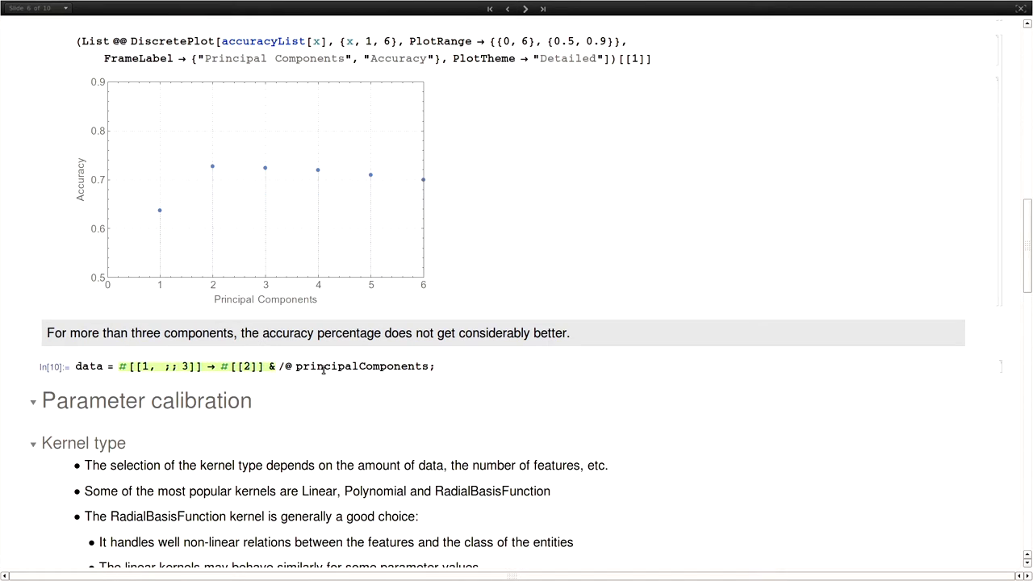
{"action": "scroll", "scroll_direction": "up", "scroll_amount": 3}
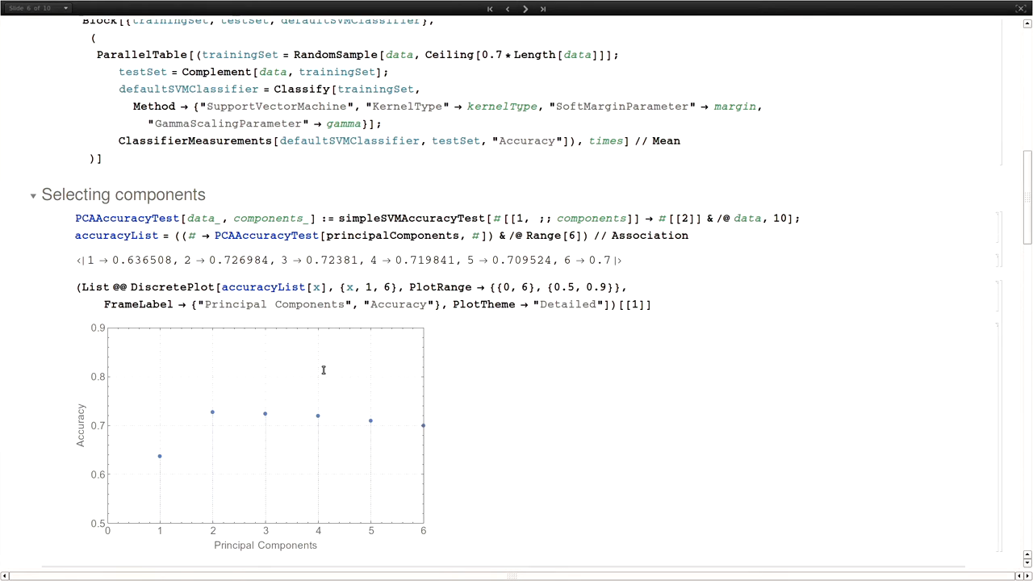
{"action": "scroll", "scroll_direction": "up", "scroll_amount": 3}
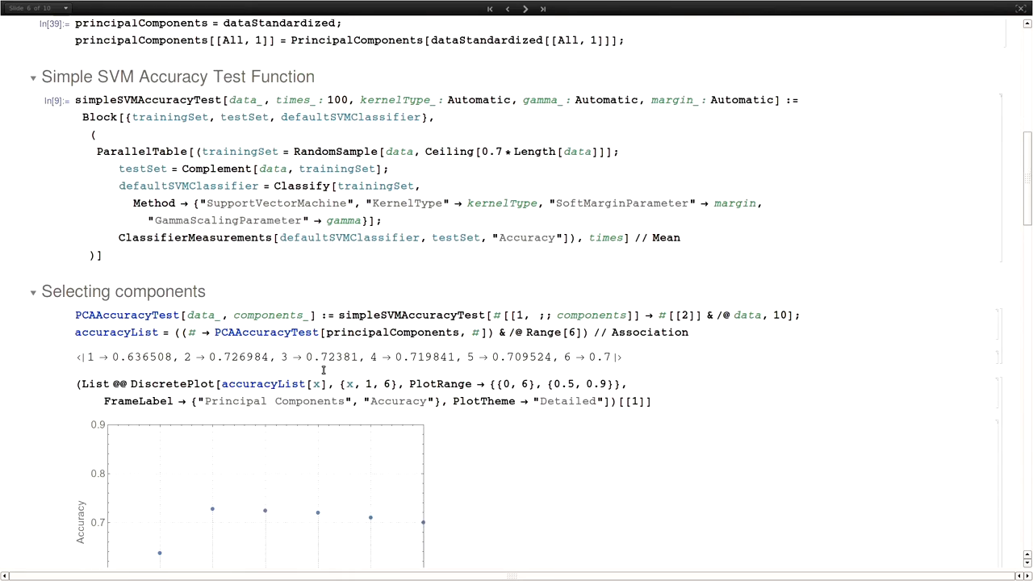
{"action": "scroll", "scroll_direction": "down", "scroll_amount": 3}
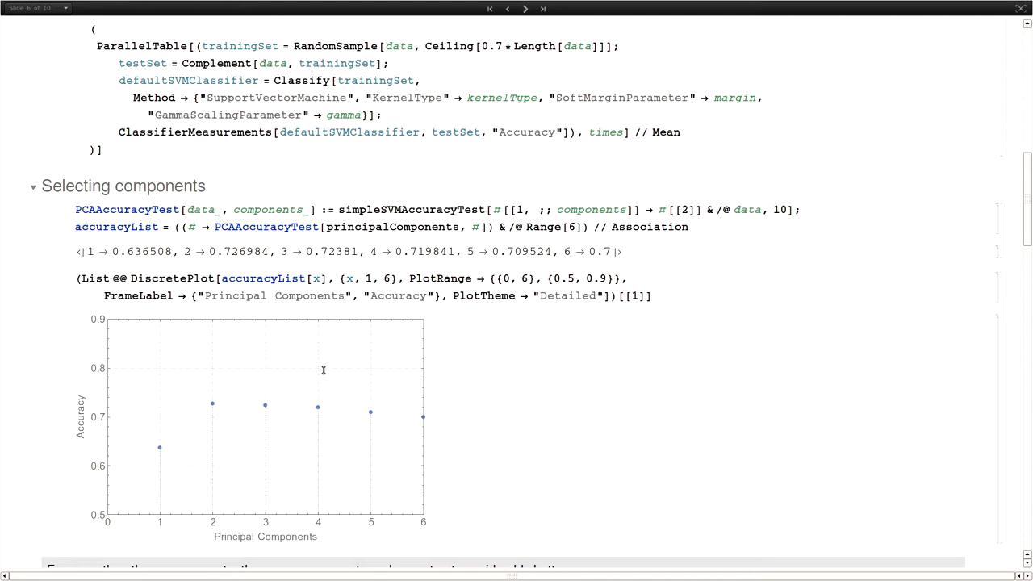
Step: Scroll to Parameter calibration and select the RadialBasisFunction kernel accuracy (0.708)
{"action": "scroll", "scroll_direction": "down", "scroll_amount": 3}
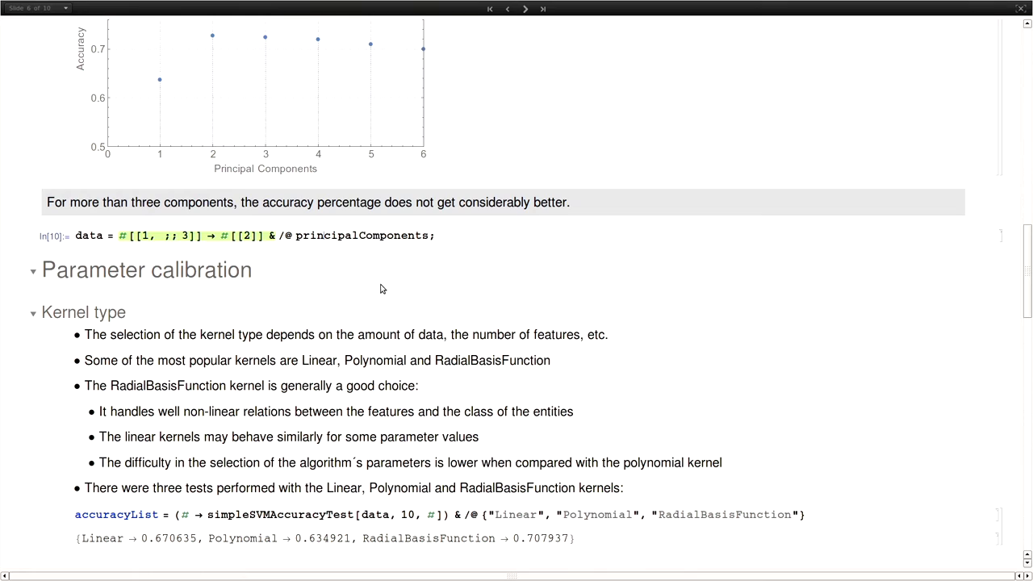
{"action": "scroll", "scroll_direction": "down", "scroll_amount": 3}
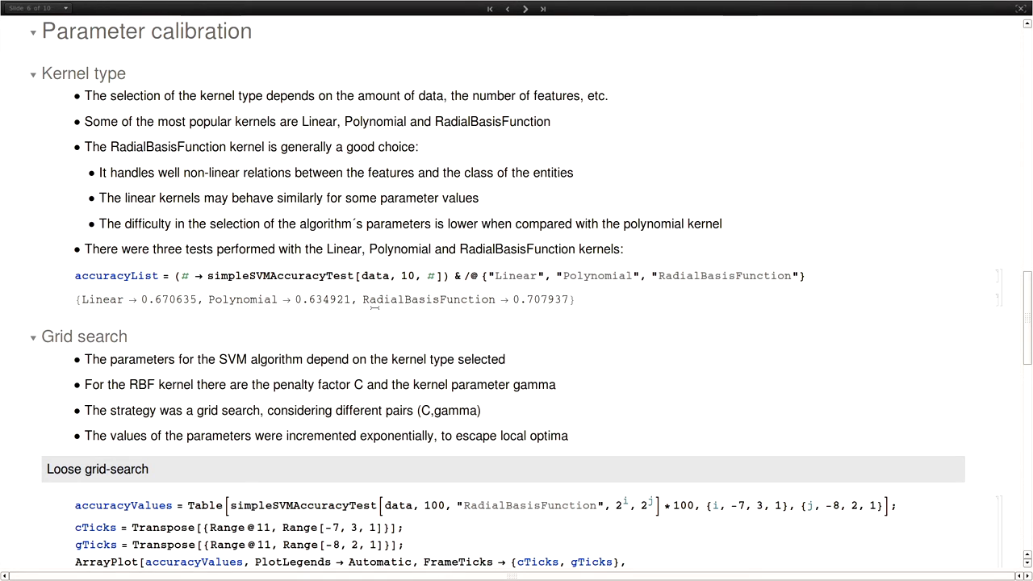
{"action": "double_click", "coordinate": [428, 300]}
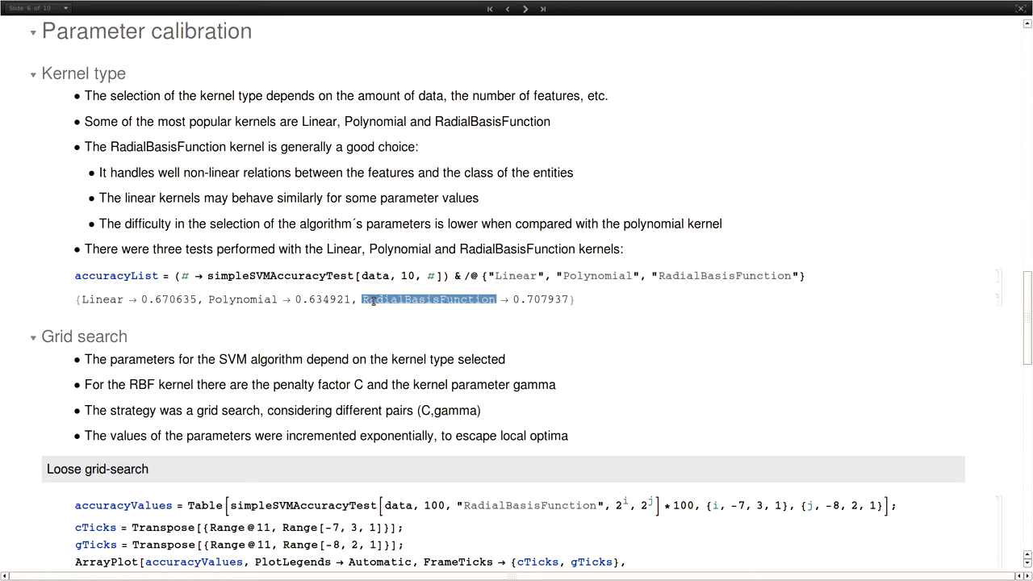
Step: Collapse and re-expand the Grid search section
{"action": "left_click", "coordinate": [34, 336]}
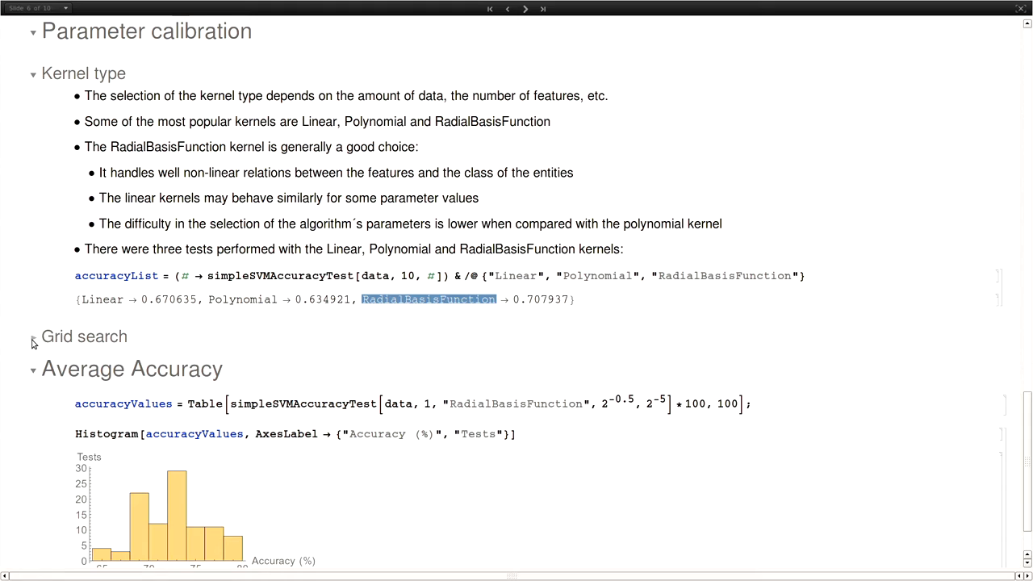
{"action": "left_click", "coordinate": [33, 336]}
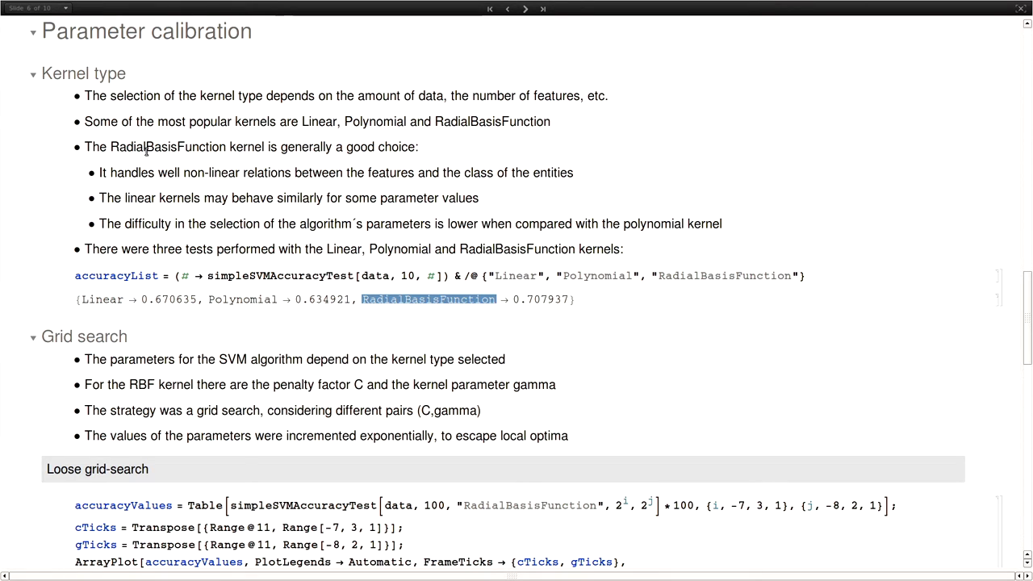
{"action": "double_click", "coordinate": [168, 147]}
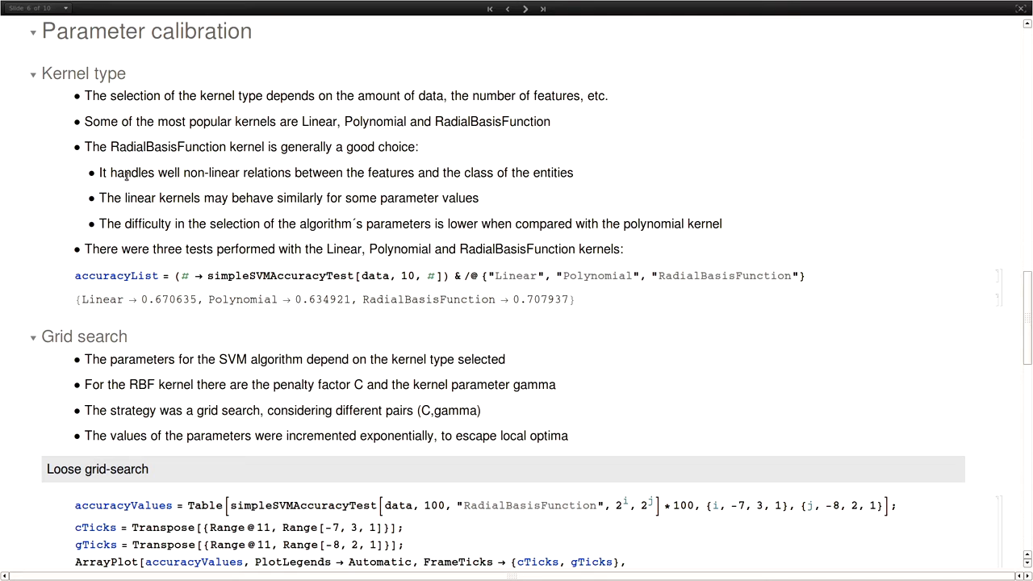
Step: Scroll to the loose grid-search accuracy heatmap and select 'kernel' in the gamma bullet
{"action": "scroll", "scroll_direction": "down", "scroll_amount": 3}
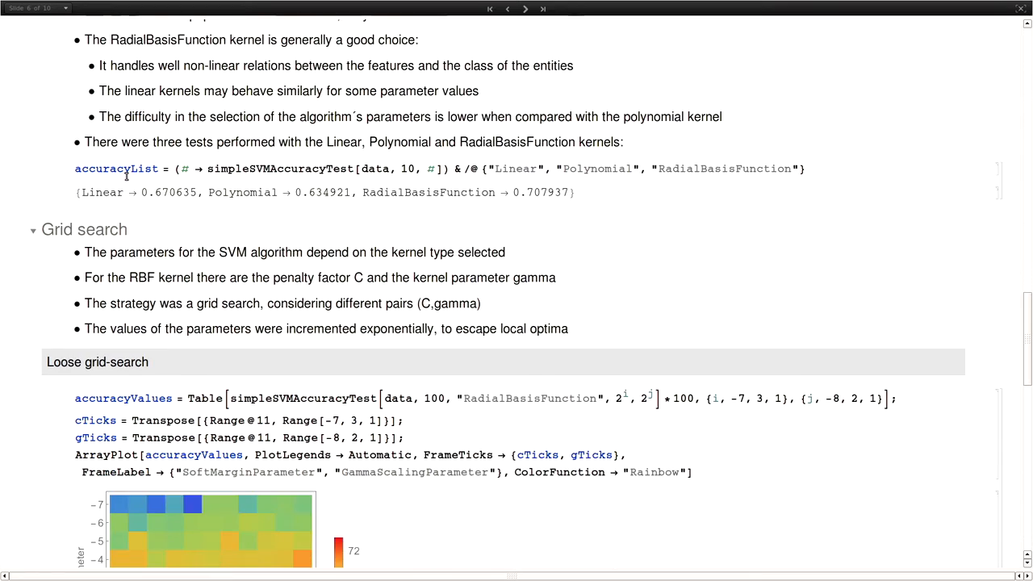
{"action": "scroll", "scroll_direction": "up", "scroll_amount": 3}
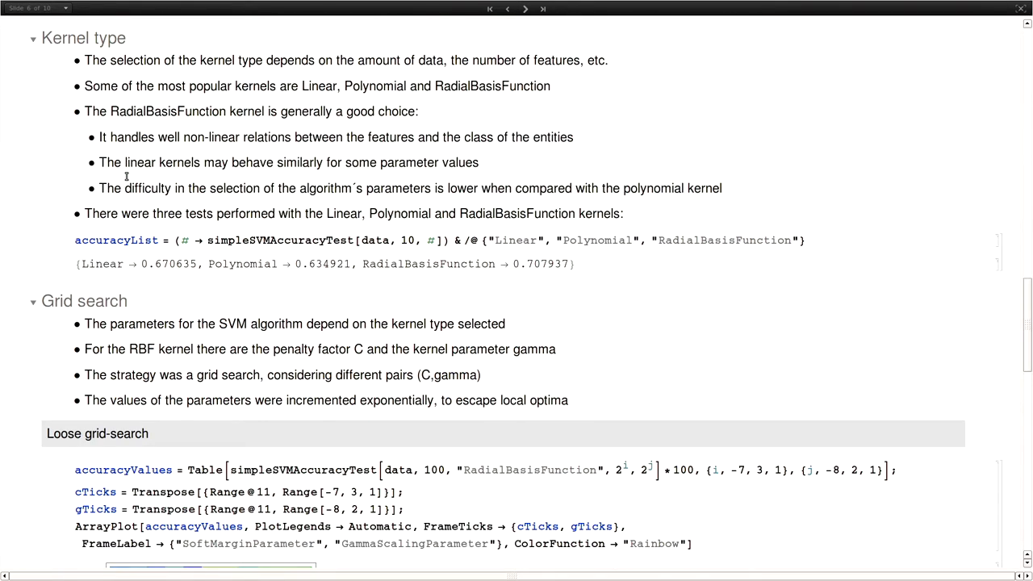
{"action": "scroll", "scroll_direction": "down", "scroll_amount": 3}
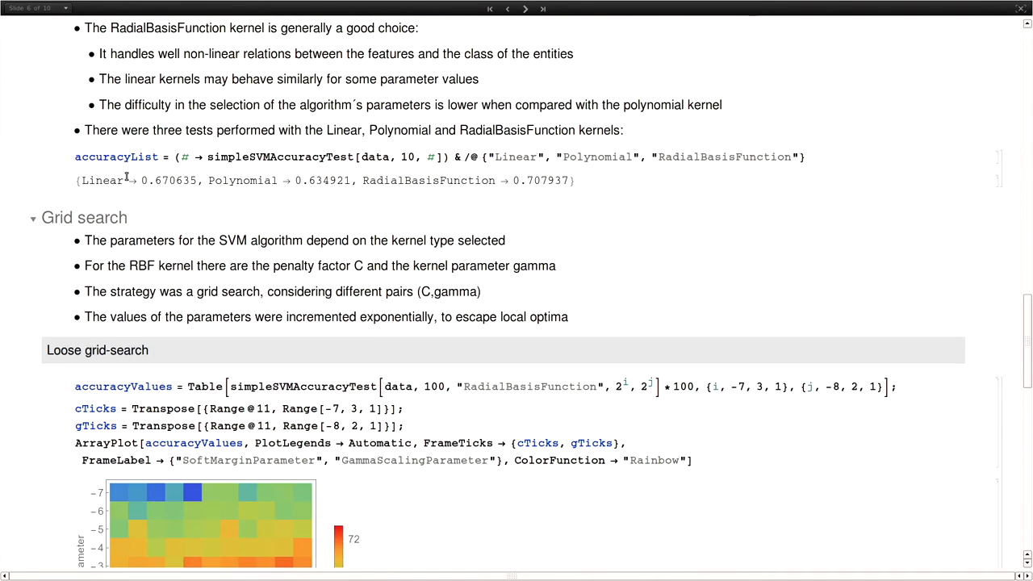
{"action": "scroll", "scroll_direction": "down", "scroll_amount": 3}
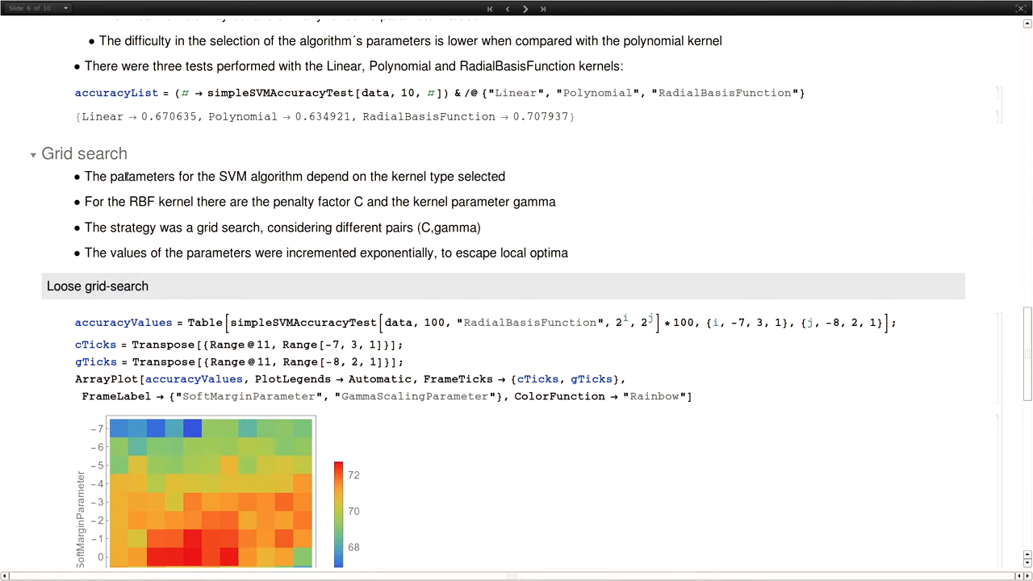
{"action": "scroll", "scroll_direction": "down", "scroll_amount": 3}
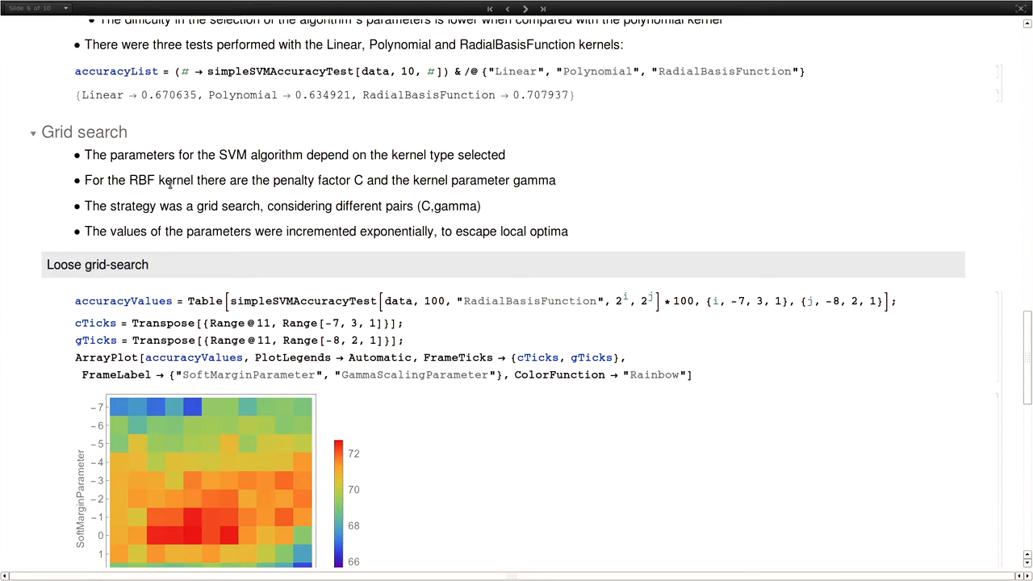
{"action": "mouse_move", "coordinate": [332, 184]}
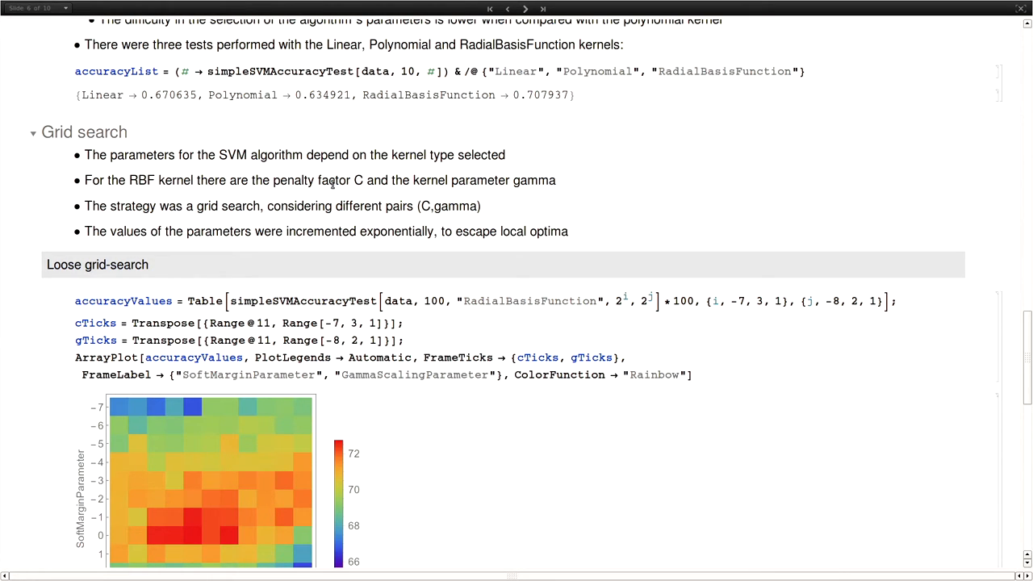
{"action": "double_click", "coordinate": [293, 180]}
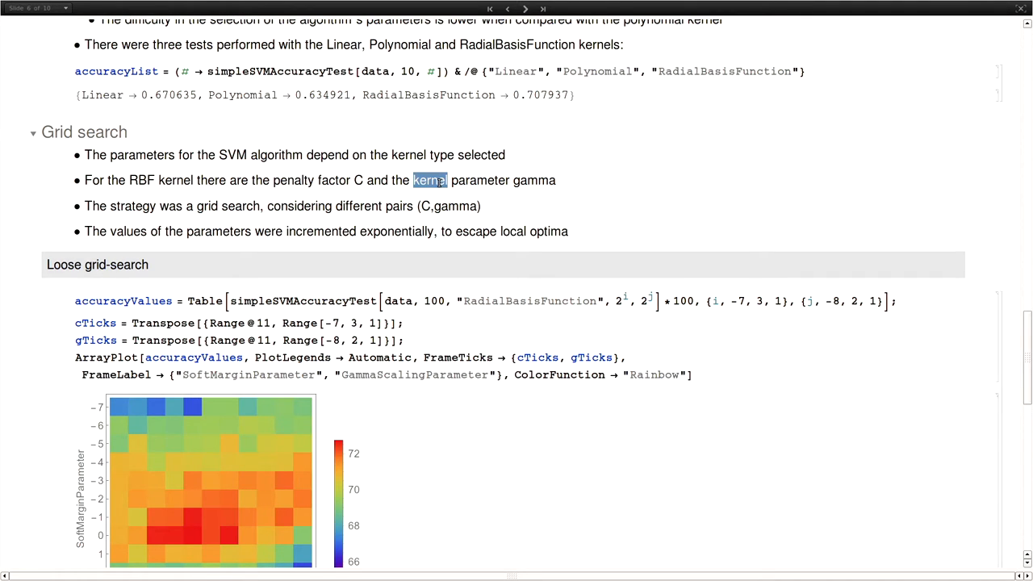
{"action": "mouse_move", "coordinate": [227, 172]}
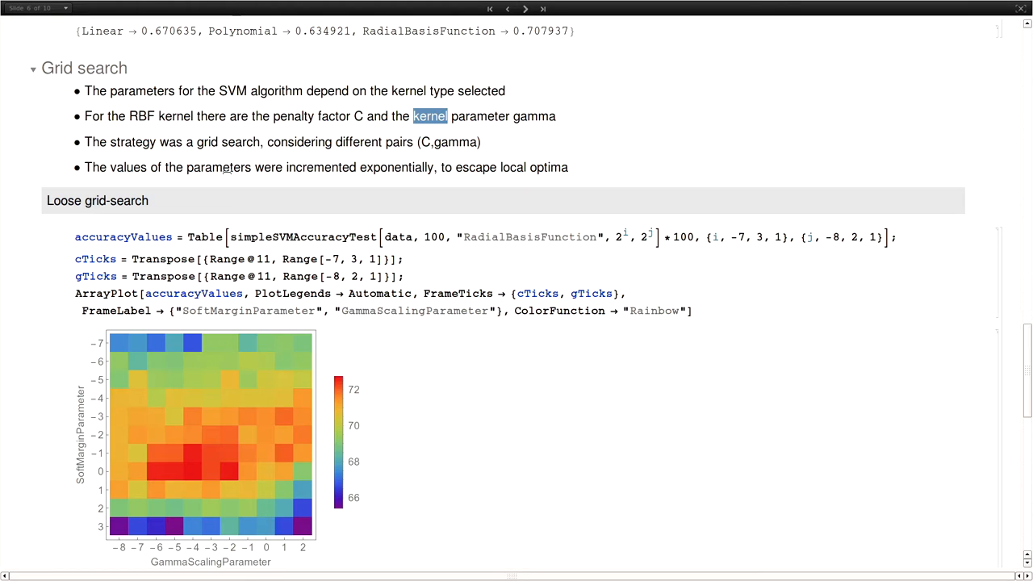
Step: Scroll until the full loose heatmap and the Fine grid-search heading are visible
{"action": "scroll", "scroll_direction": "down", "scroll_amount": 3}
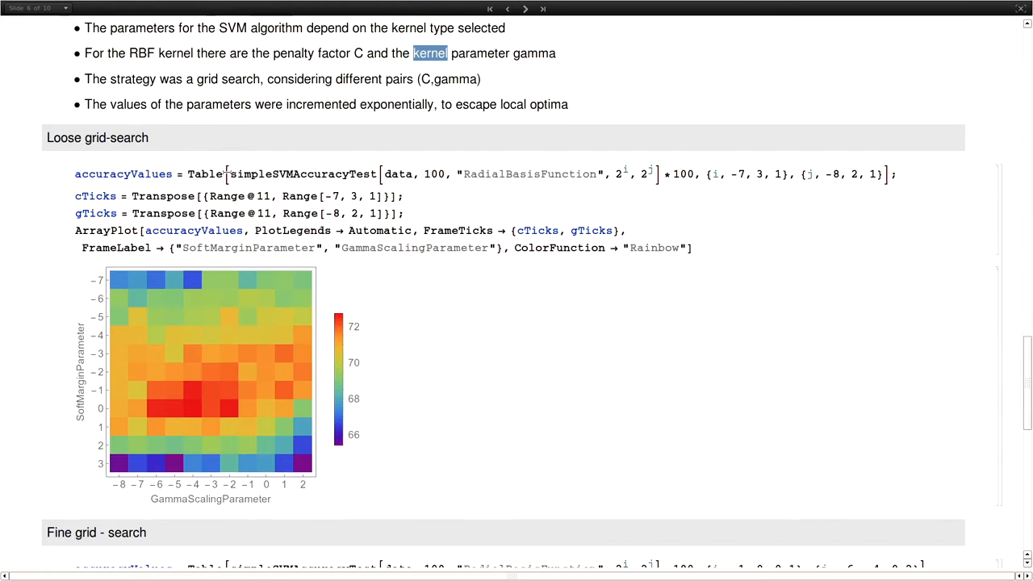
{"action": "scroll", "scroll_direction": "down", "scroll_amount": 3}
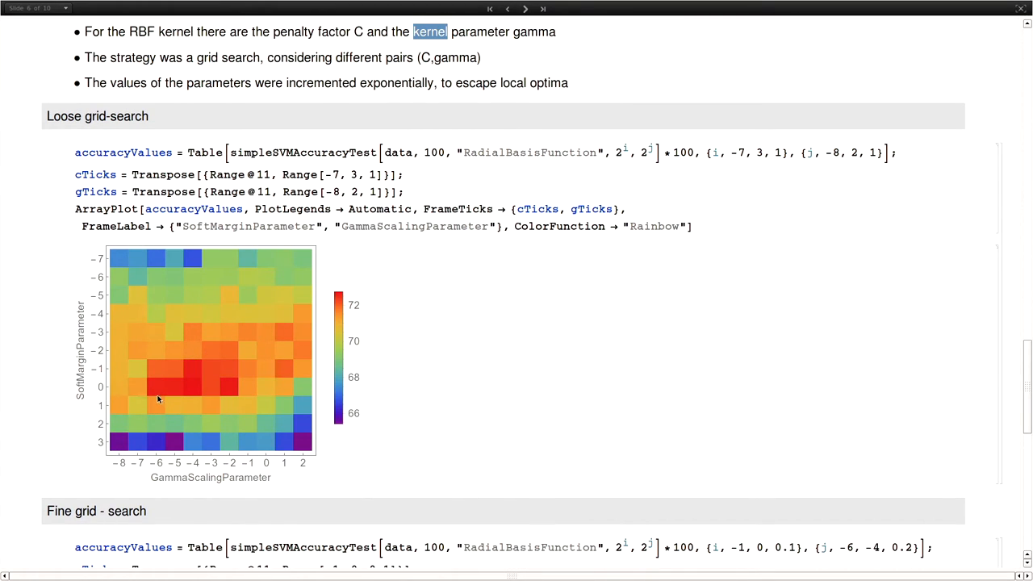
{"action": "mouse_move", "coordinate": [214, 403]}
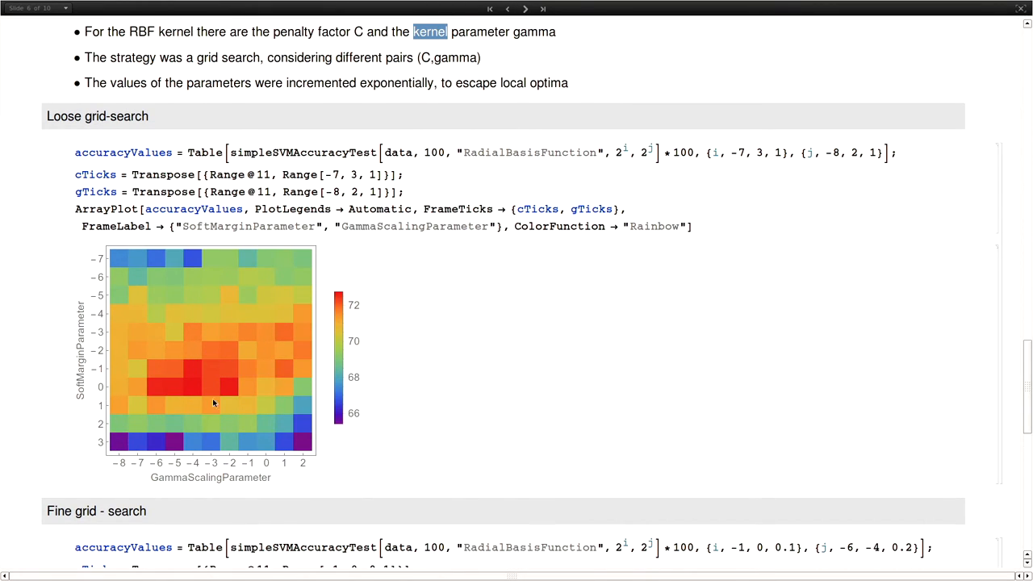
{"action": "mouse_move", "coordinate": [165, 389]}
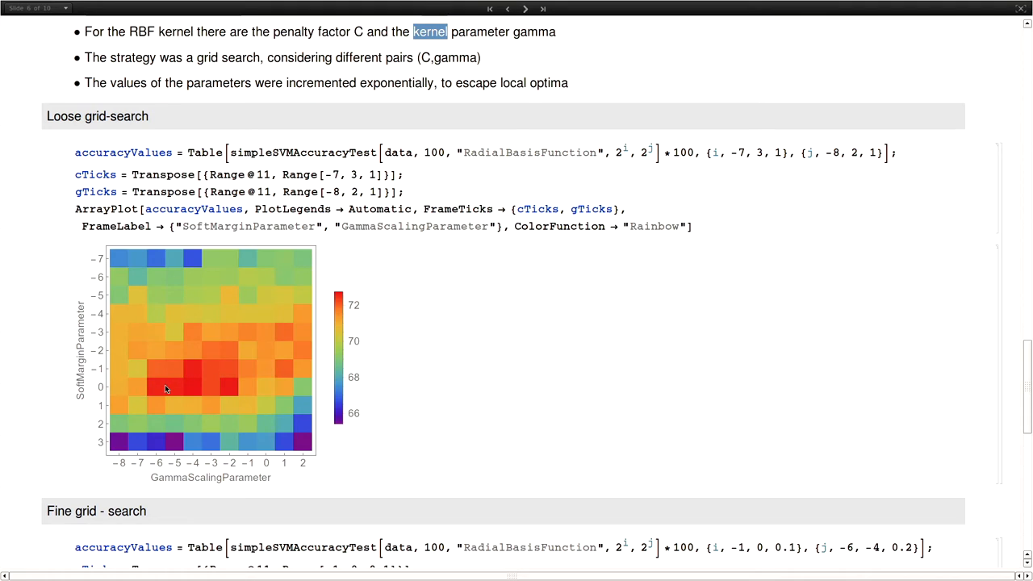
{"action": "mouse_move", "coordinate": [216, 389]}
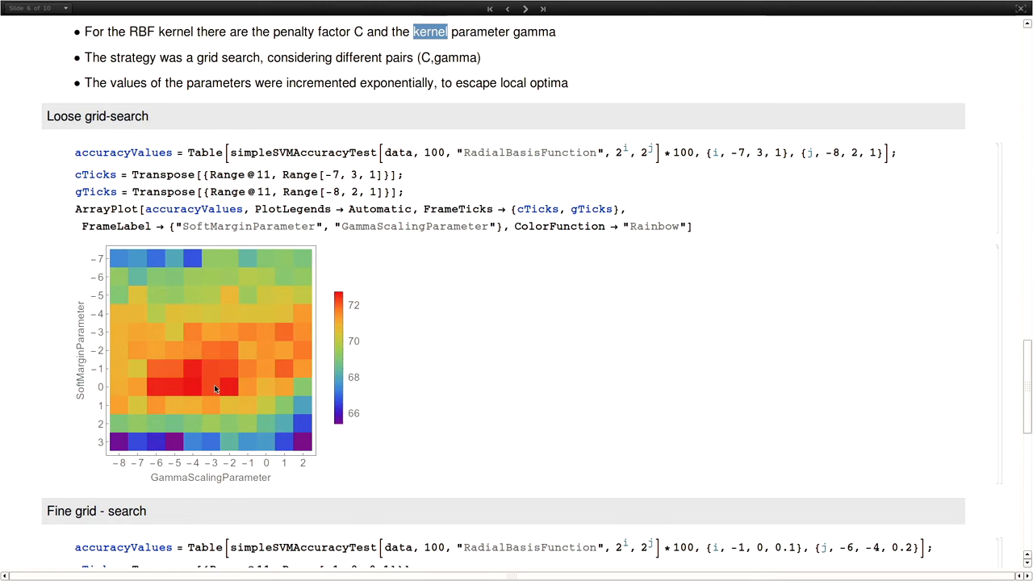
Step: Scroll down to the fine grid-search heatmap with accuracies around 71.5–73%
{"action": "scroll", "scroll_direction": "down", "scroll_amount": 3}
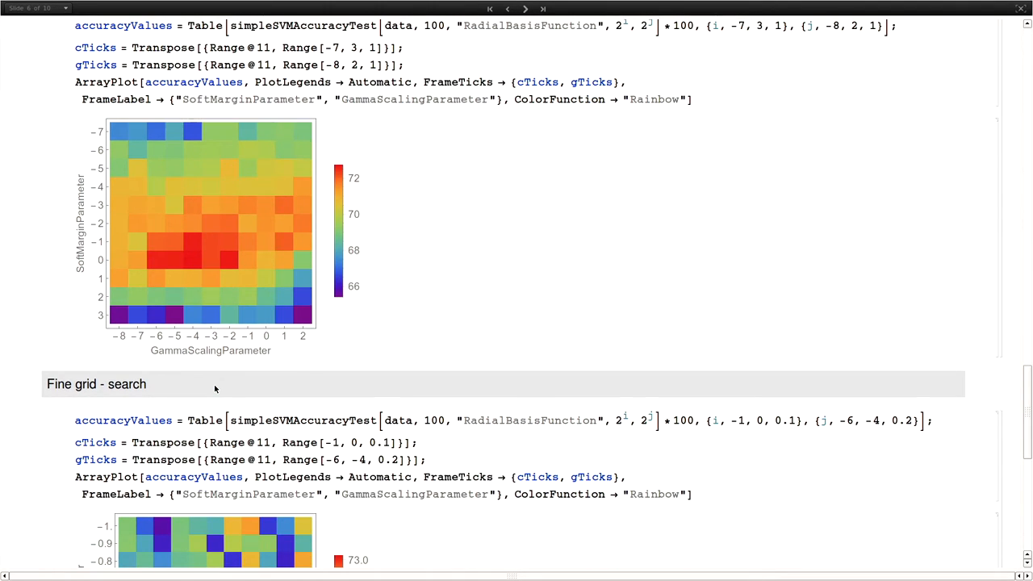
{"action": "scroll", "scroll_direction": "down", "scroll_amount": 3}
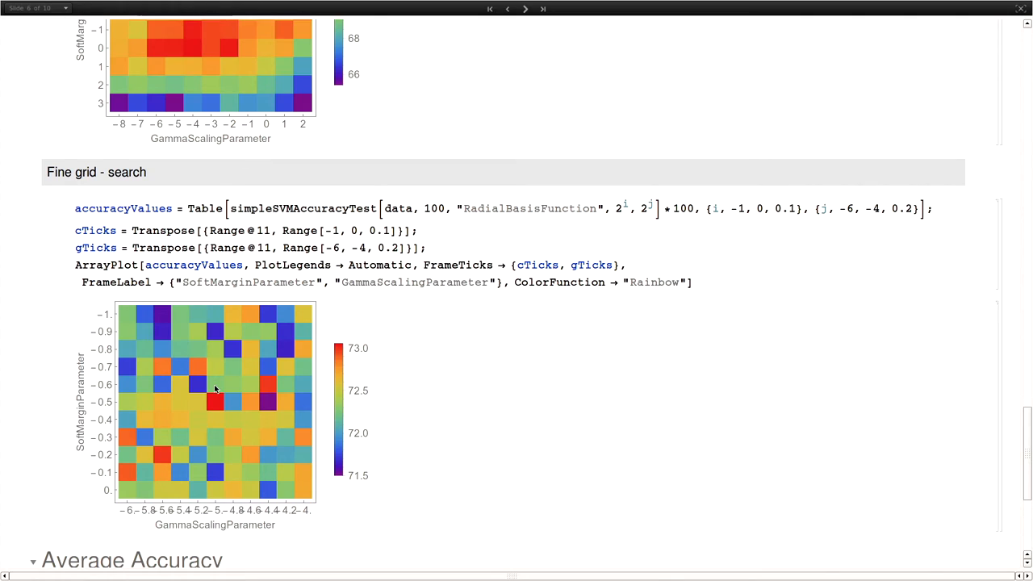
{"action": "scroll", "scroll_direction": "down", "scroll_amount": 3}
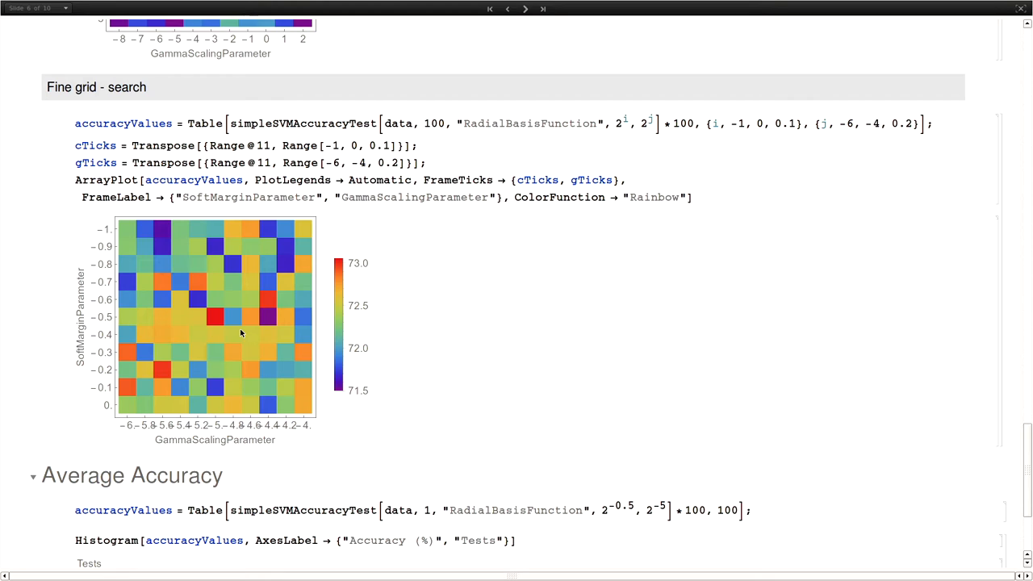
Step: Scroll to the Average Accuracy histogram over 100 tests with mean 72.5238
{"action": "scroll", "scroll_direction": "down", "scroll_amount": 3}
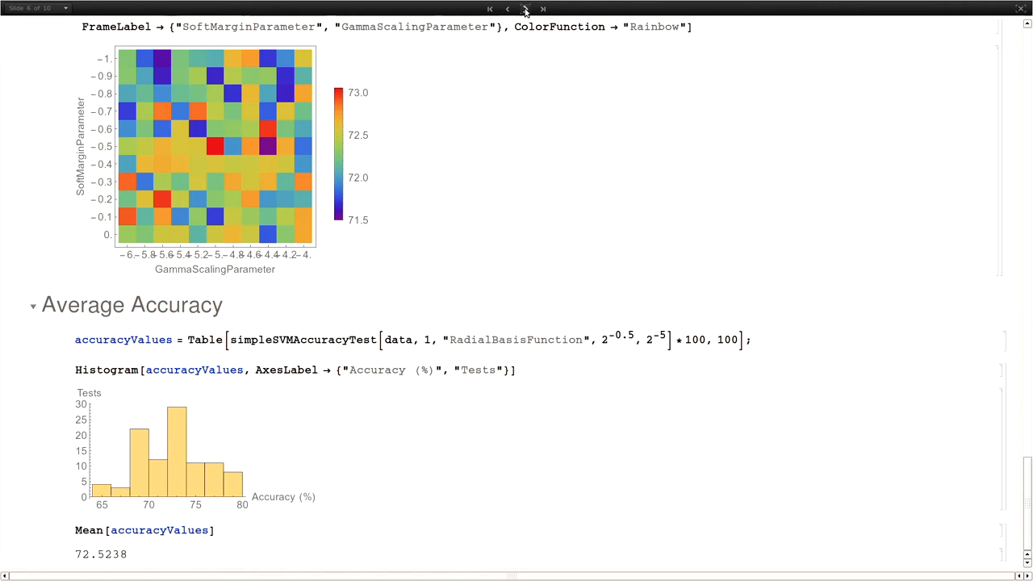
Step: Advance the slideshow to the Testing the Model slide
{"action": "left_click", "coordinate": [525, 9]}
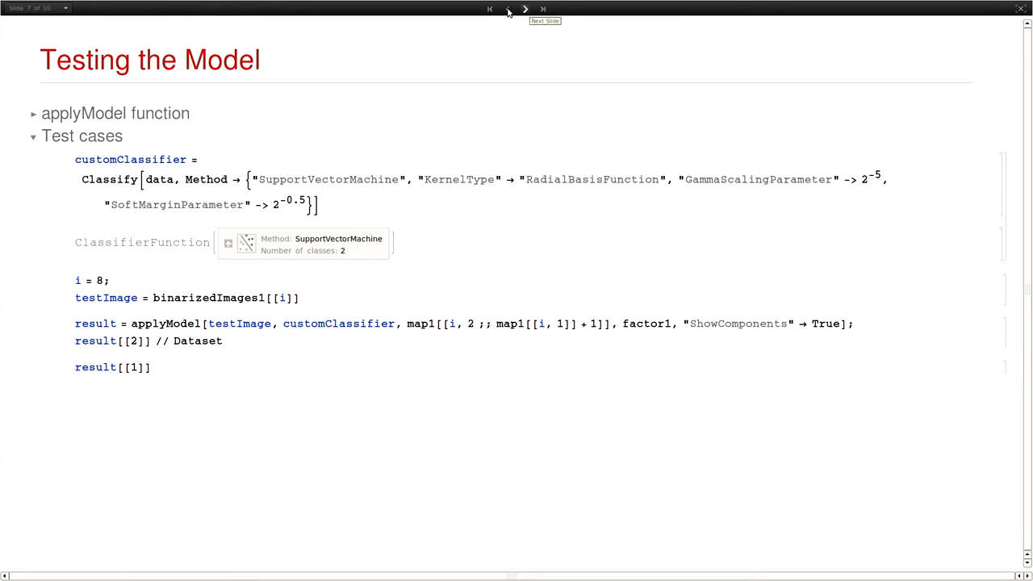
{"action": "mouse_move", "coordinate": [292, 146]}
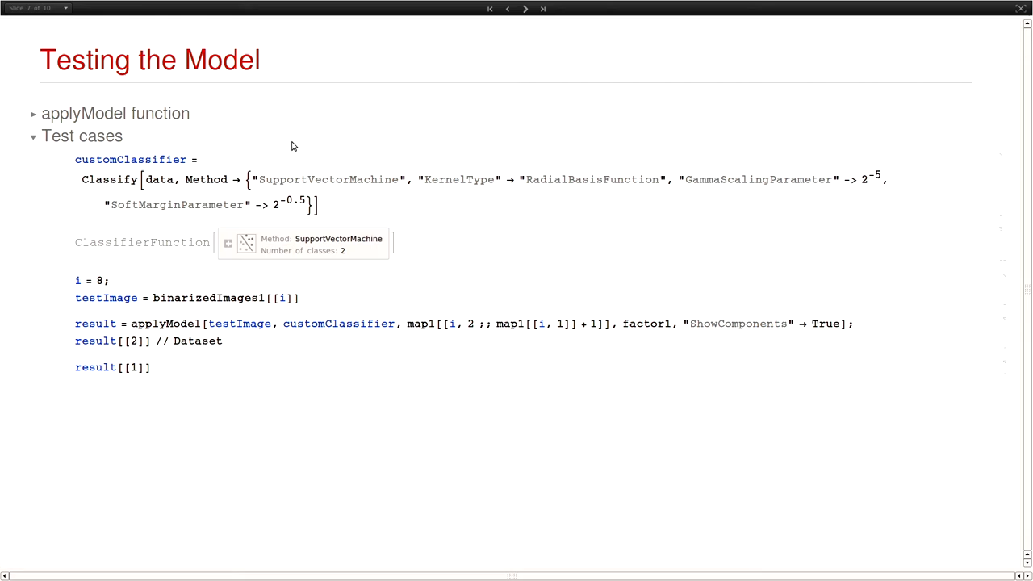
{"action": "mouse_move", "coordinate": [275, 171]}
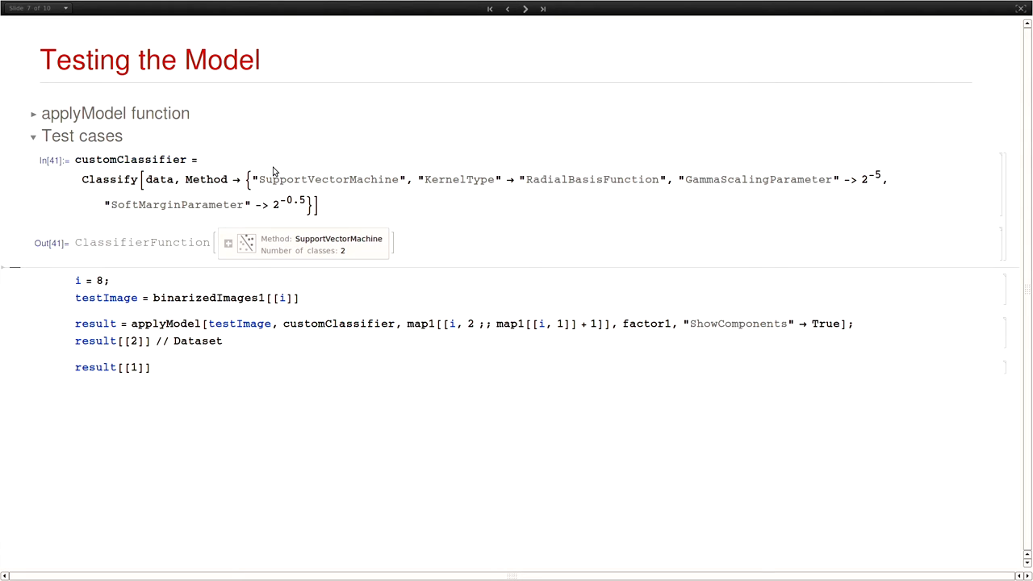
{"action": "mouse_move", "coordinate": [153, 285]}
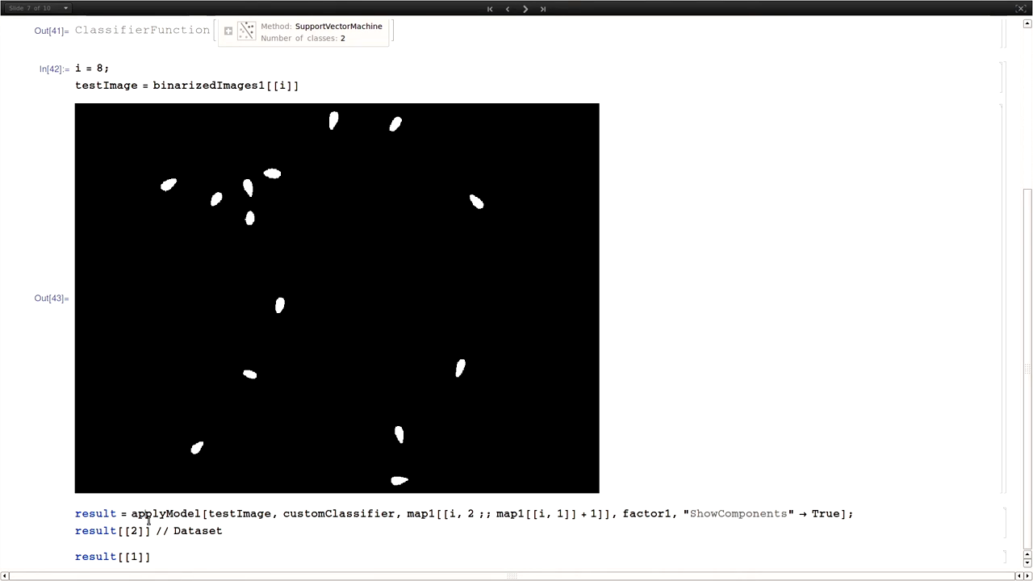
{"action": "mouse_move", "coordinate": [111, 471]}
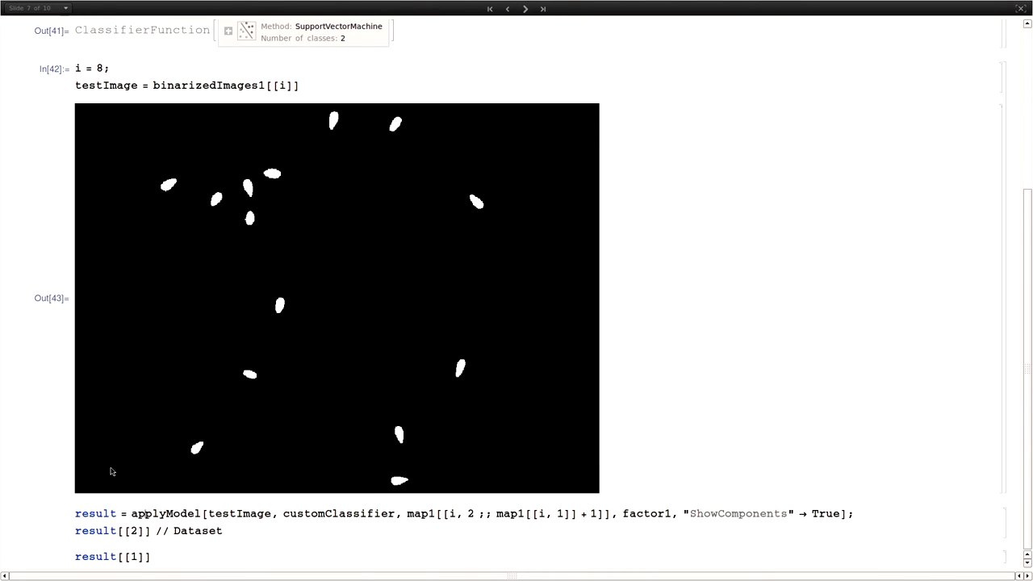
{"action": "mouse_move", "coordinate": [222, 165]}
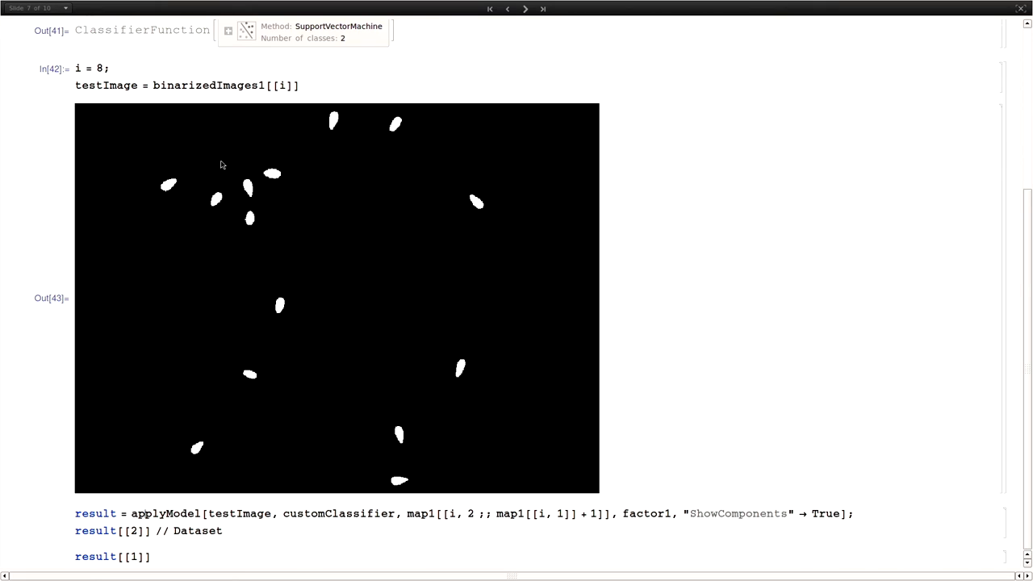
{"action": "mouse_move", "coordinate": [395, 170]}
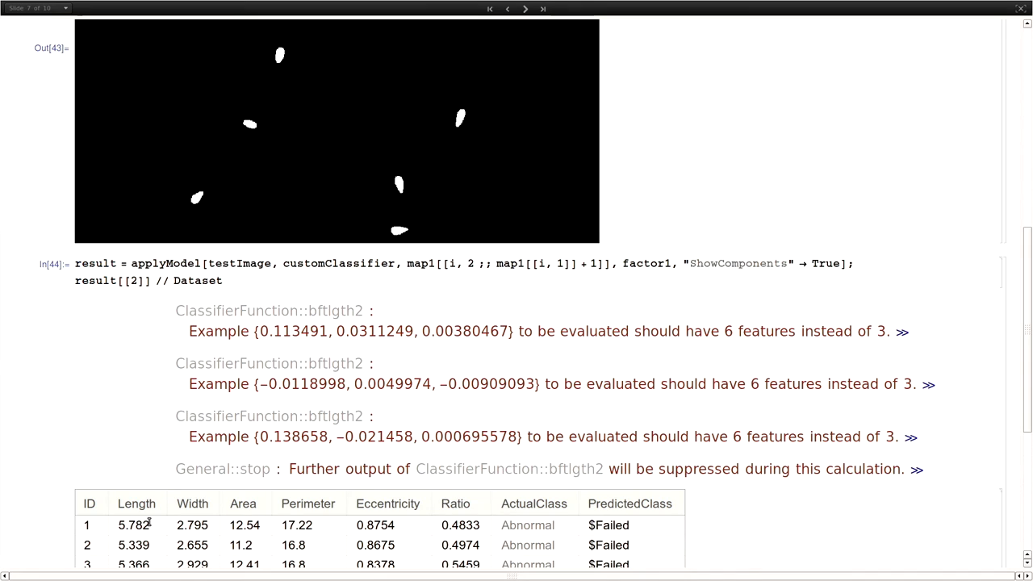
Step: Scroll around the Testing the Model slide to reach the RBF customClassifier cell
{"action": "scroll", "scroll_direction": "up", "scroll_amount": 3}
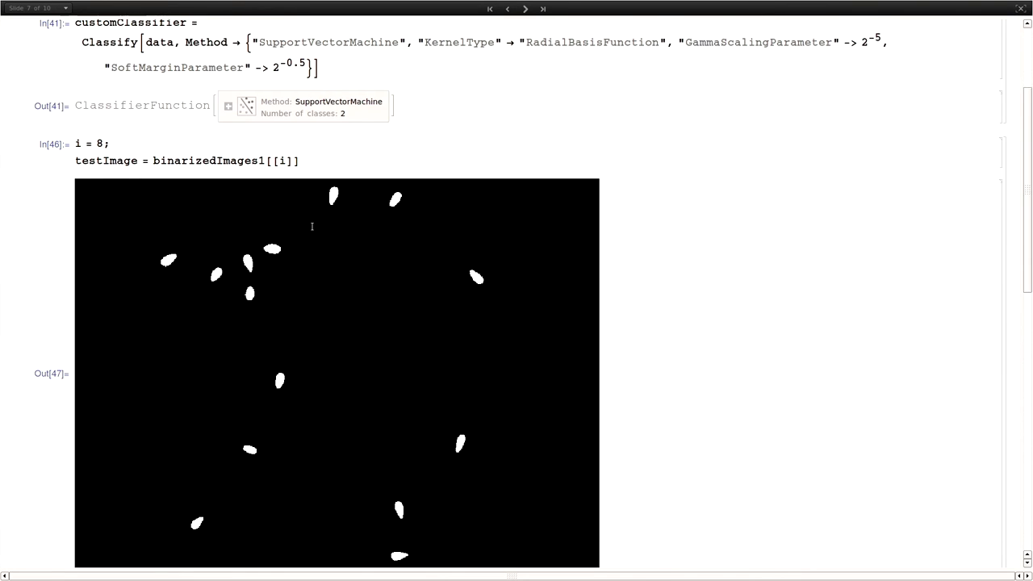
{"action": "scroll", "scroll_direction": "down", "scroll_amount": 3}
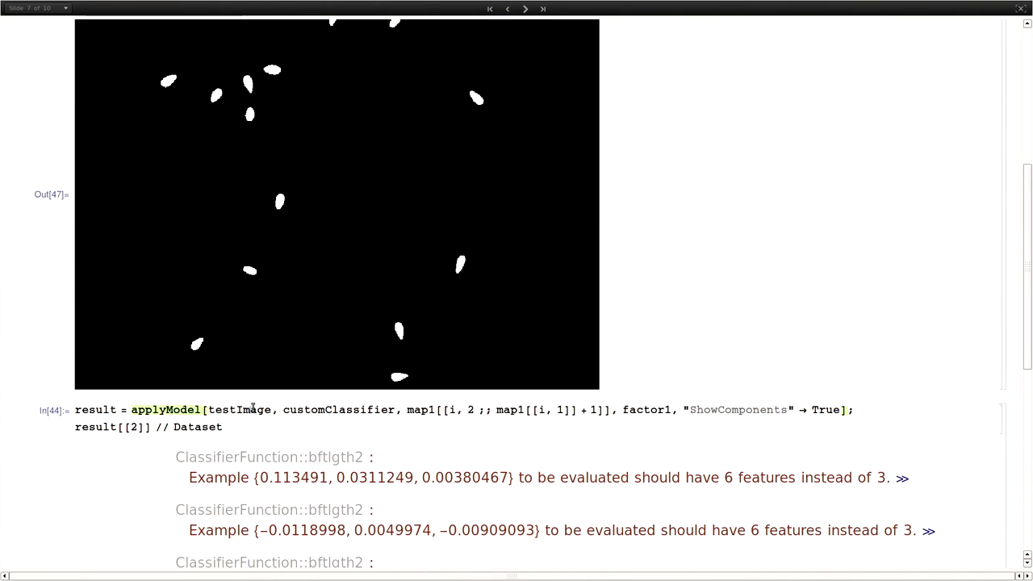
{"action": "scroll", "scroll_direction": "down", "scroll_amount": 3}
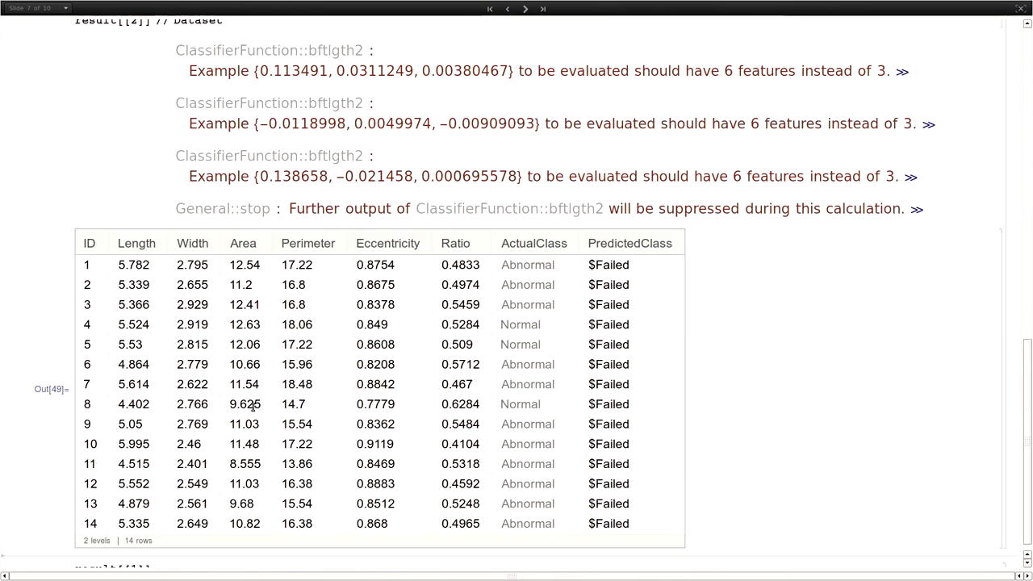
{"action": "scroll", "scroll_direction": "down", "scroll_amount": 3}
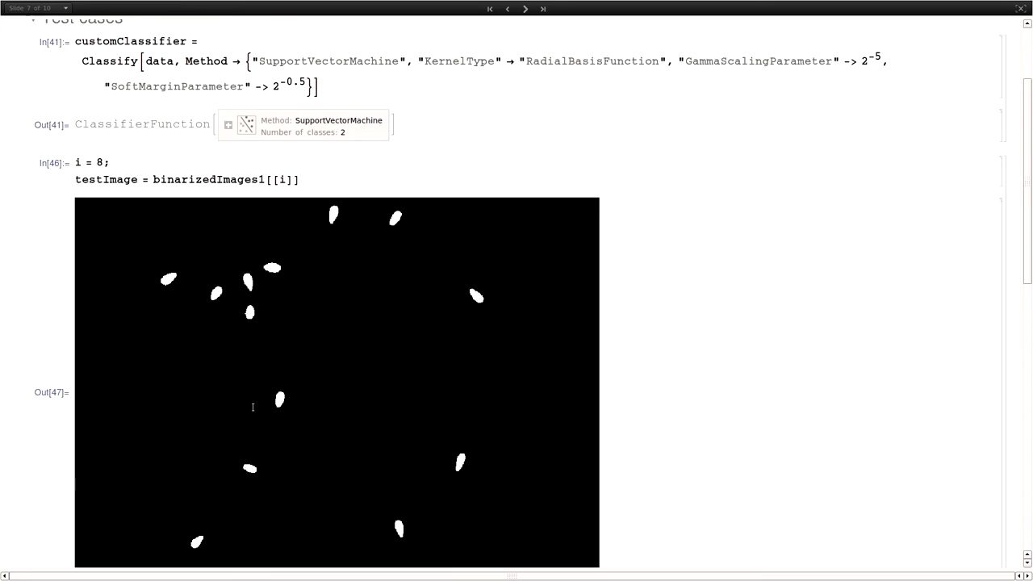
{"action": "scroll", "scroll_direction": "up", "scroll_amount": 3}
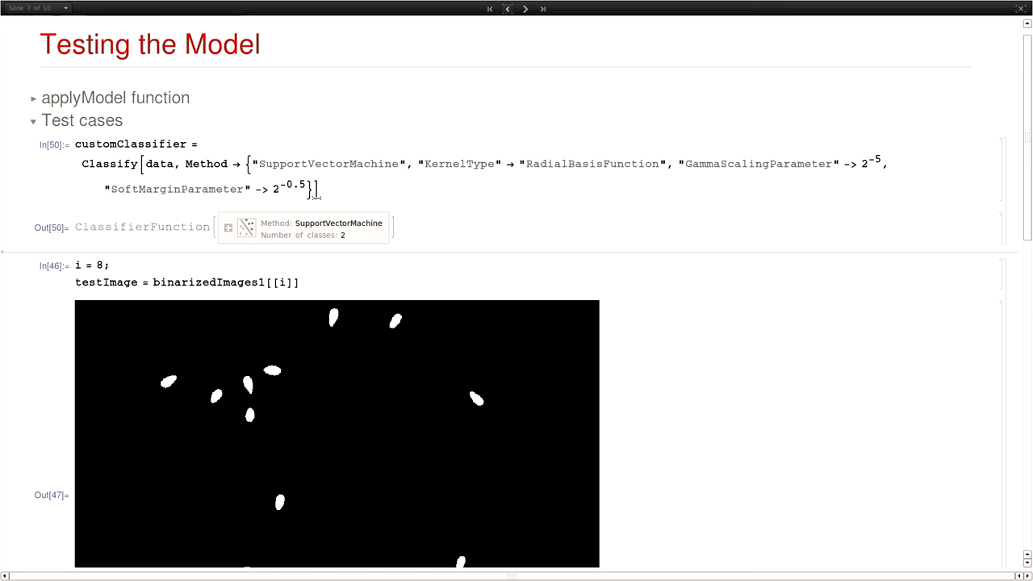
{"action": "mouse_move", "coordinate": [299, 368]}
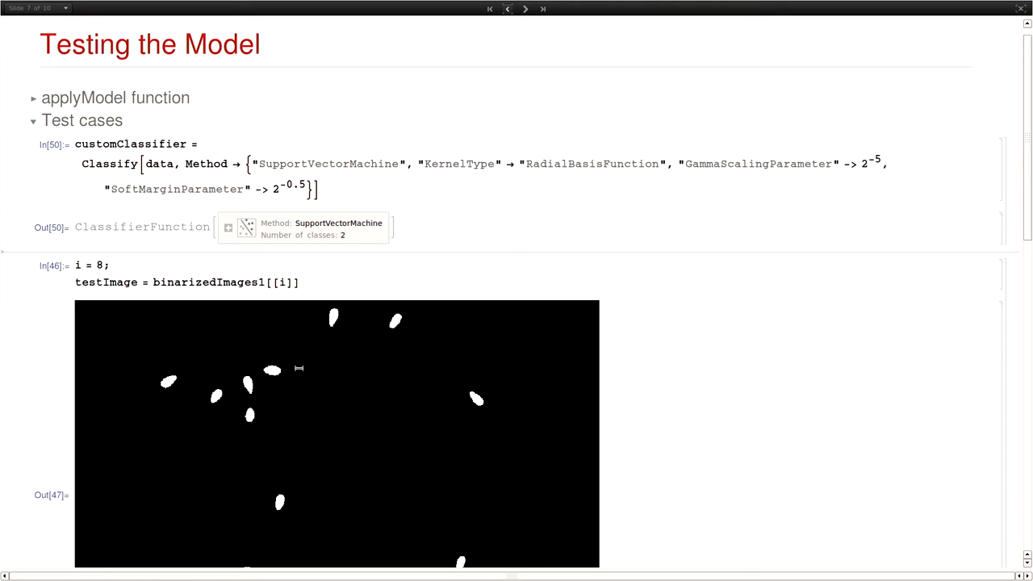
Step: Back on the SVM slide, rerun the Standardize, PCA and three-component data cells, then return
{"action": "left_click", "coordinate": [507, 9]}
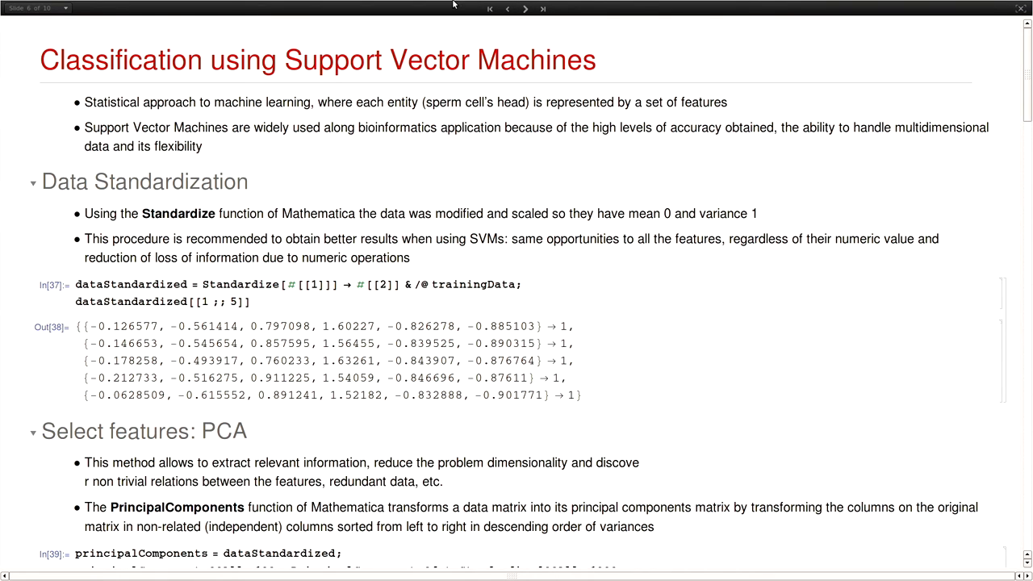
{"action": "scroll", "scroll_direction": "down", "scroll_amount": 3}
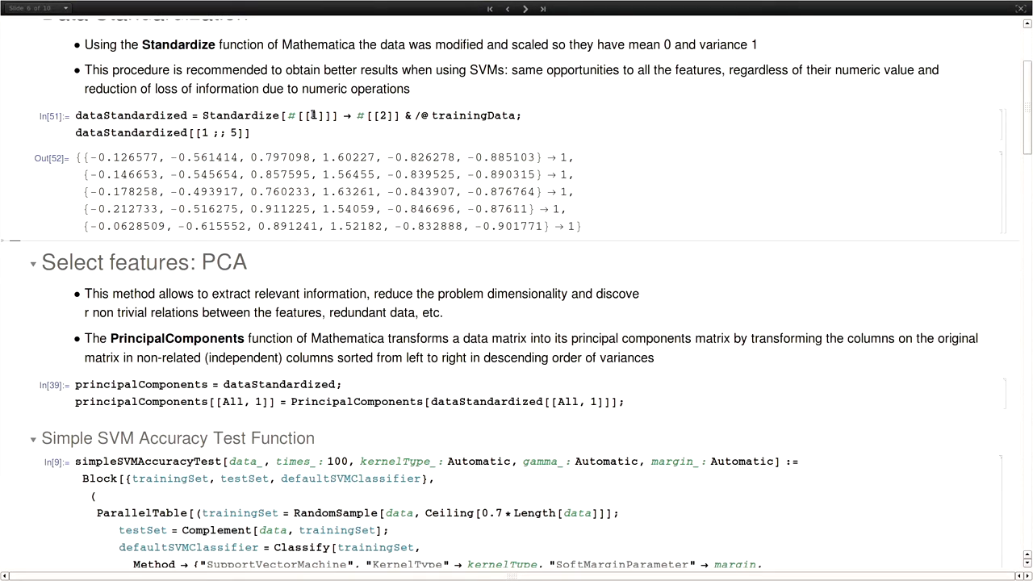
{"action": "scroll", "scroll_direction": "down", "scroll_amount": 3}
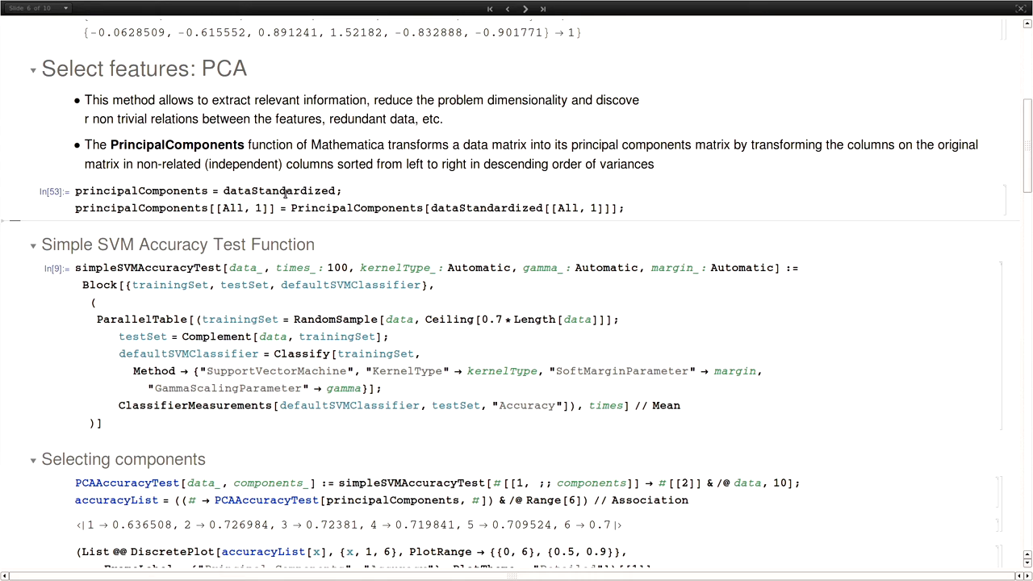
{"action": "scroll", "scroll_direction": "down", "scroll_amount": 3}
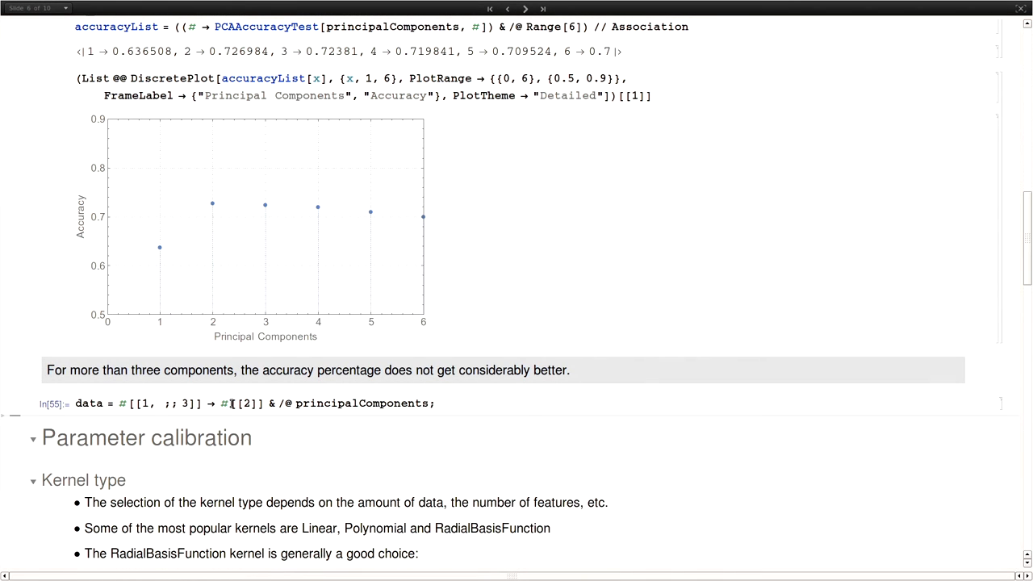
{"action": "scroll", "scroll_direction": "down", "scroll_amount": 3}
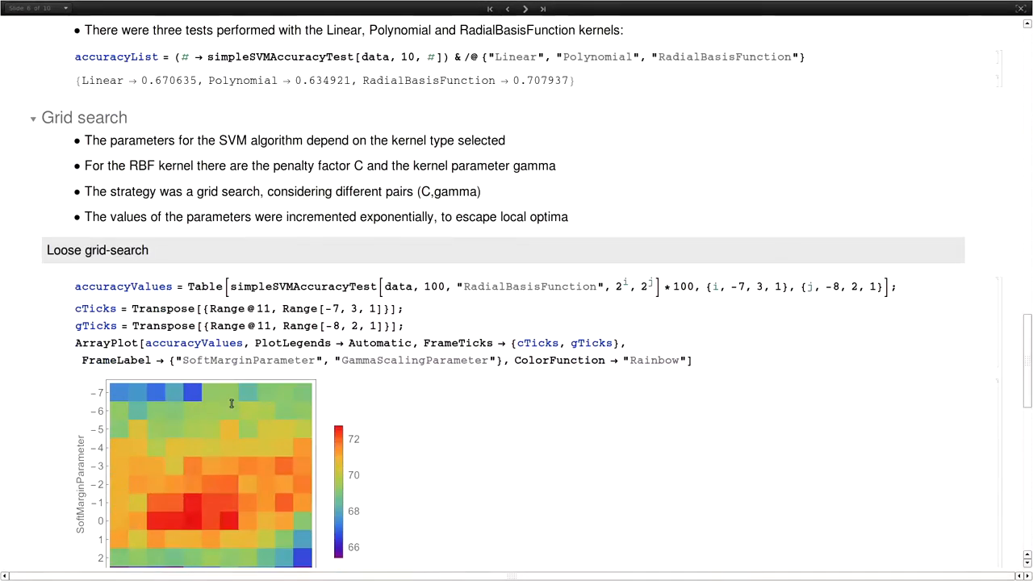
{"action": "scroll", "scroll_direction": "down", "scroll_amount": 3}
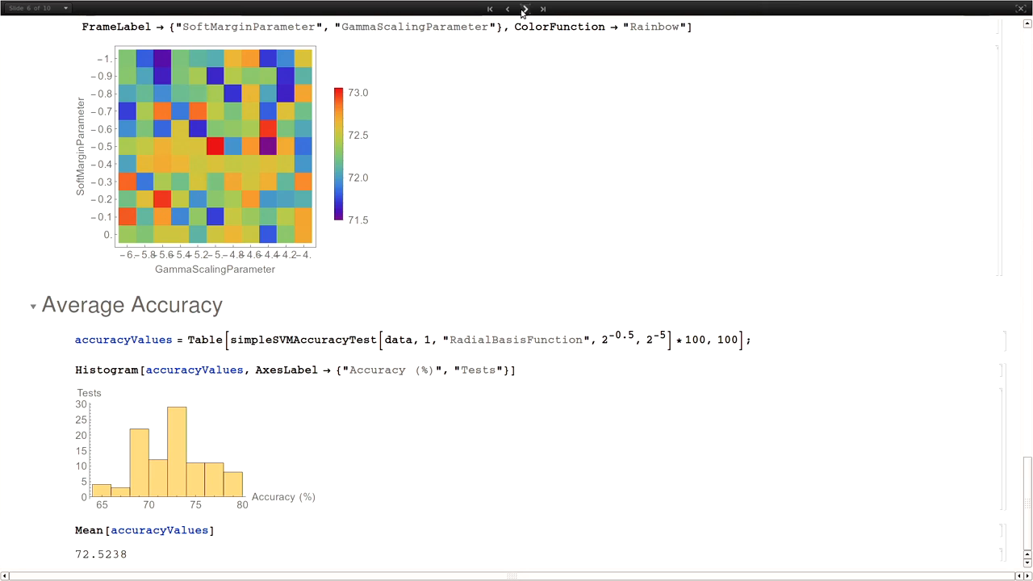
{"action": "left_click", "coordinate": [526, 9]}
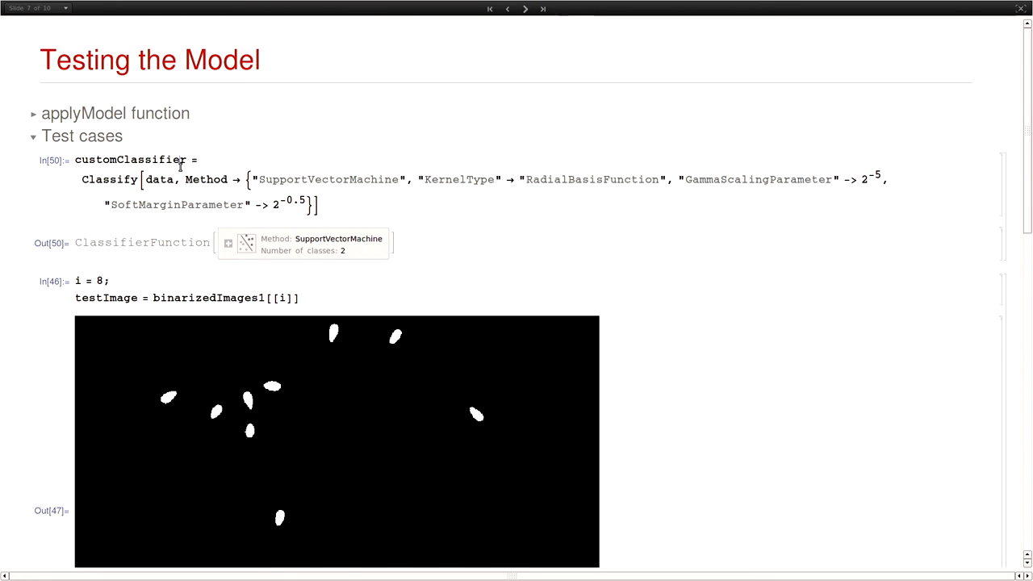
Step: Scroll down to the 14-row Dataset of actual versus predicted Normal/Abnormal classes per head
{"action": "scroll", "scroll_direction": "down", "scroll_amount": 3}
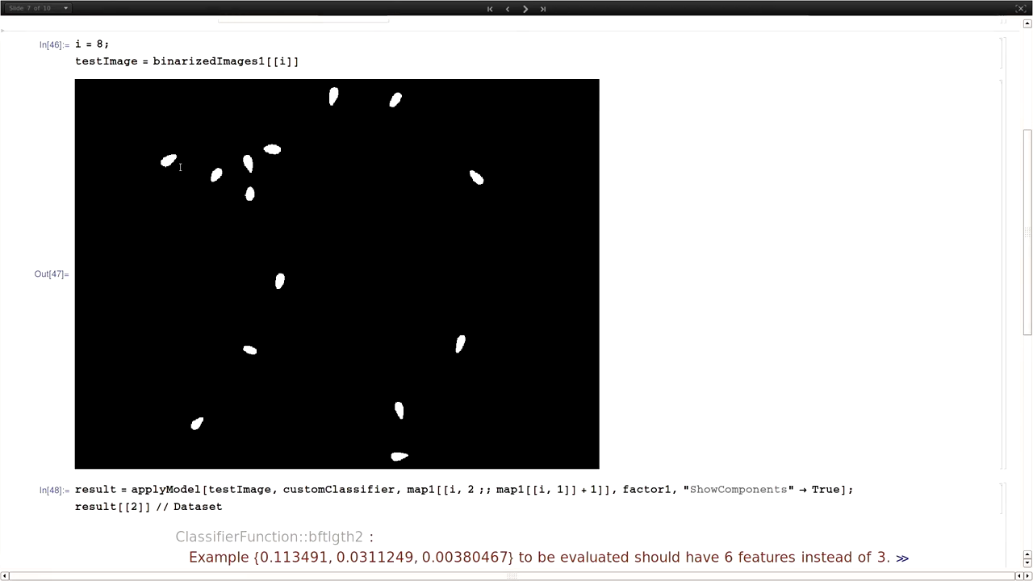
{"action": "scroll", "scroll_direction": "down", "scroll_amount": 3}
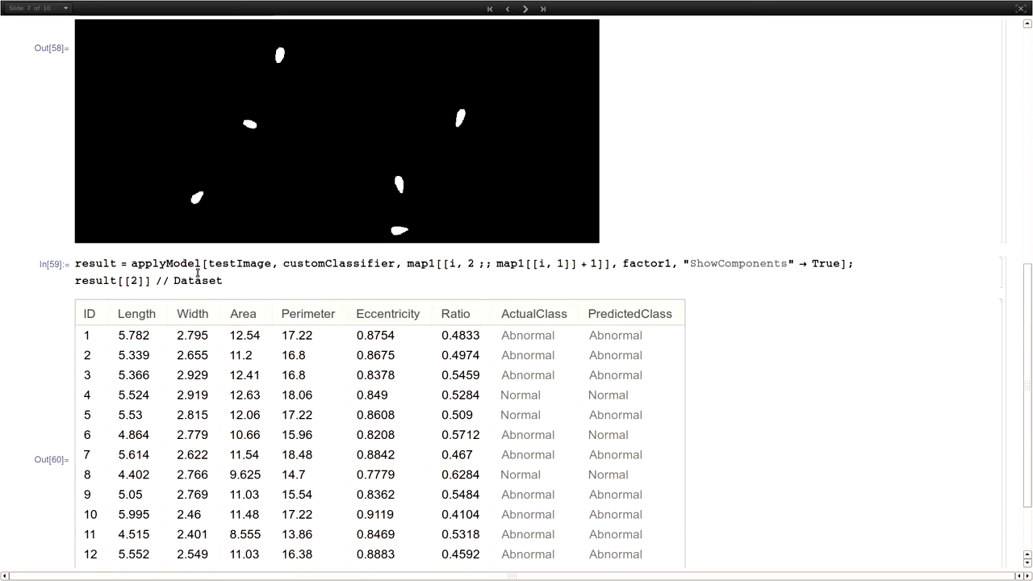
{"action": "scroll", "scroll_direction": "down", "scroll_amount": 3}
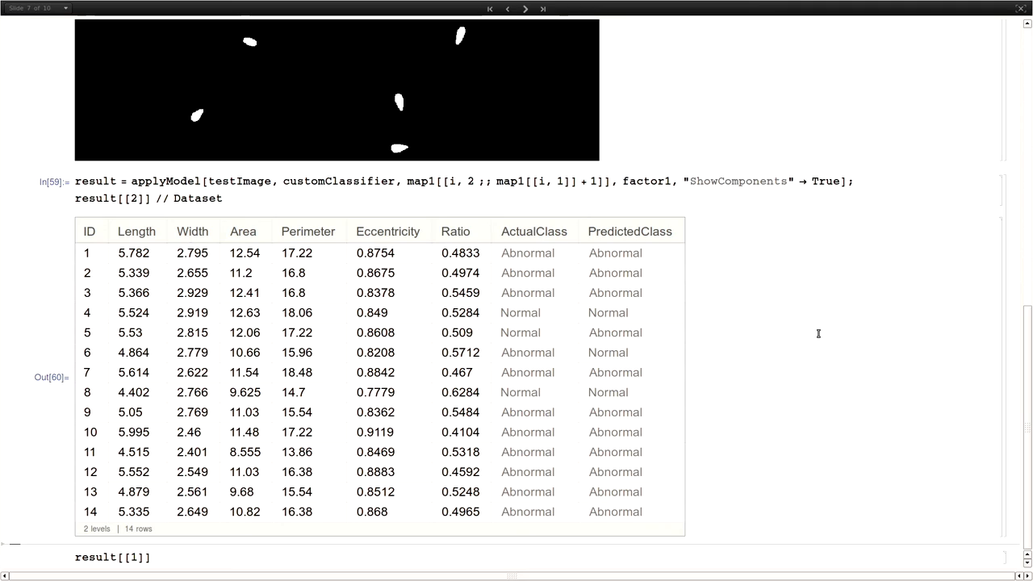
{"action": "mouse_move", "coordinate": [131, 237]}
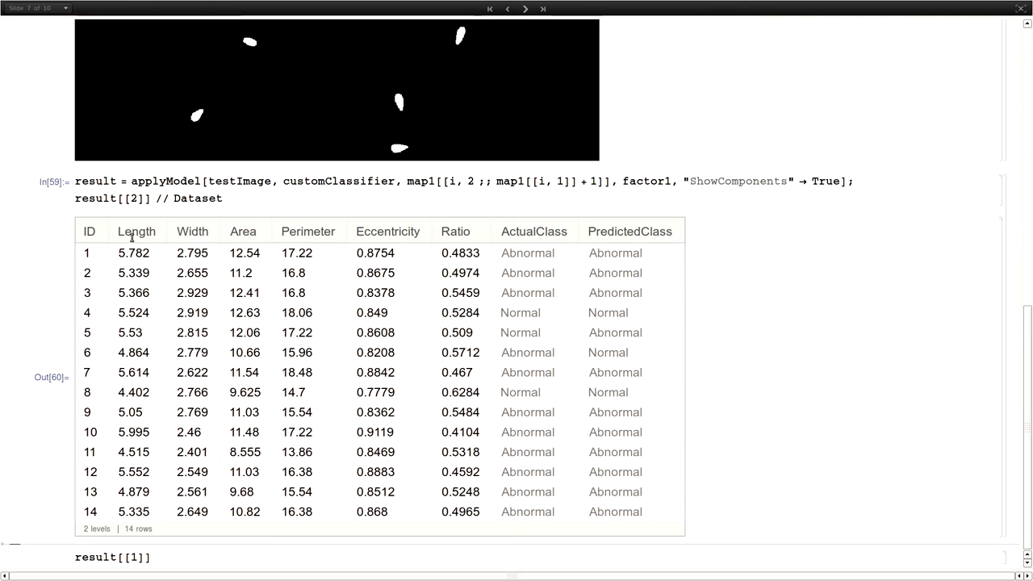
{"action": "mouse_move", "coordinate": [463, 253]}
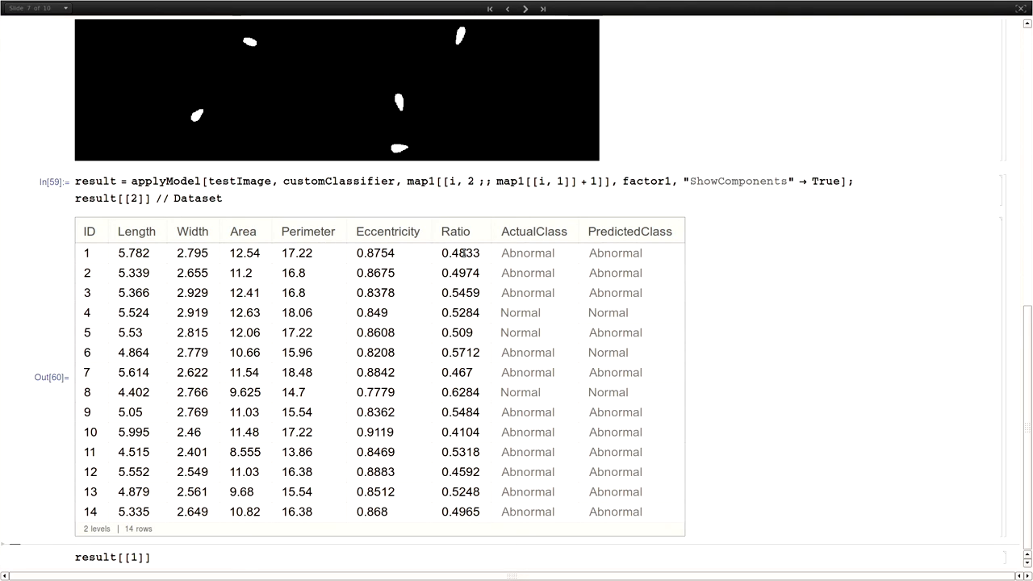
{"action": "mouse_move", "coordinate": [525, 256]}
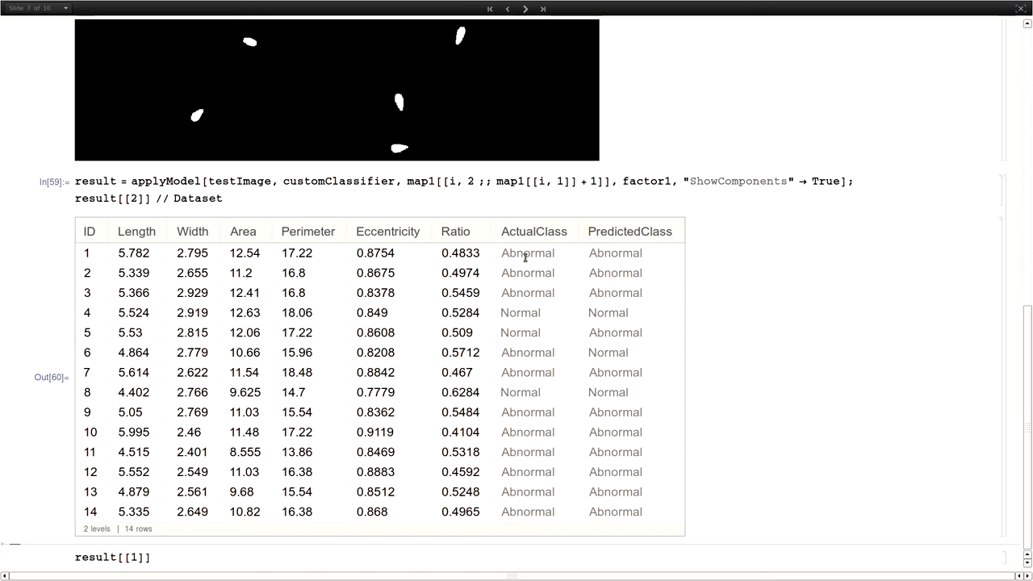
{"action": "mouse_move", "coordinate": [640, 255]}
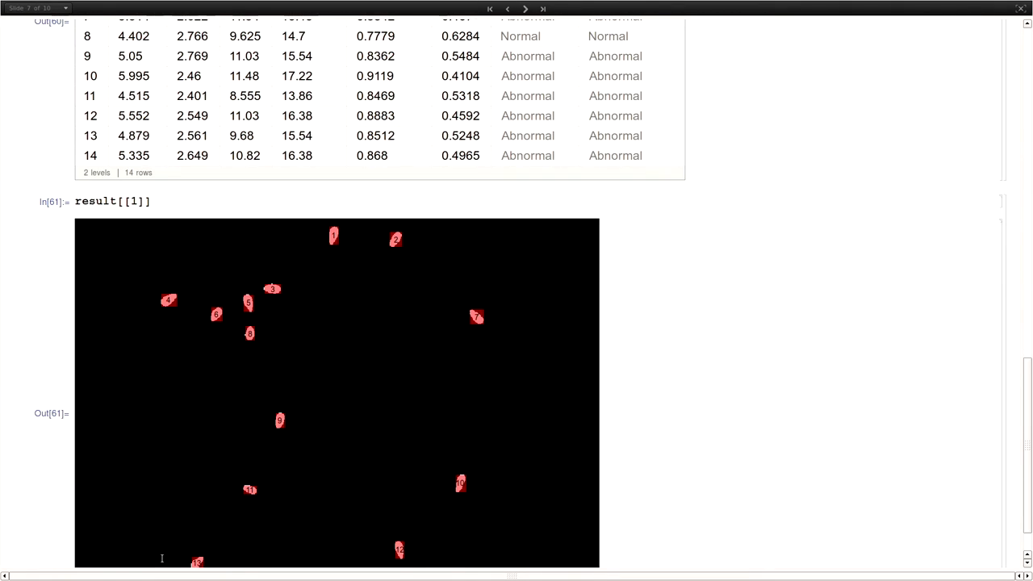
Step: Scroll to the result[[1]] output showing all 14 sperm heads numbered and outlined in red
{"action": "scroll", "scroll_direction": "up", "scroll_amount": 3}
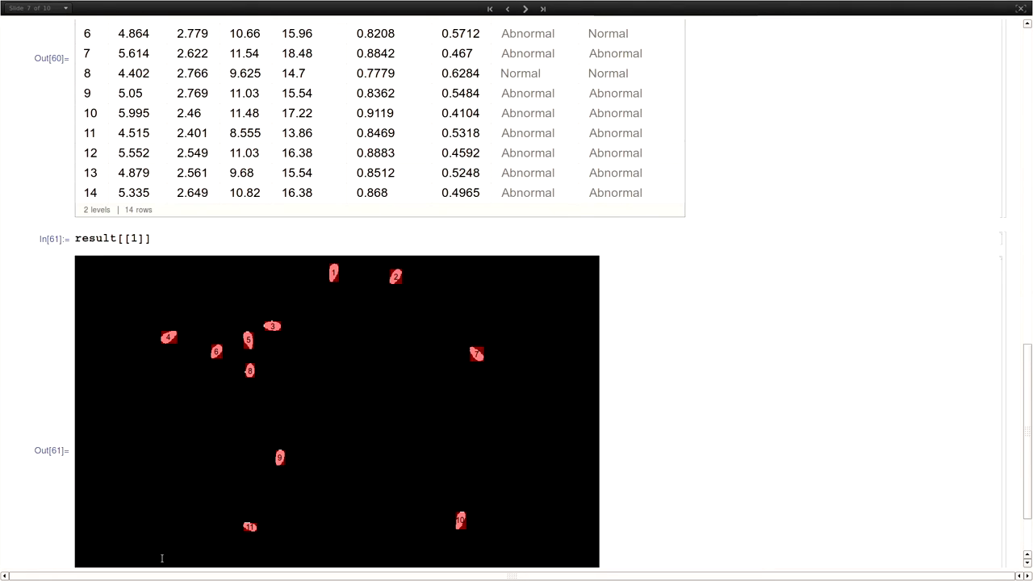
{"action": "scroll", "scroll_direction": "up", "scroll_amount": 3}
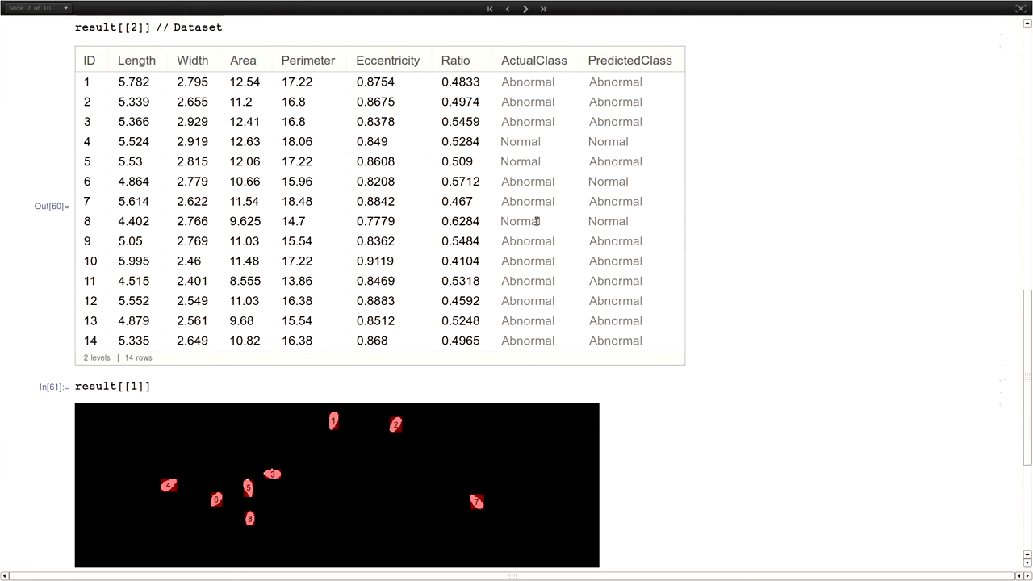
{"action": "mouse_move", "coordinate": [637, 227]}
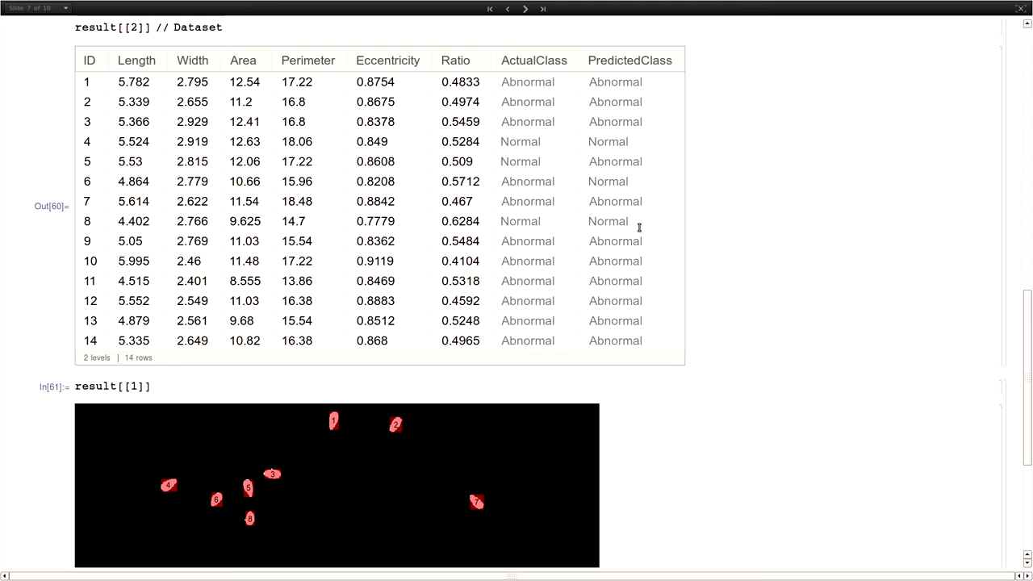
{"action": "scroll", "scroll_direction": "down", "scroll_amount": 3}
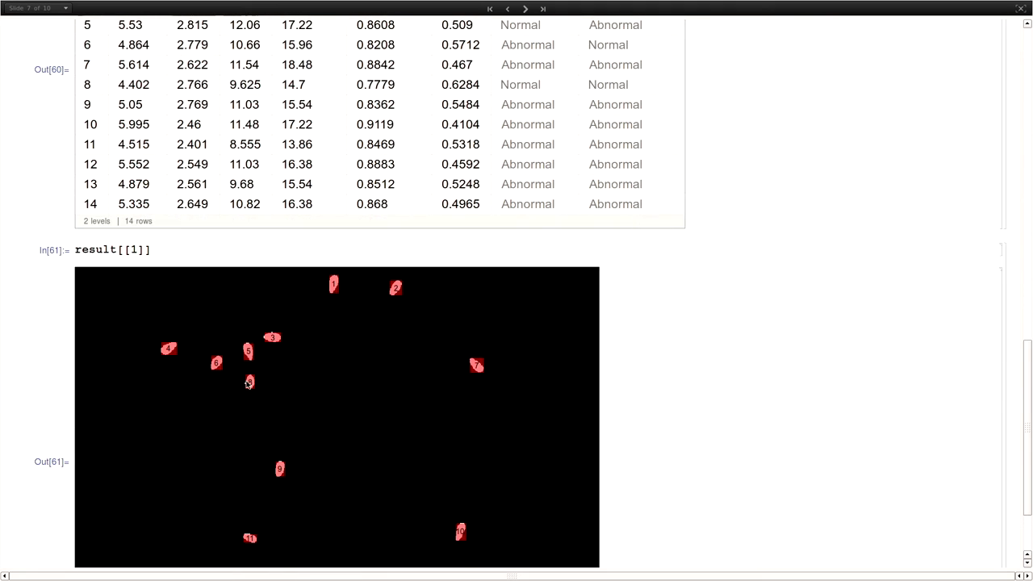
{"action": "mouse_move", "coordinate": [350, 326]}
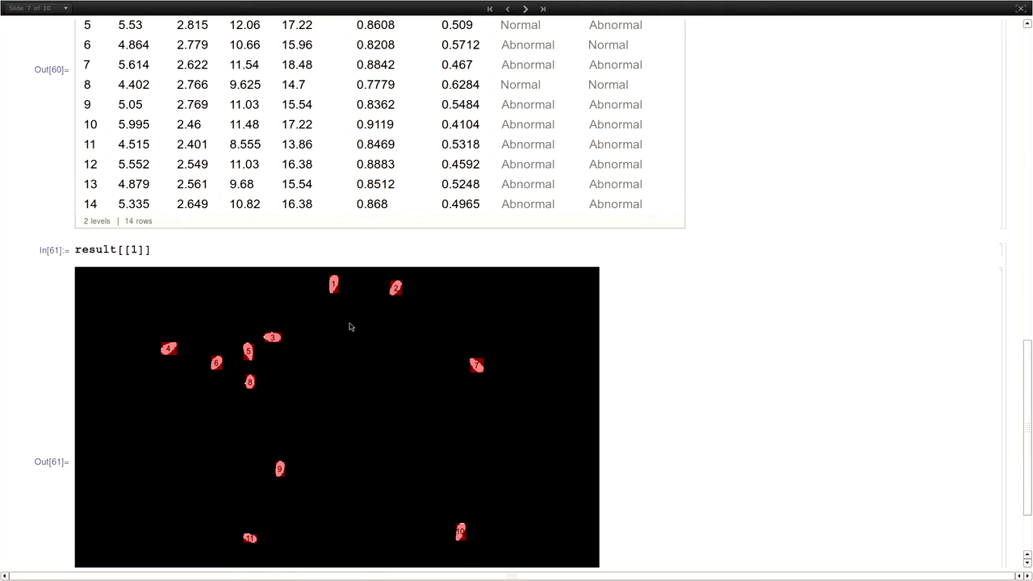
{"action": "scroll", "scroll_direction": "down", "scroll_amount": 3}
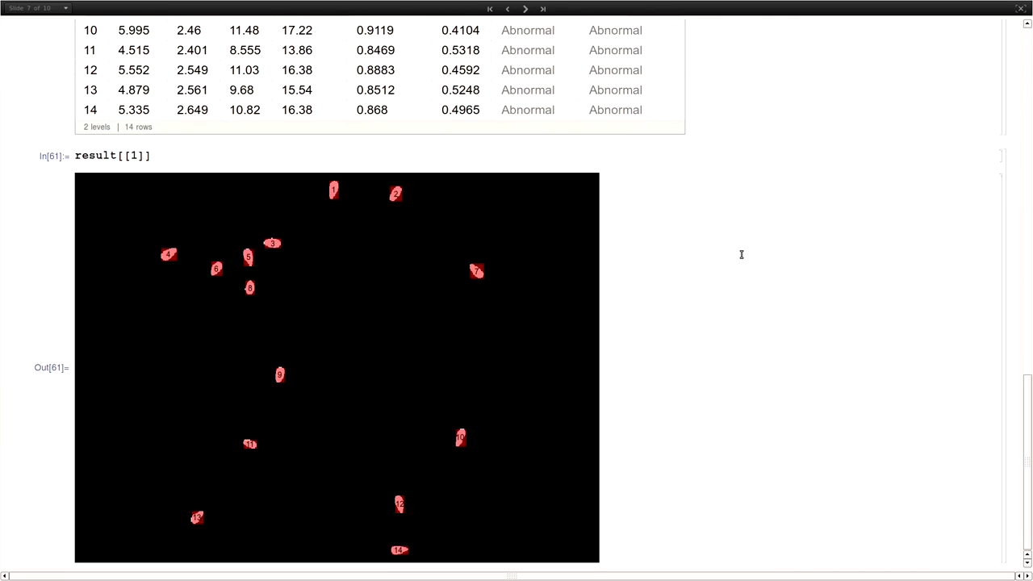